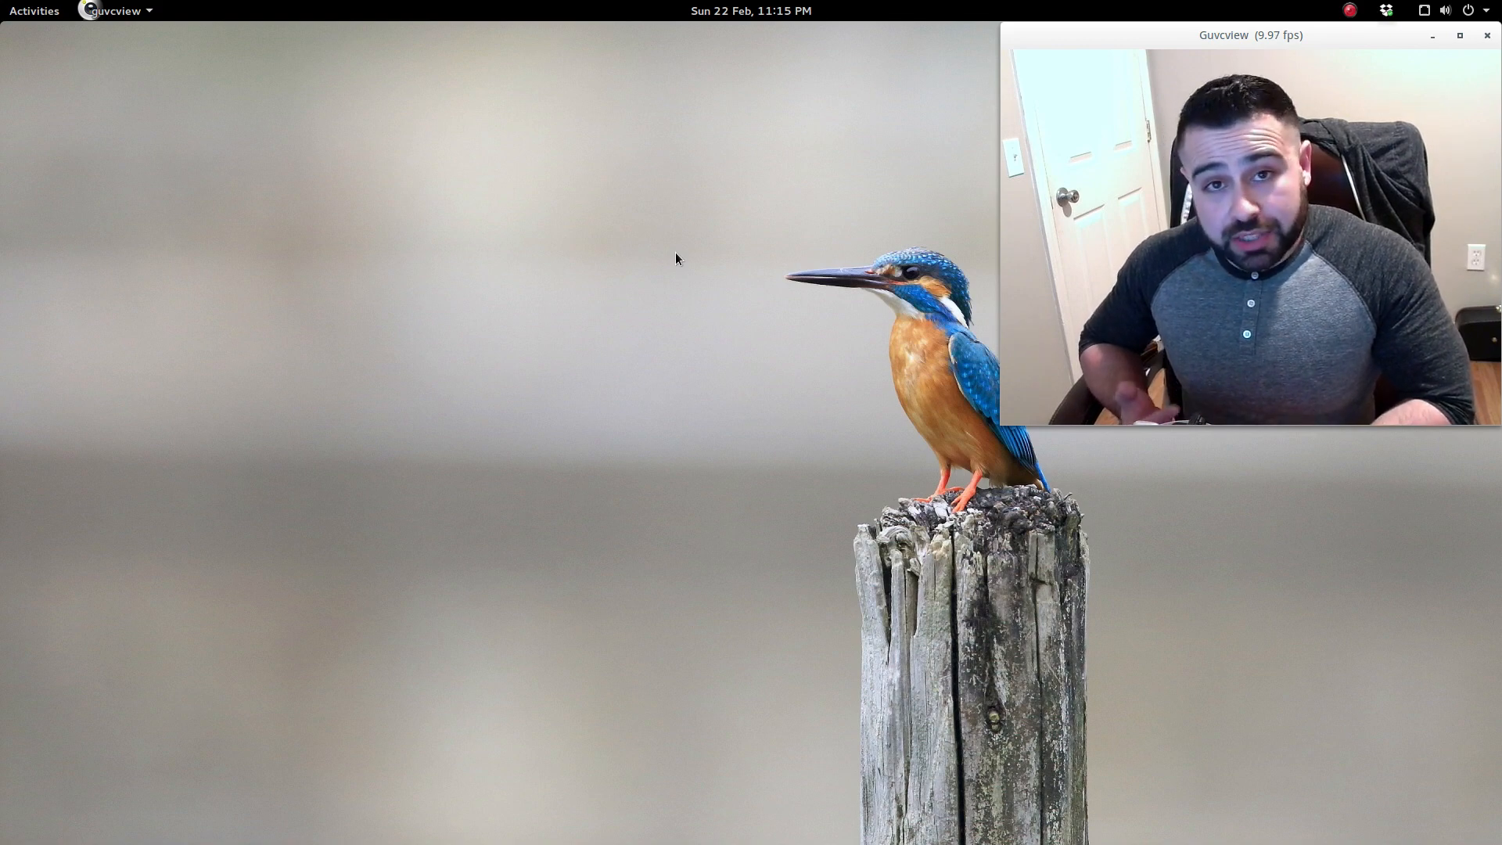
Open a terminal window and enter gnome-shell --version to see the installed Shell version.
click(34, 10)
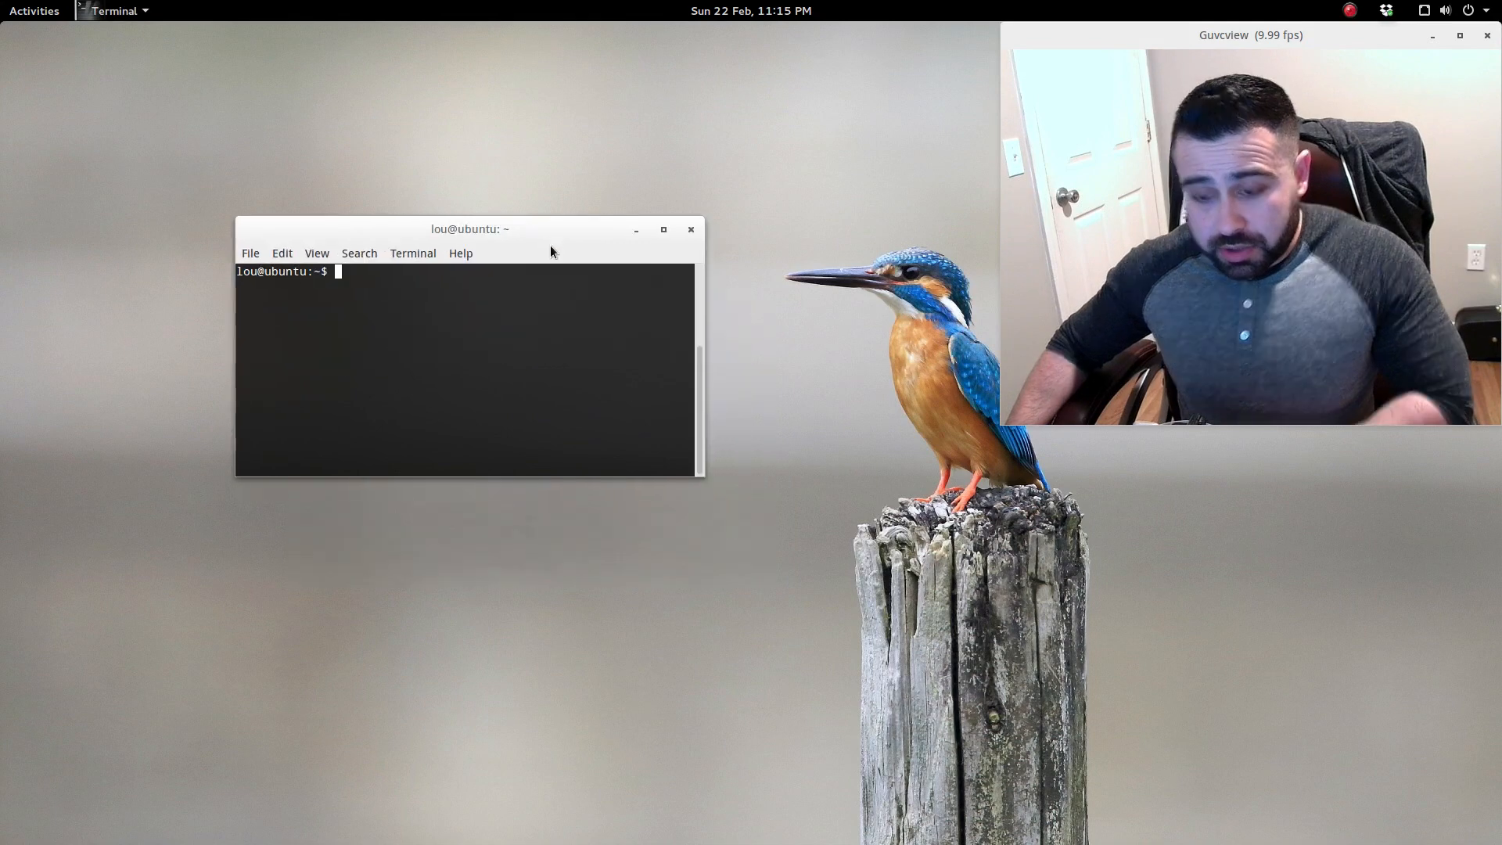
text(gnome)
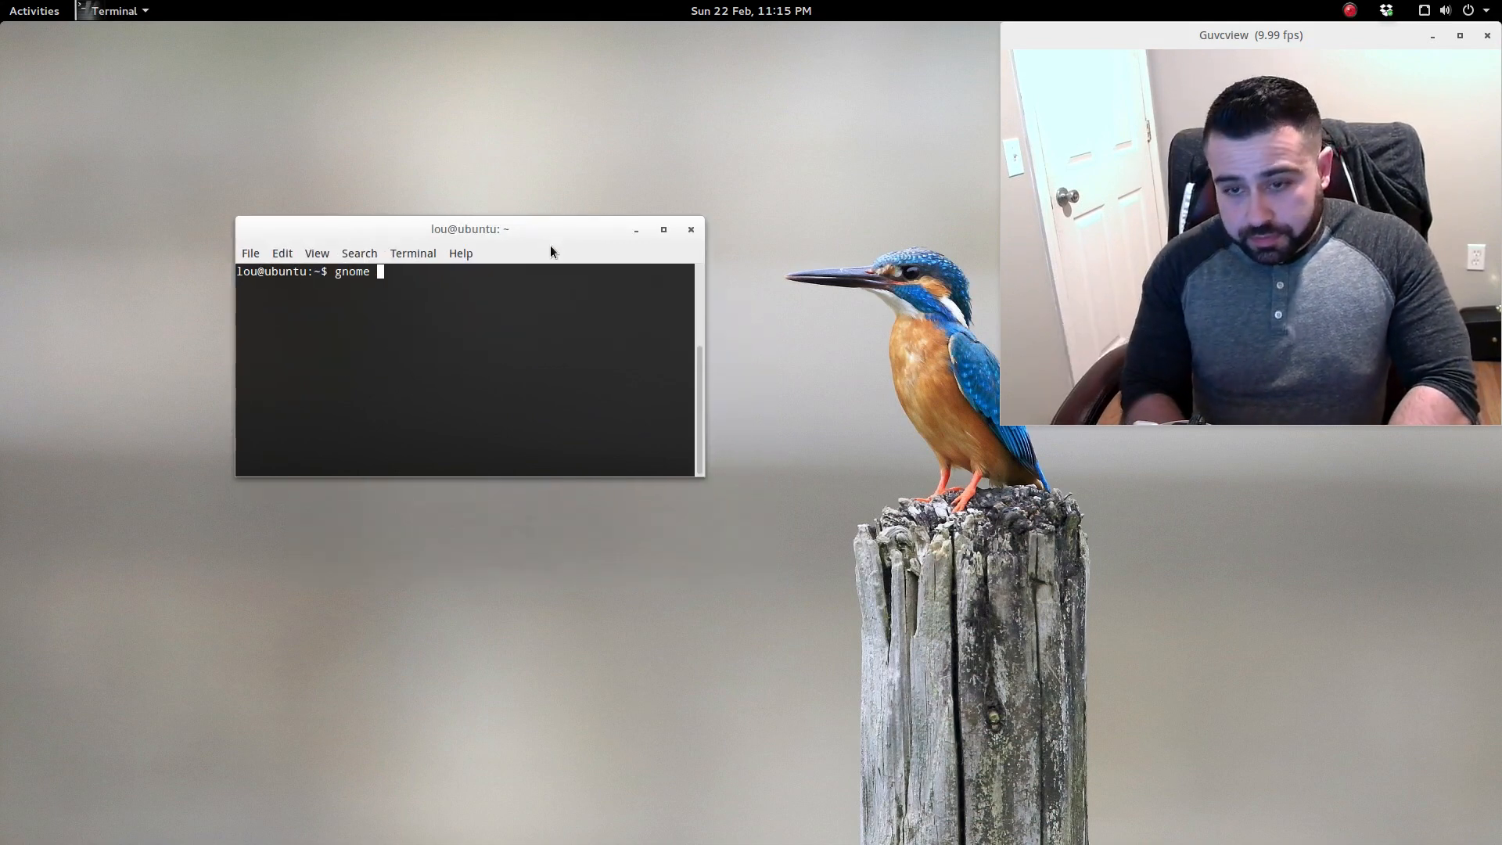
text(-shell)
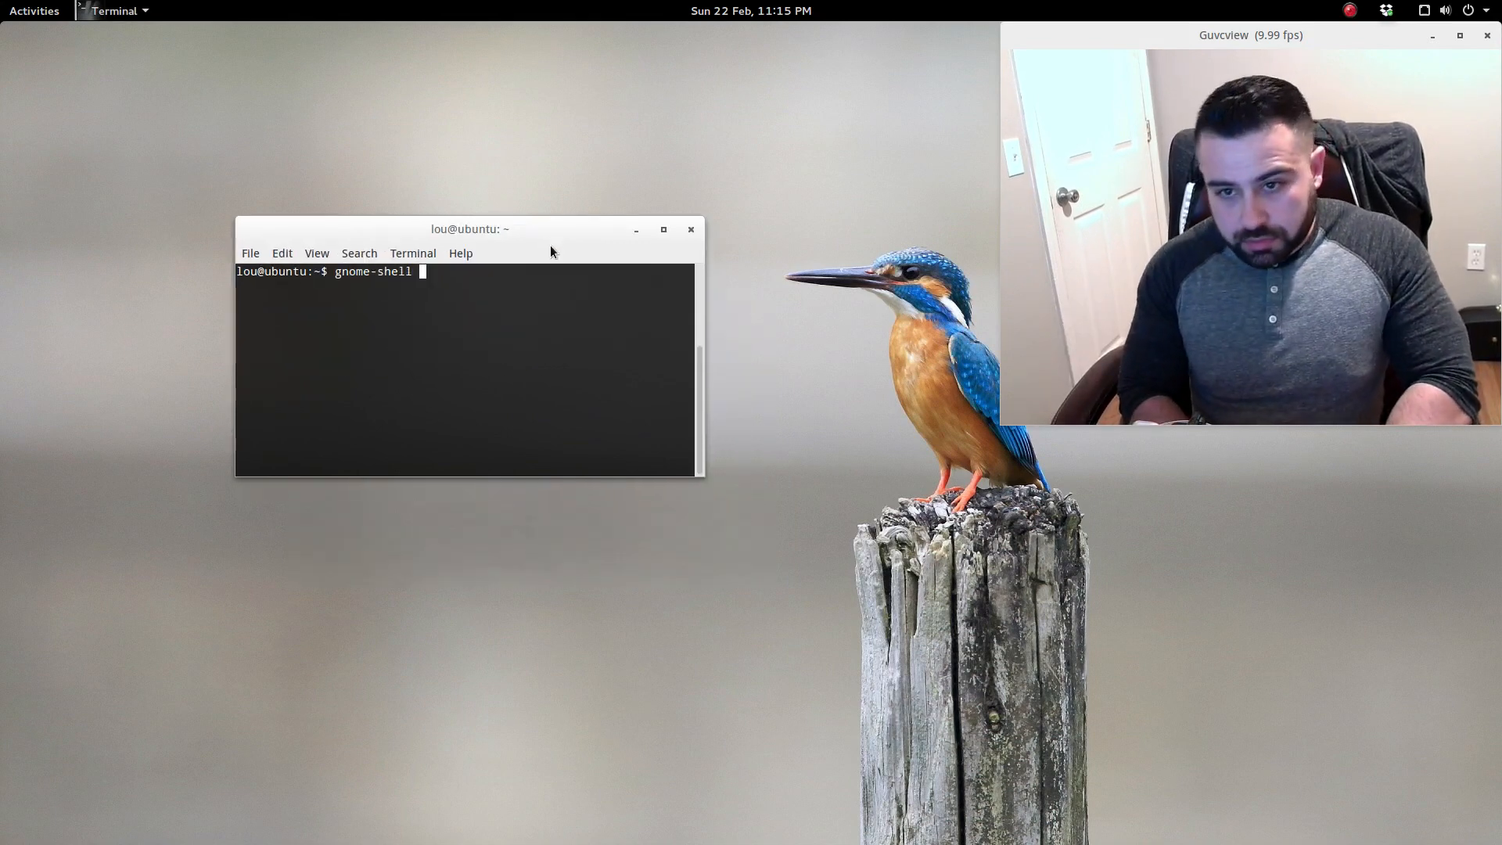
text(--version)
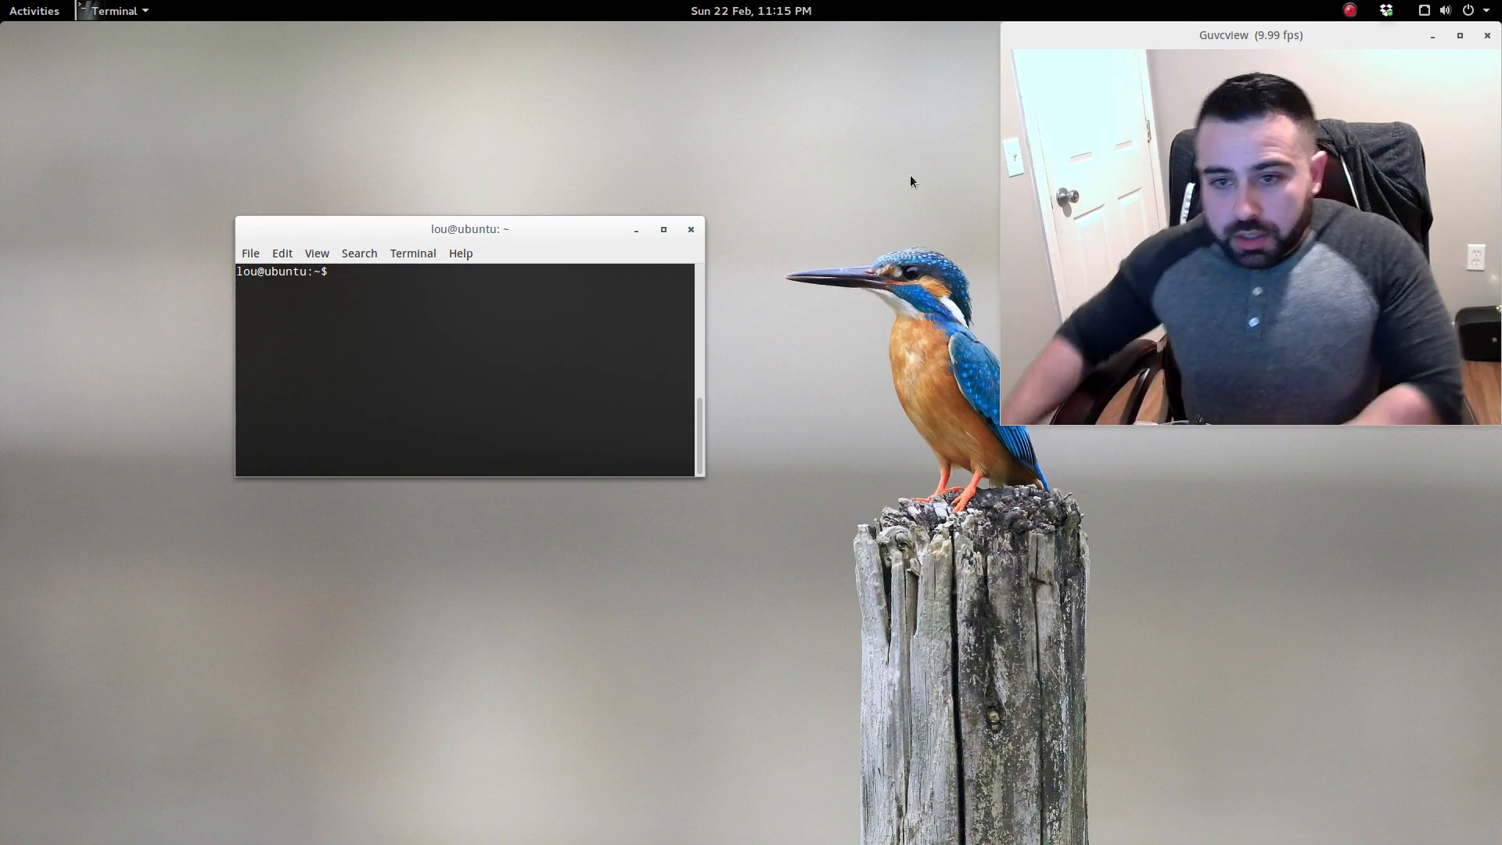
Load help.gnome.org/misc/release-notes/3.14/ in Firefox and scroll down to Weather, Redesigned.
click(34, 10)
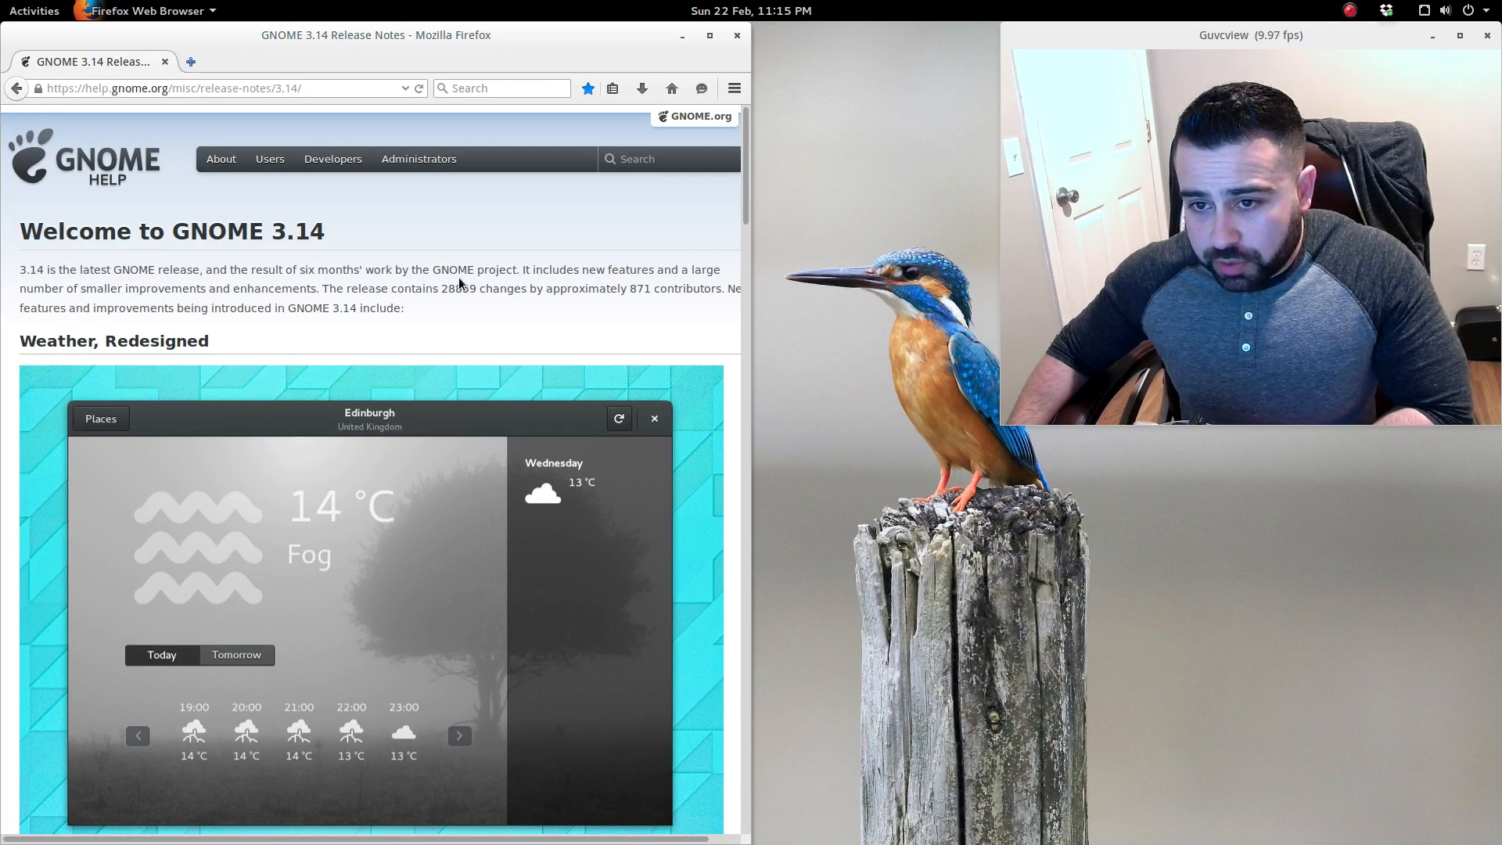
mouse_move(521, 302)
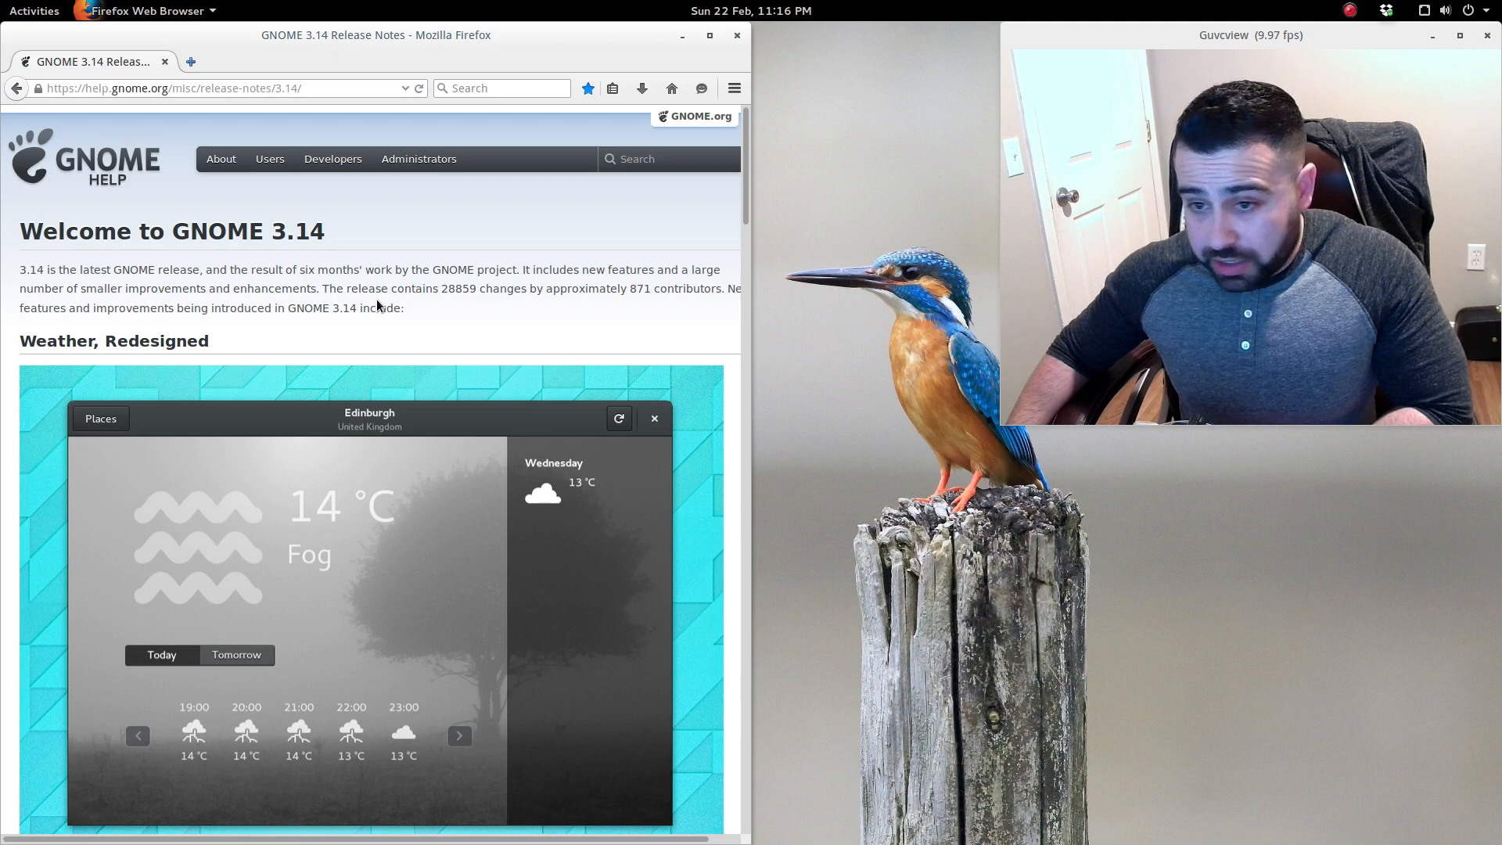
scroll(down, 3)
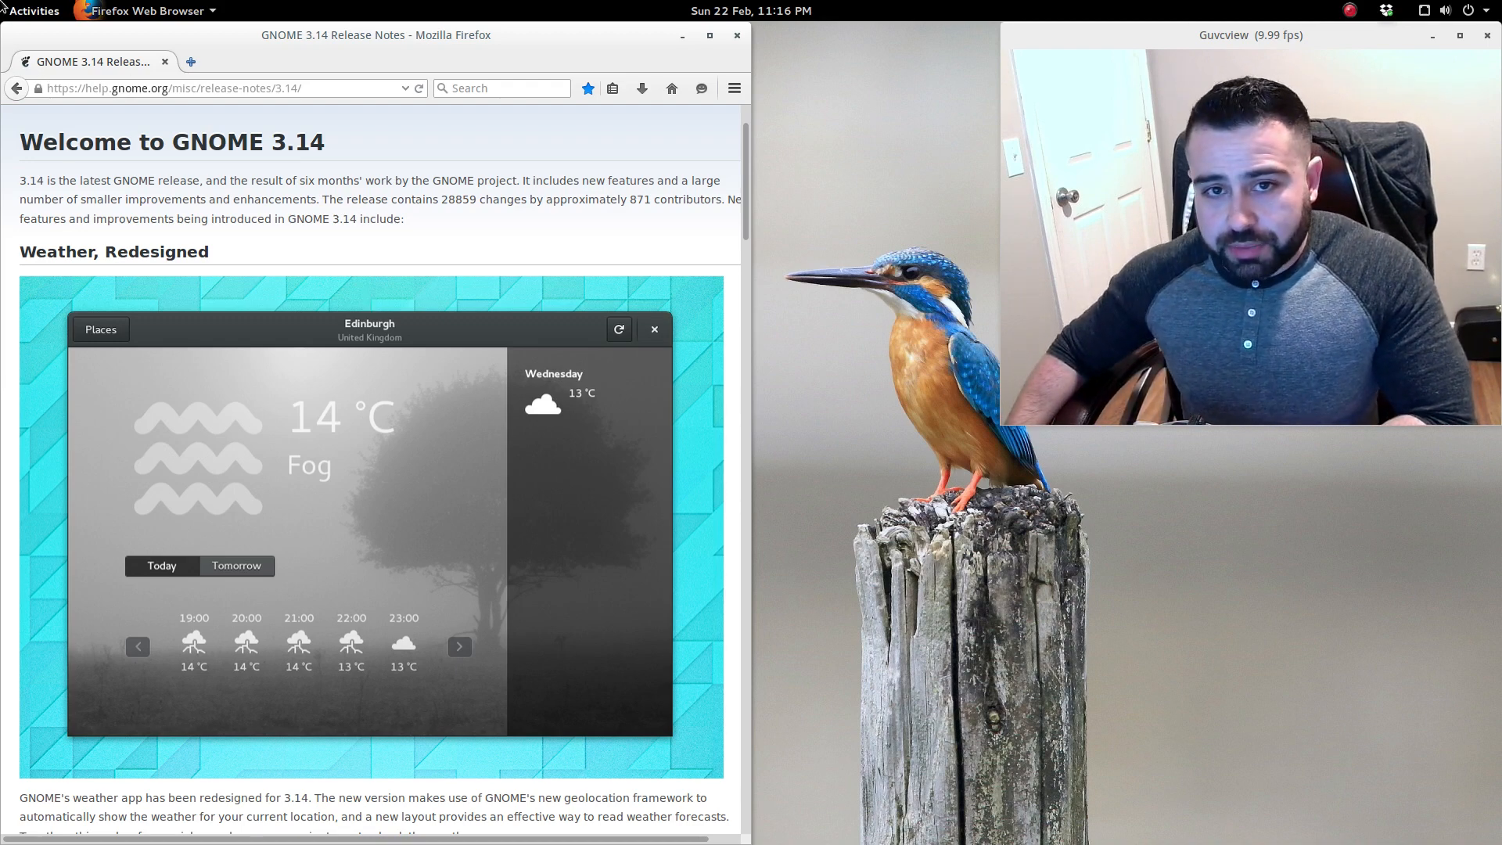
click(33, 10)
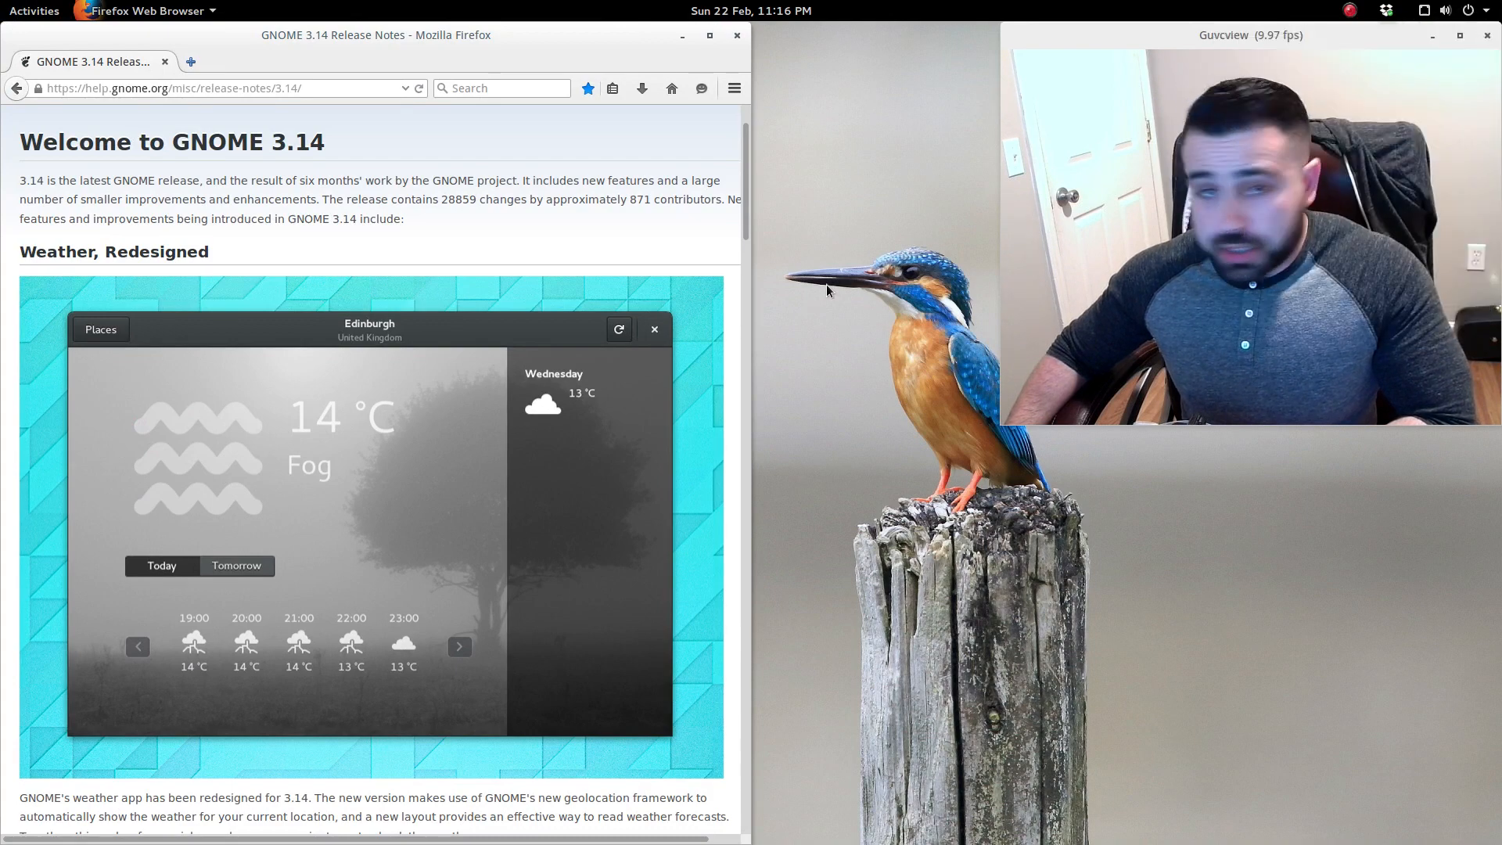
click(751, 10)
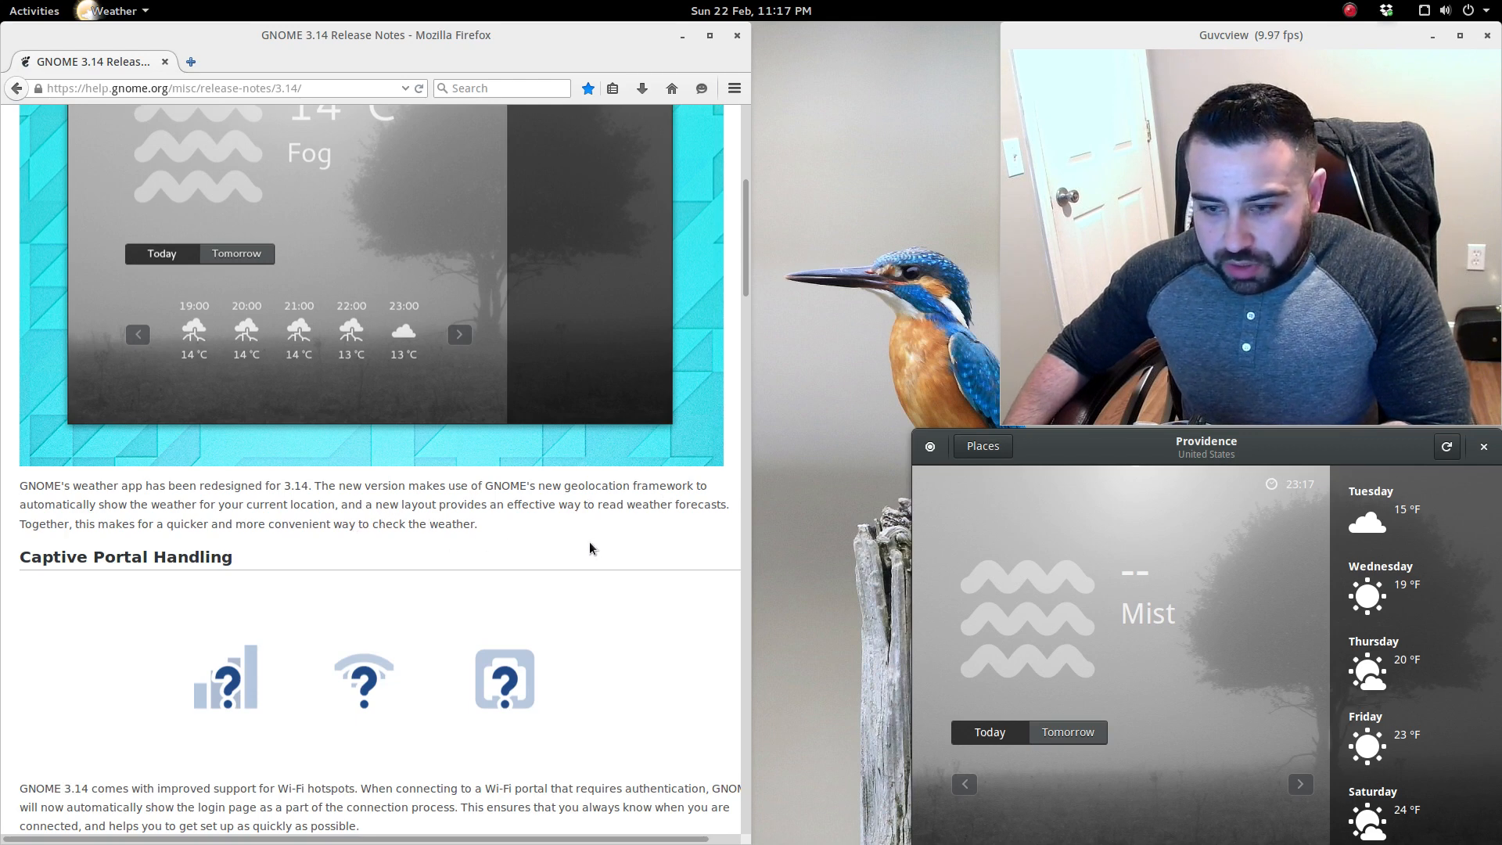
Show Providence's hourly forecast for tomorrow and drag the Weather window up over Firefox.
scroll(down, 3)
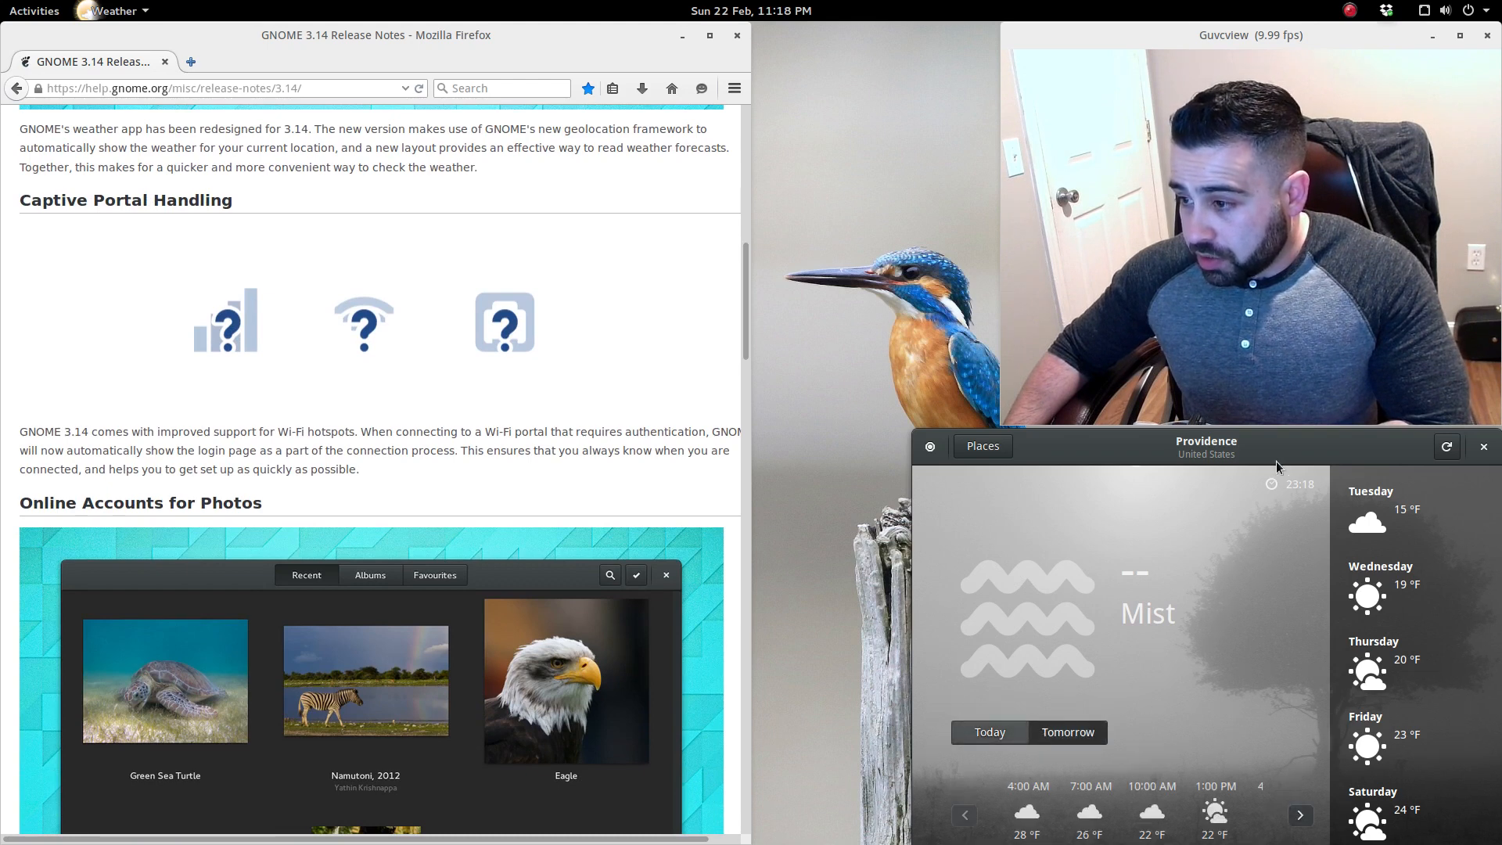
drag(1205, 445, 631, 115)
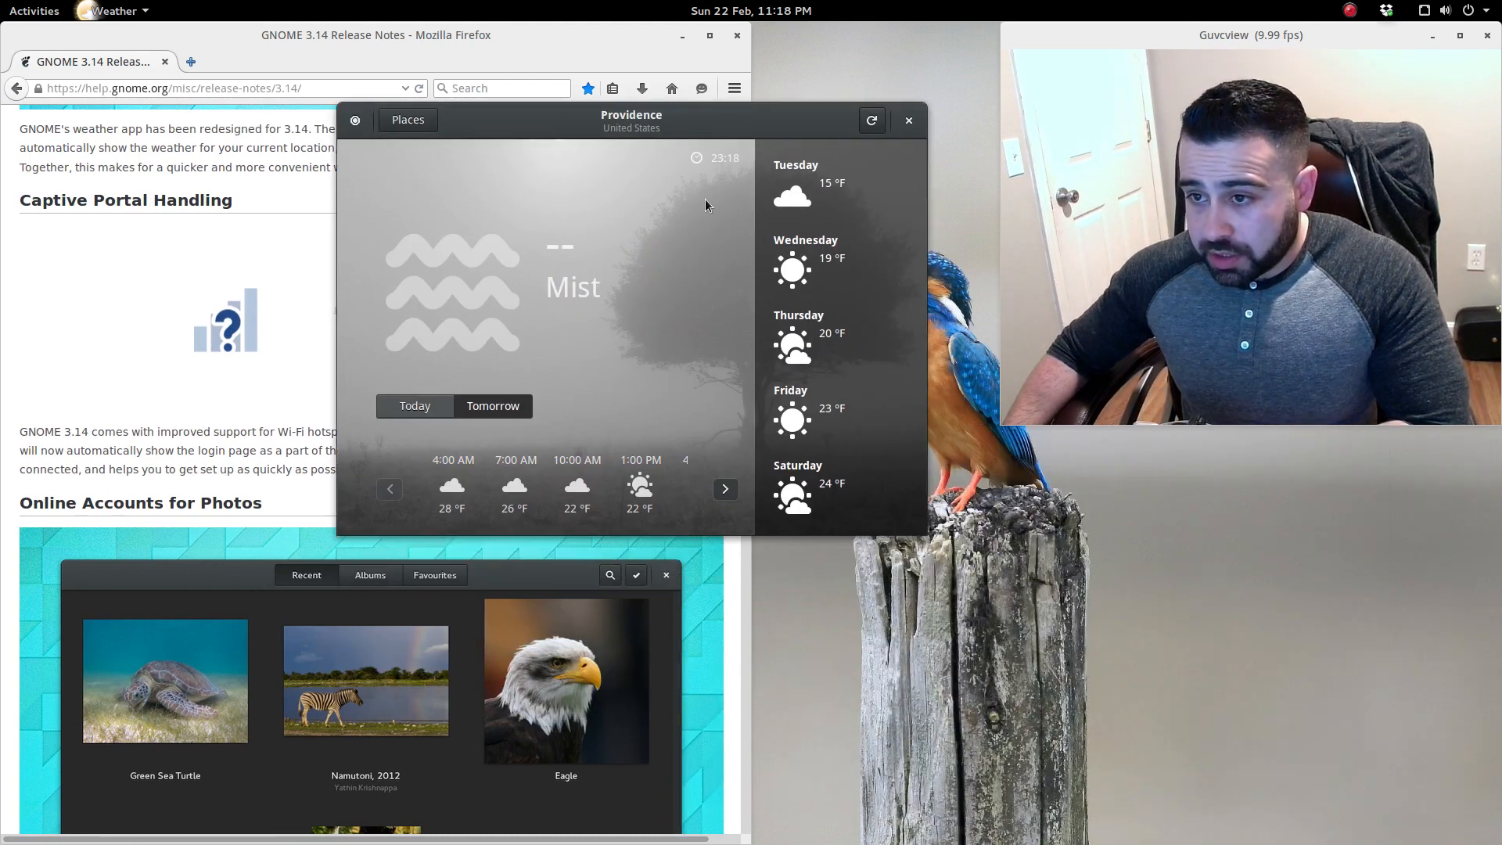
mouse_move(903, 155)
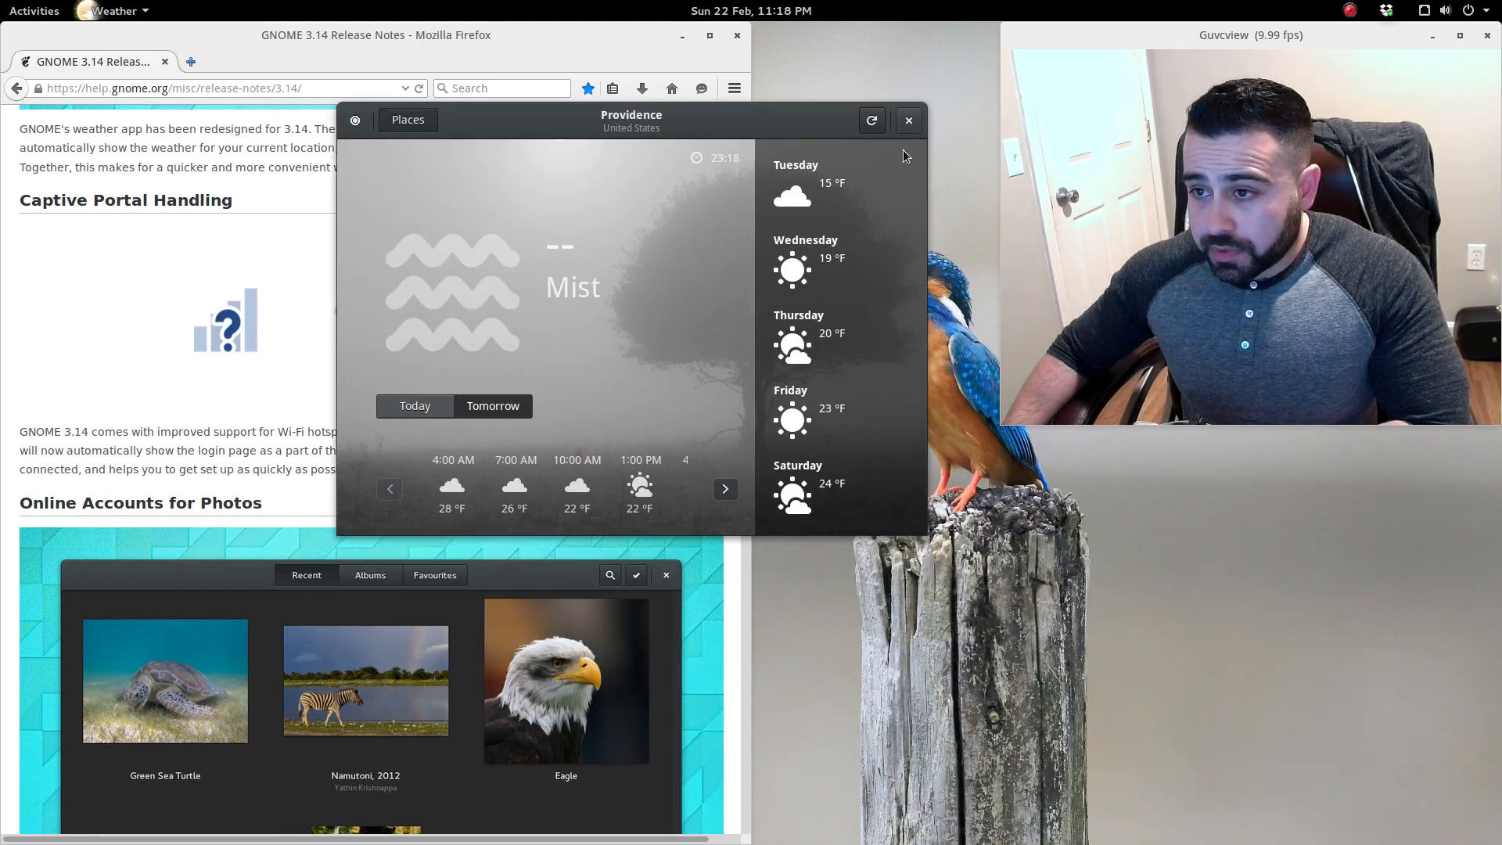
Close the Weather window and scroll the release notes to Online Accounts for Photos.
click(907, 119)
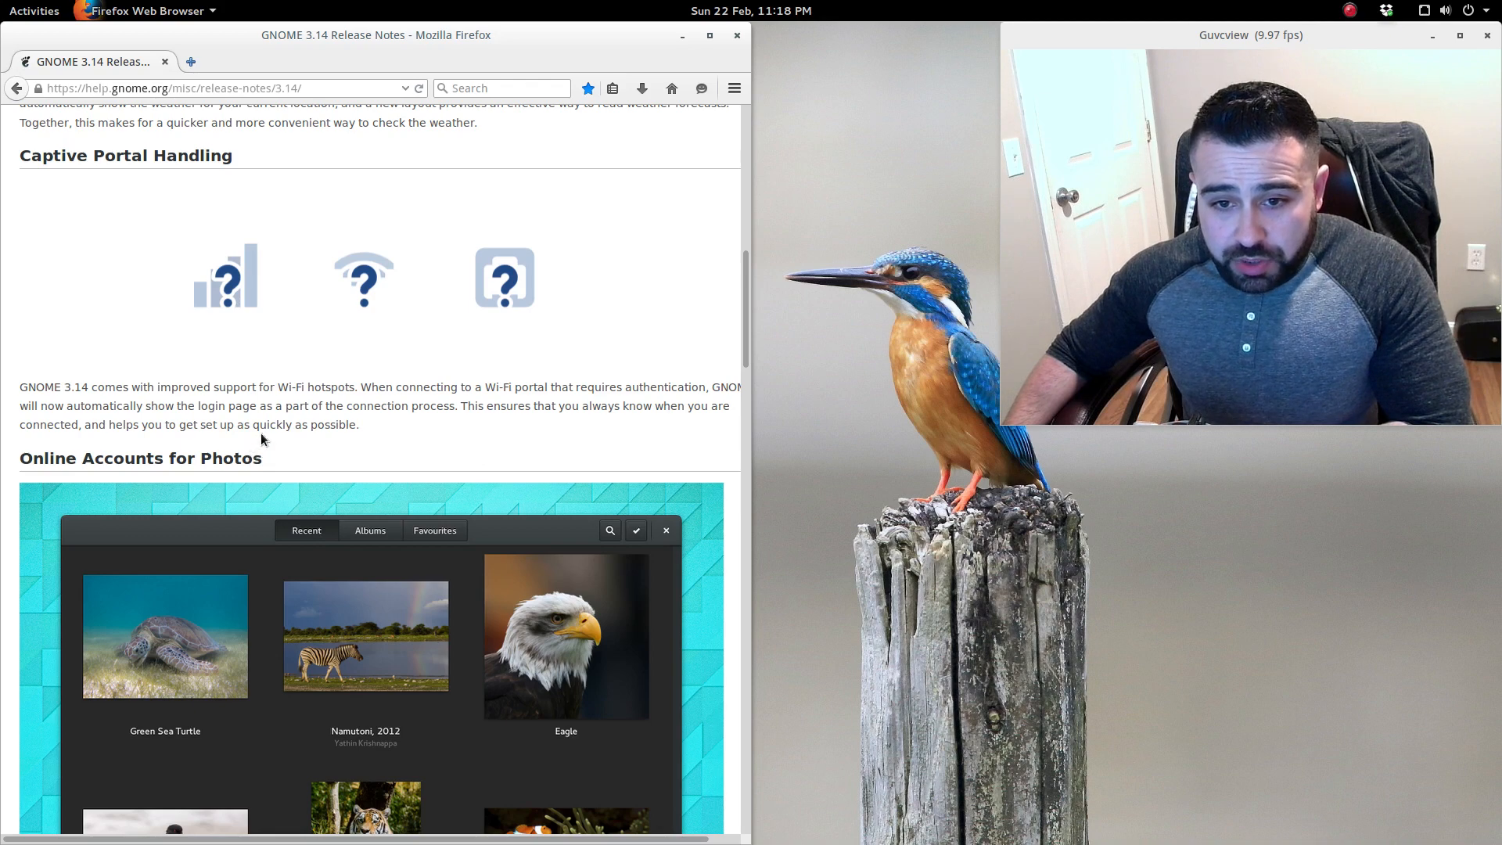
mouse_move(463, 462)
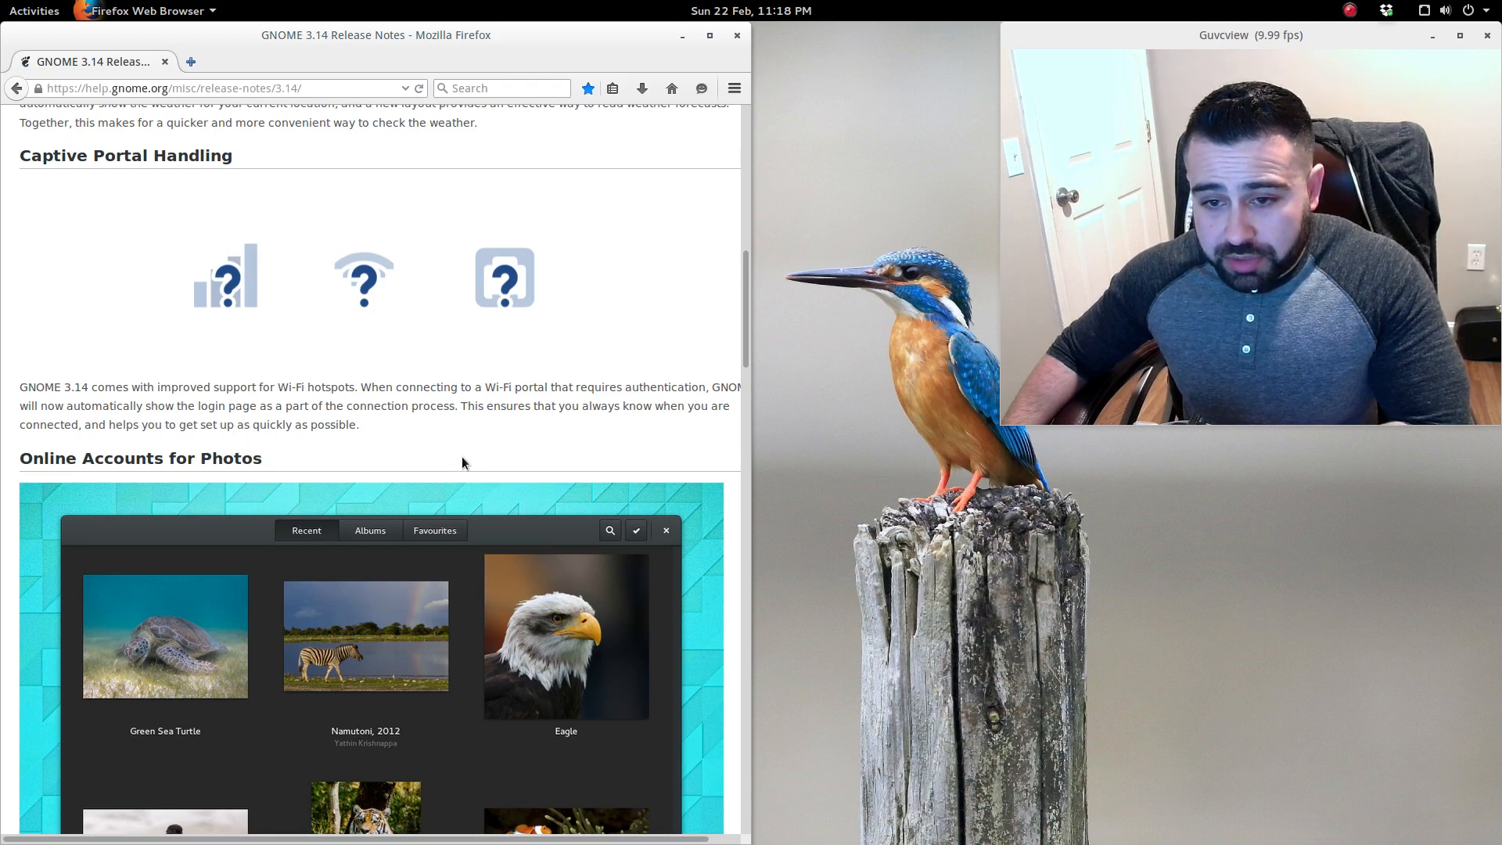
scroll(down, 3)
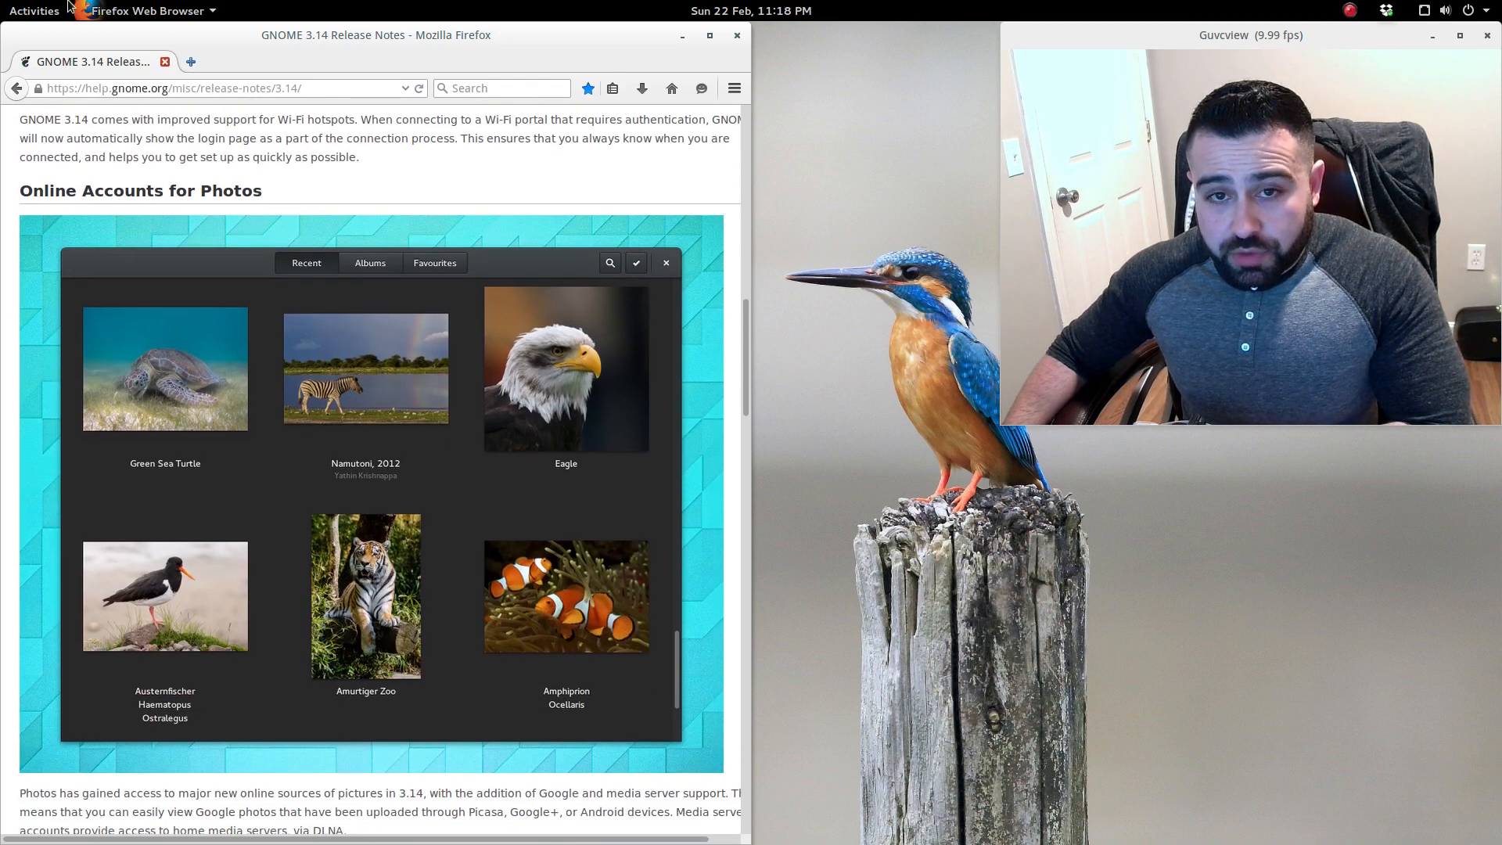
Open Photos and browse the Recent view's wallpapers, such as BMW Orange 1 and Tilt Shift Train.
click(34, 11)
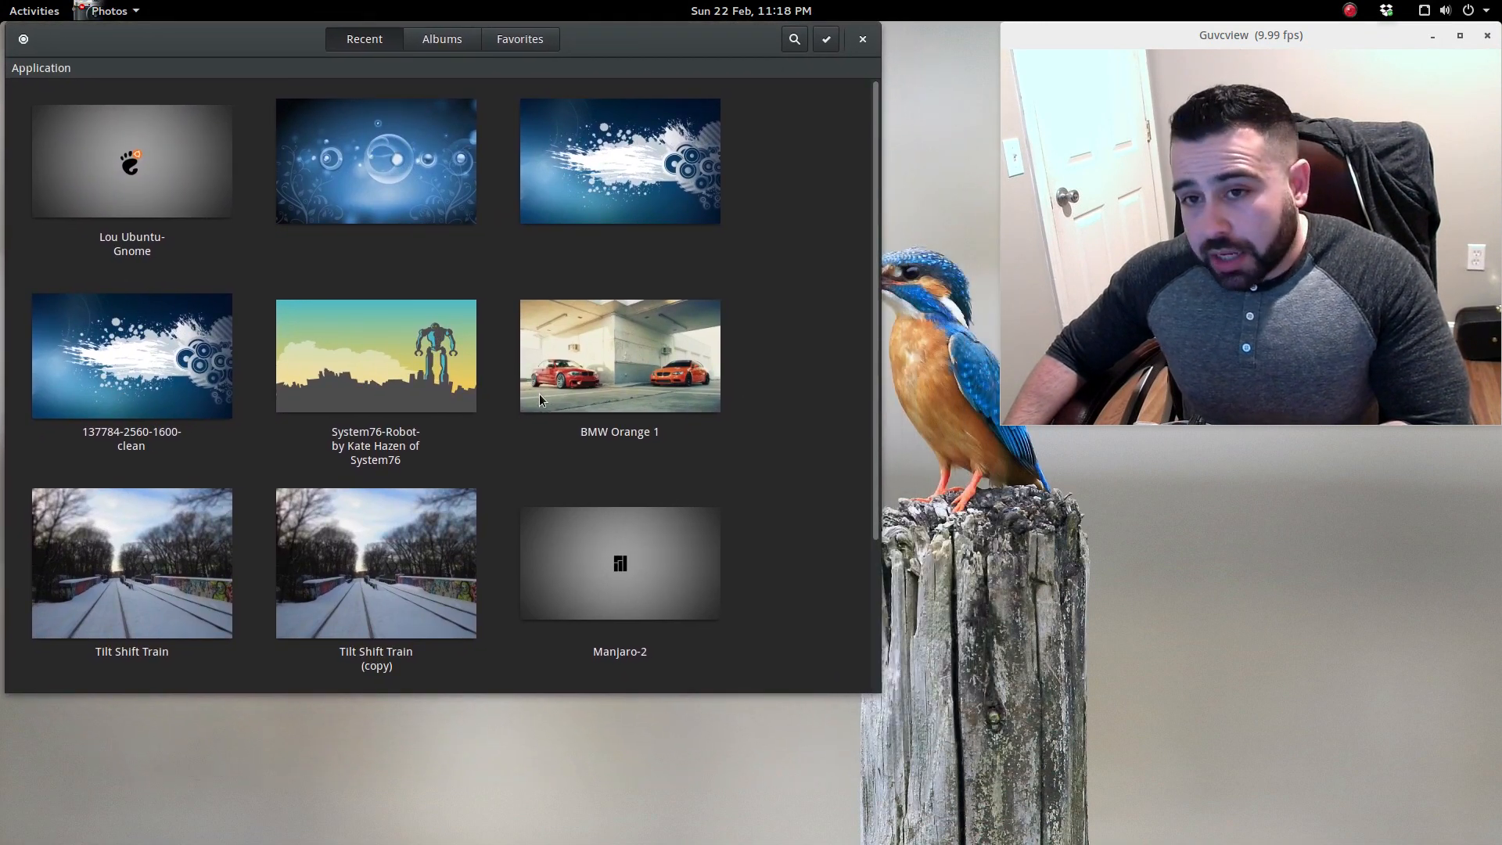
mouse_move(738, 661)
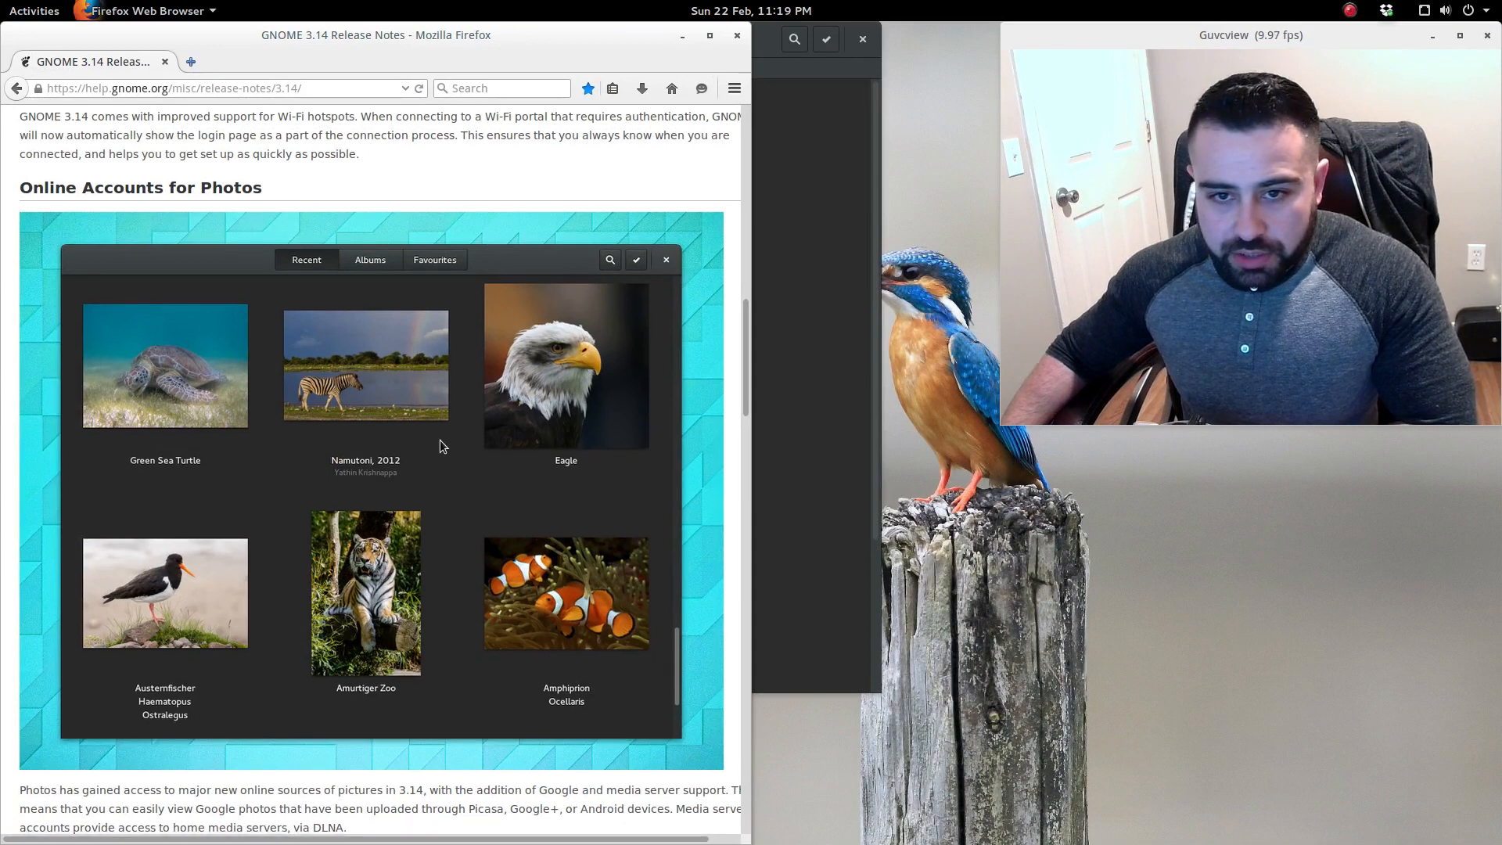
Scroll the release notes down to the Multitouch and Network-Based Sharing sections.
scroll(down, 3)
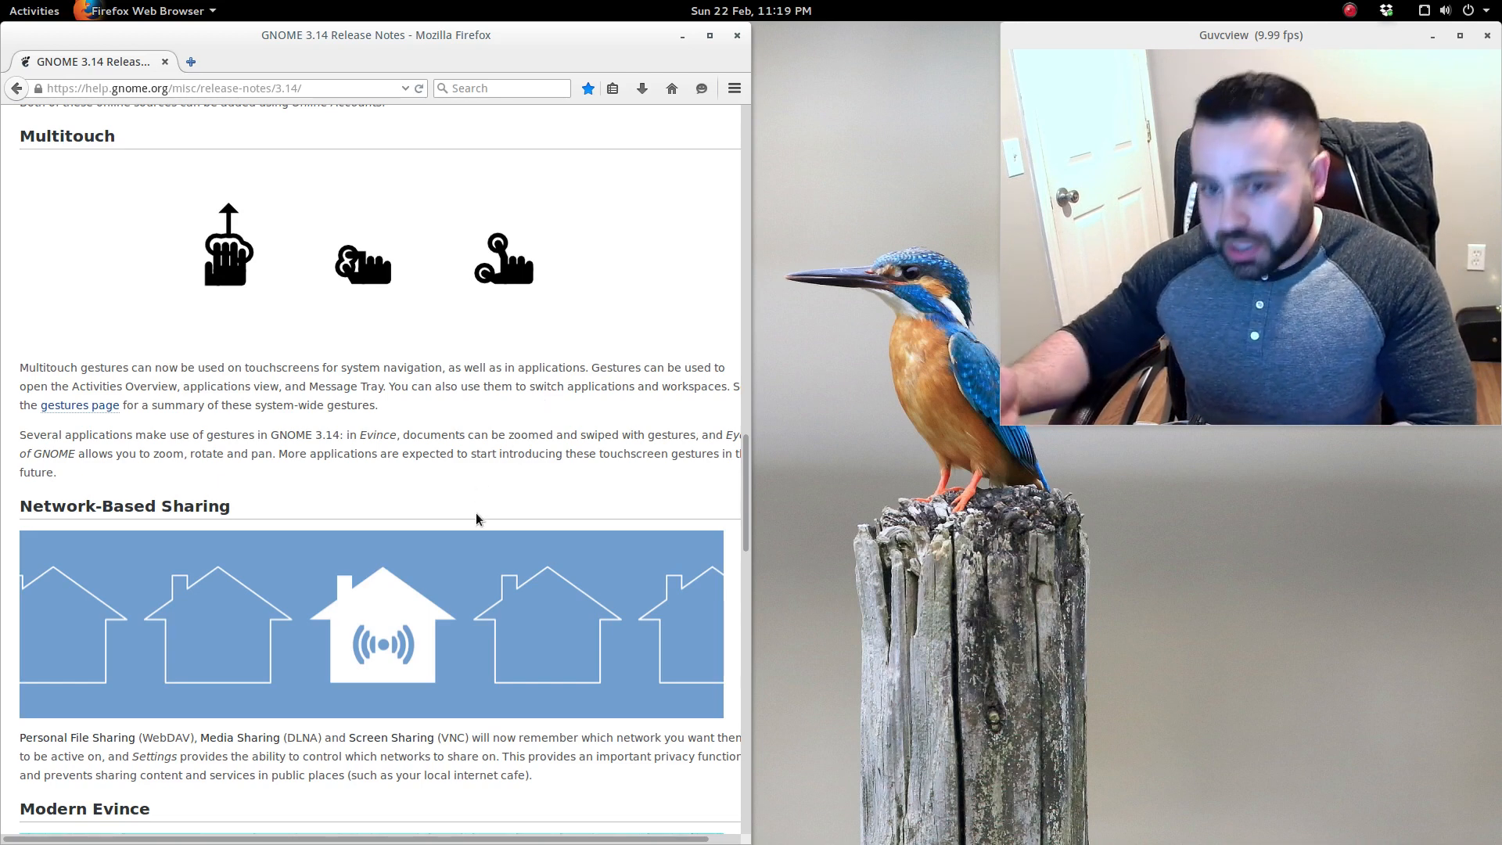
Scroll the release notes through Modern Evince to the start of "And that's not all.".
scroll(down, 3)
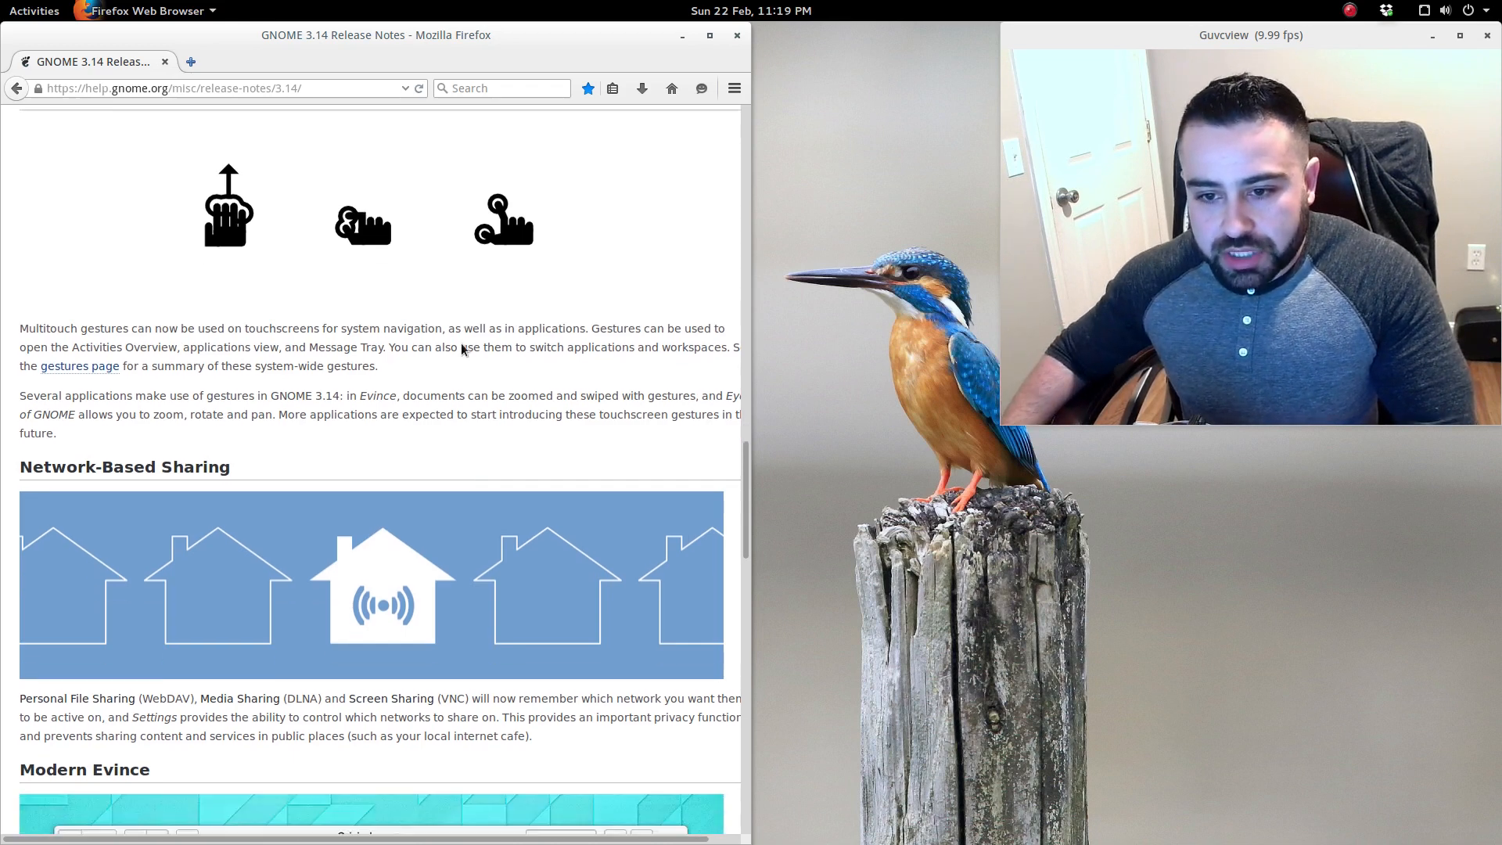
scroll(down, 3)
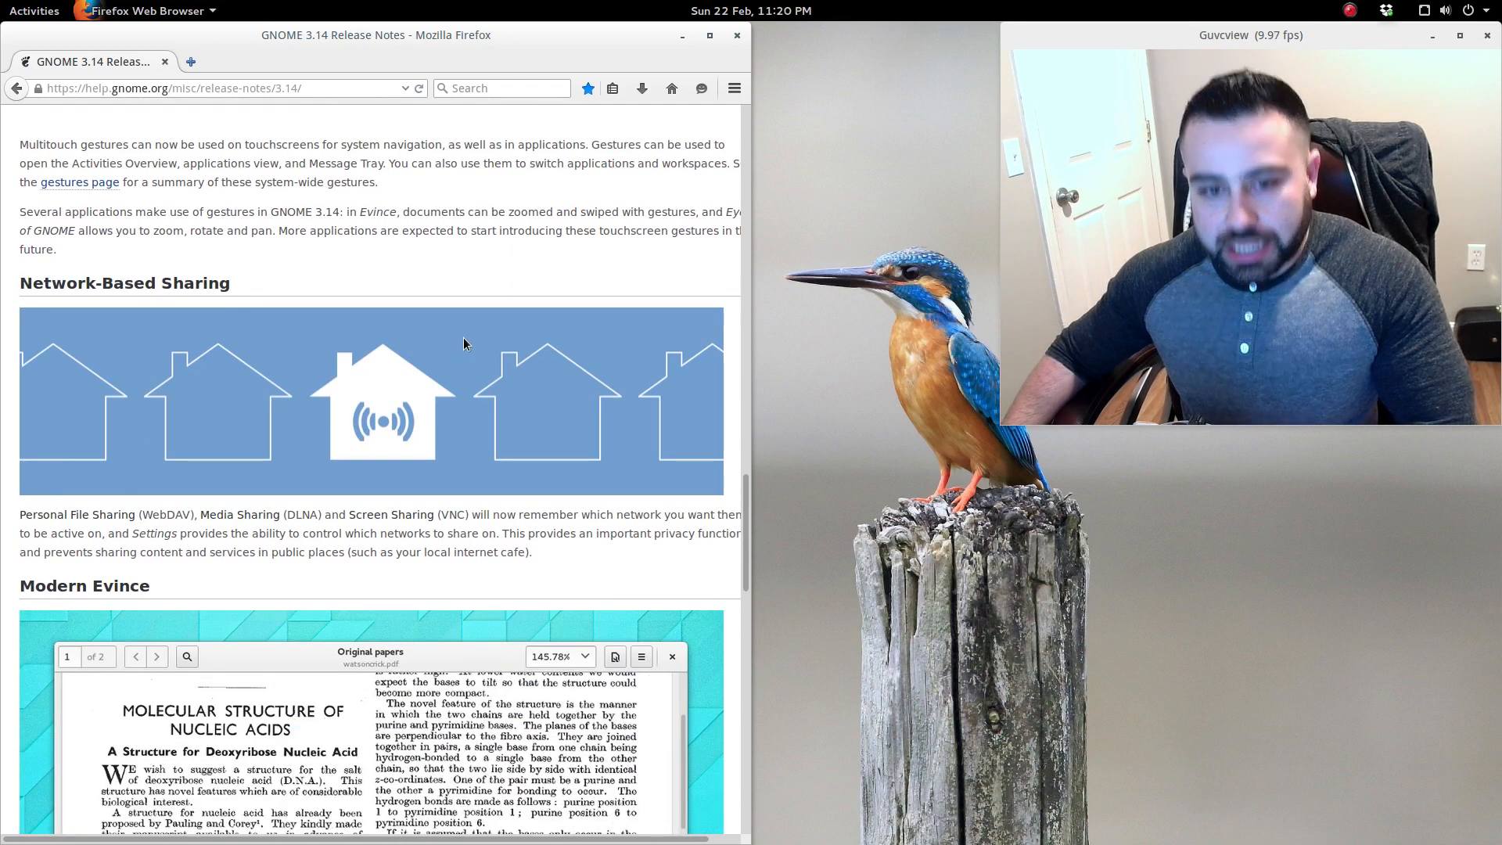
scroll(down, 3)
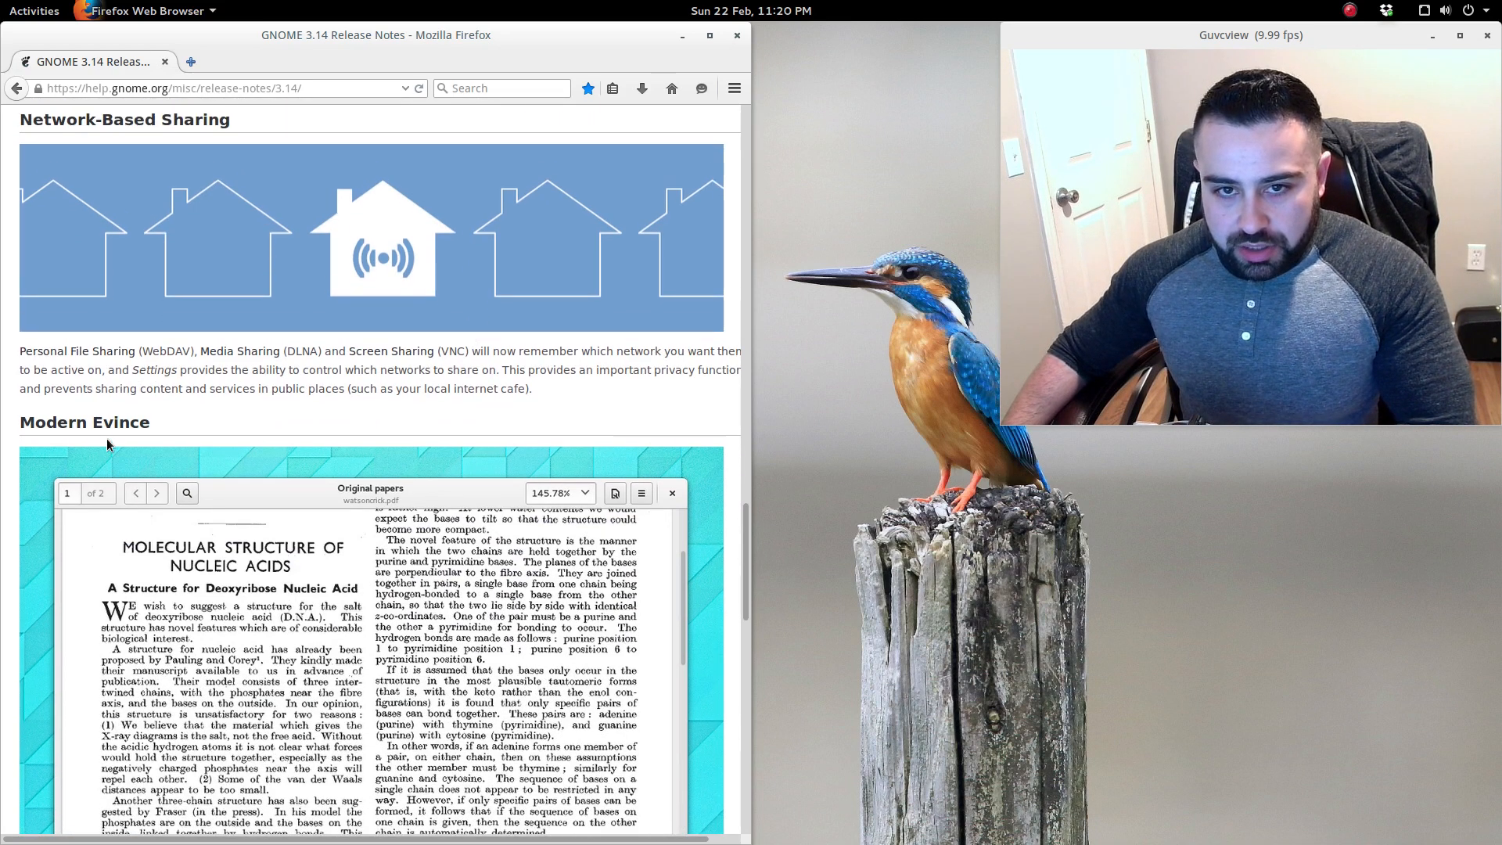
scroll(down, 3)
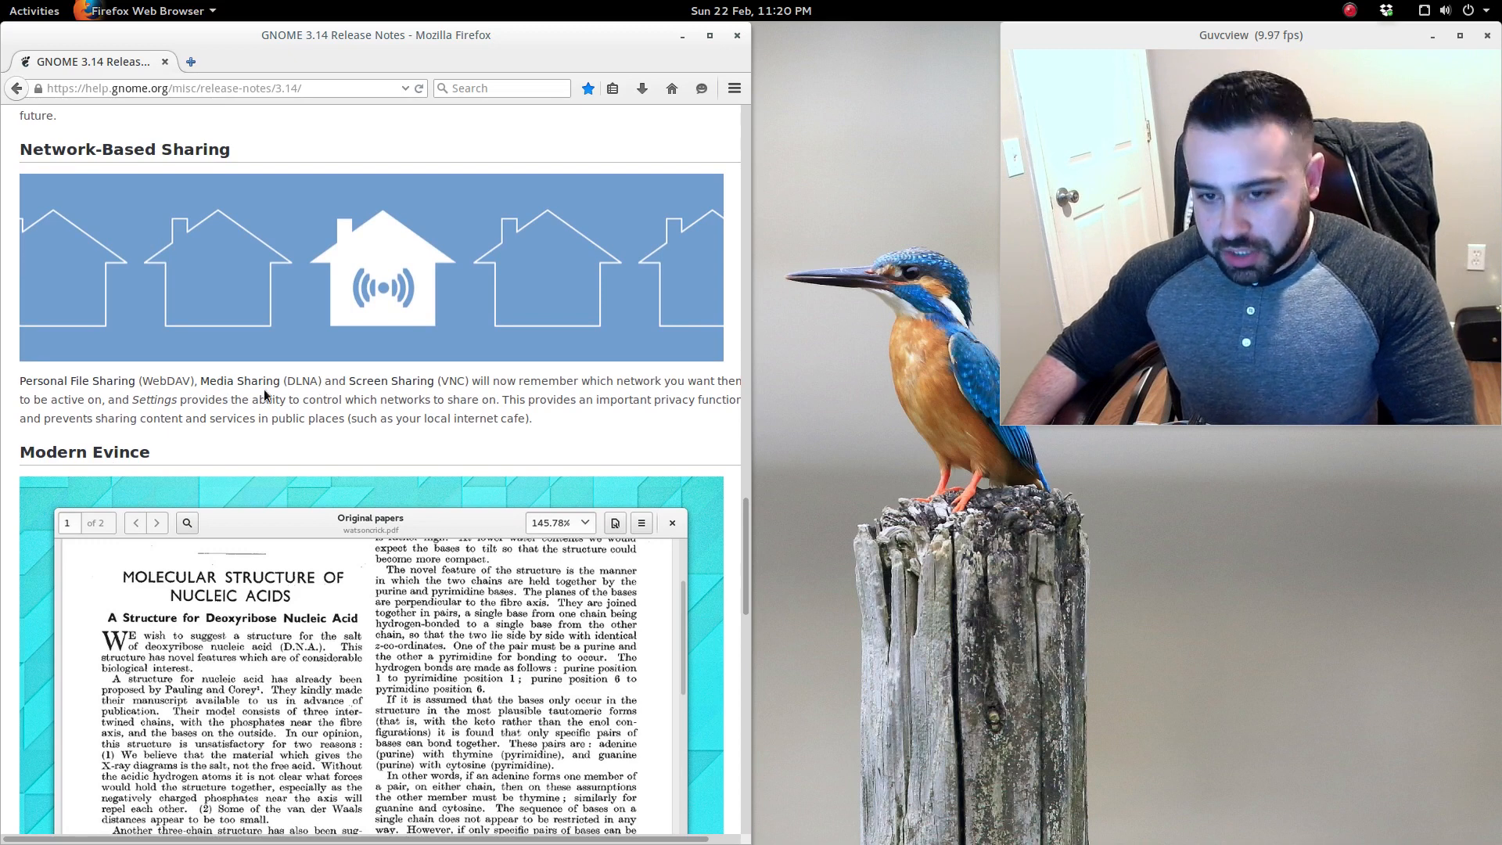
mouse_move(444, 396)
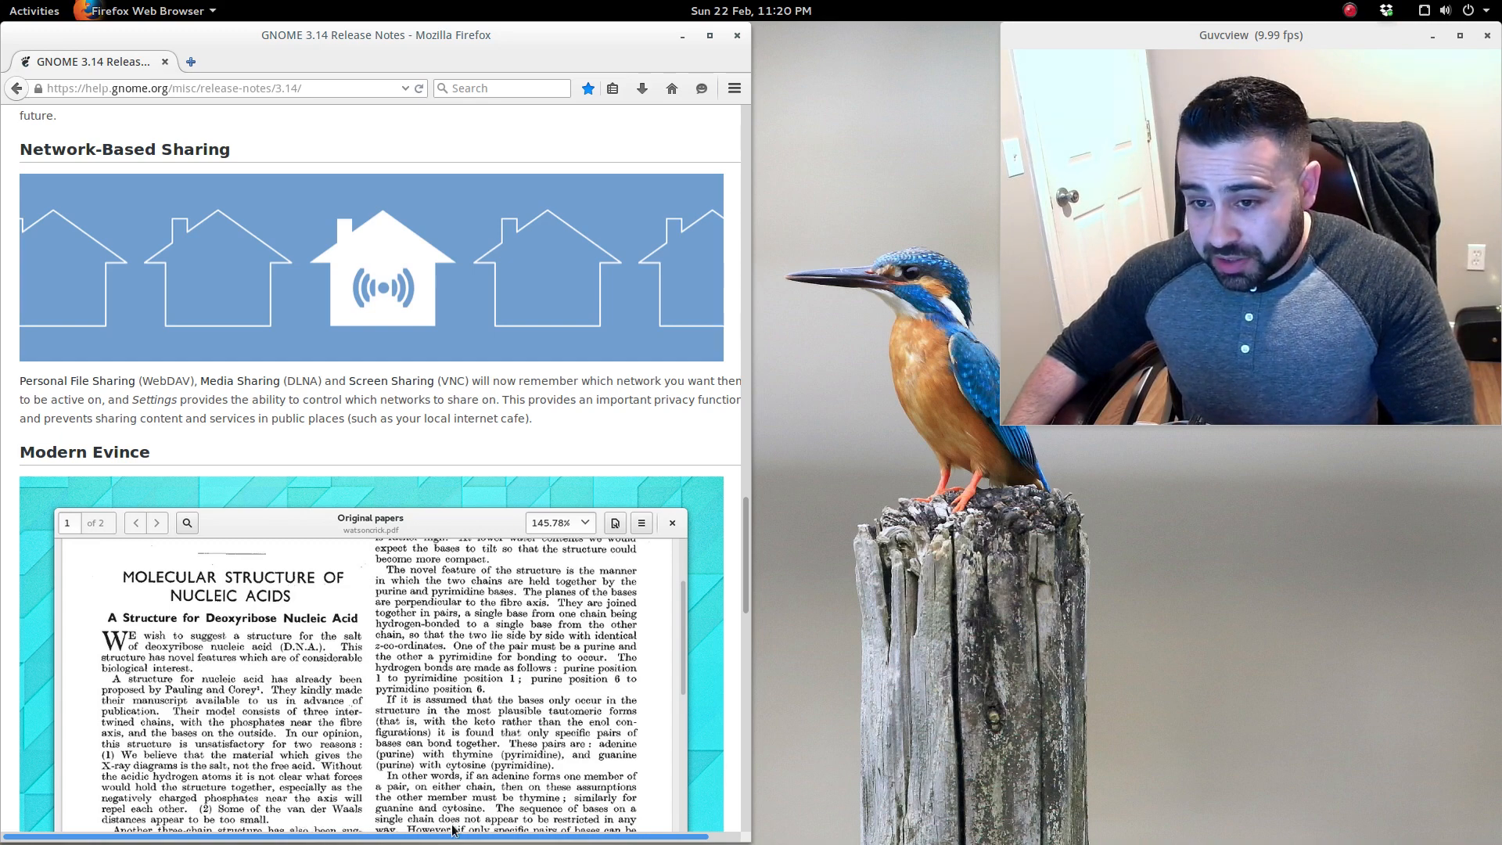
scroll(down, 3)
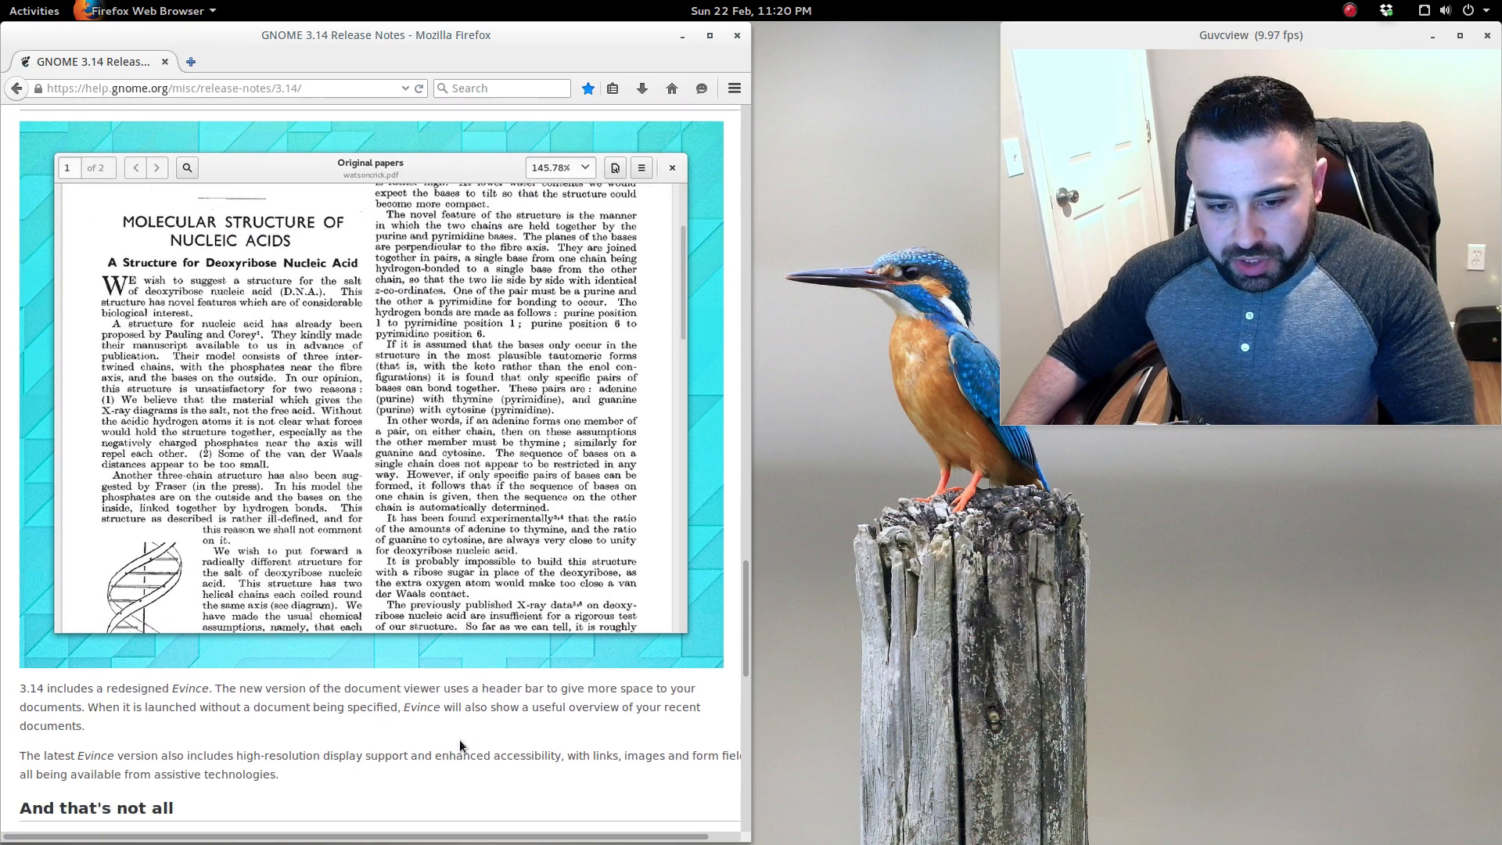
scroll(down, 3)
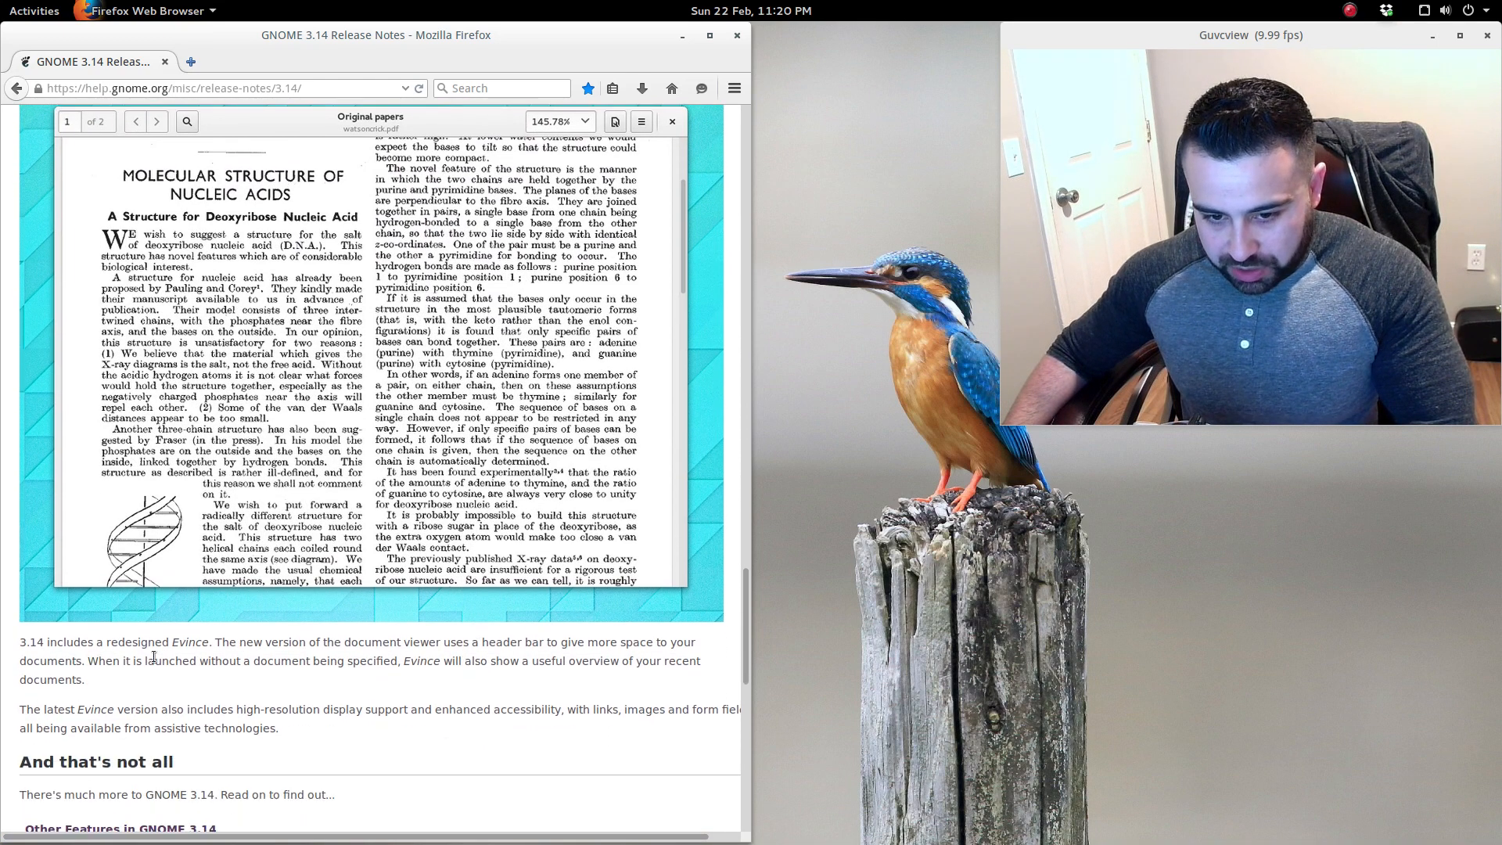
mouse_move(443, 678)
text(evi)
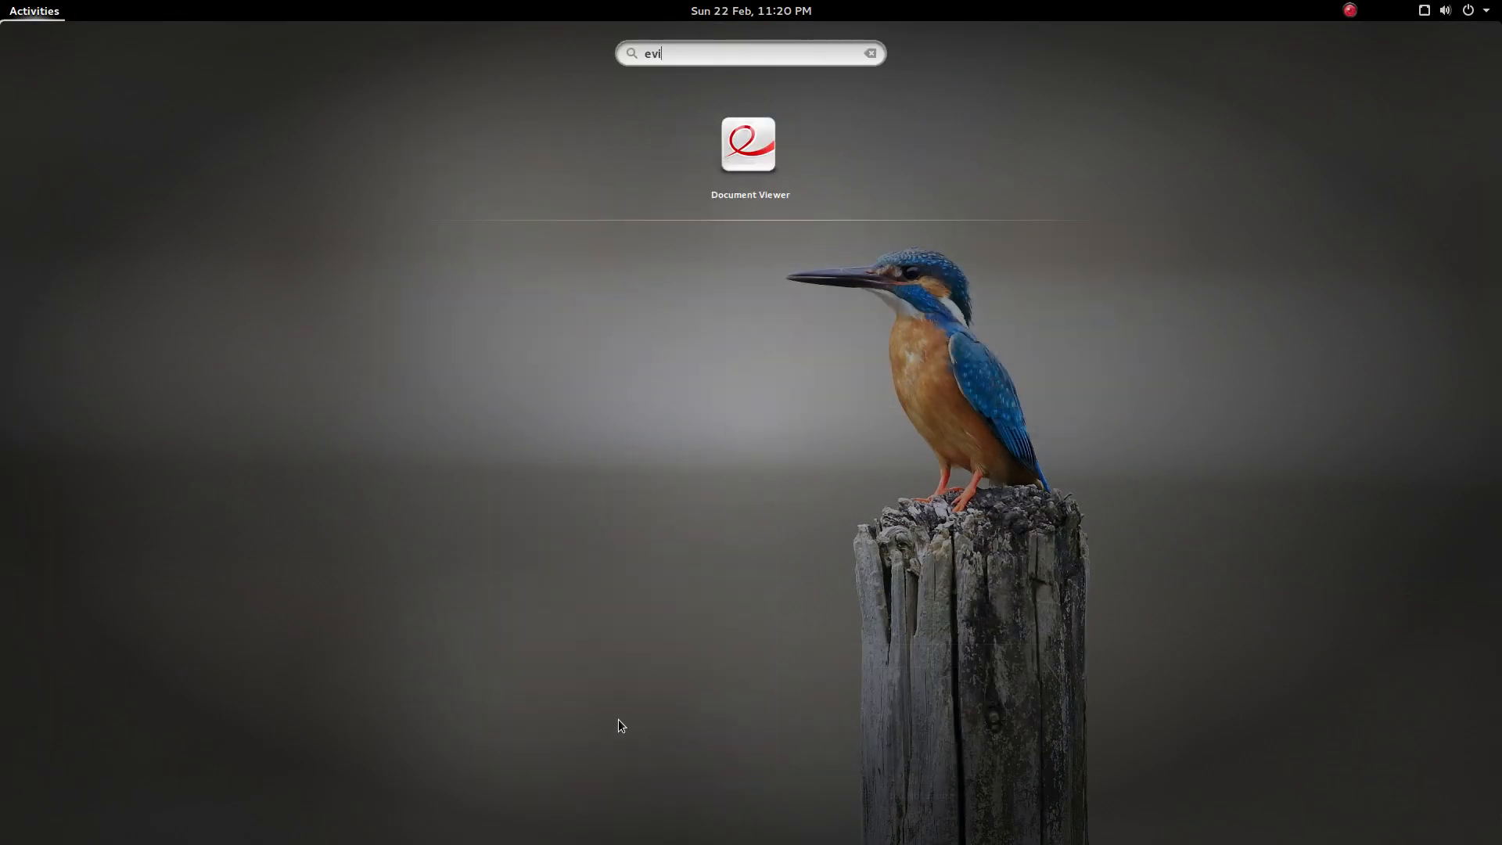
Launch Document Viewer from the Activities search beside Firefox, showing an empty Recent Documents list.
click(750, 146)
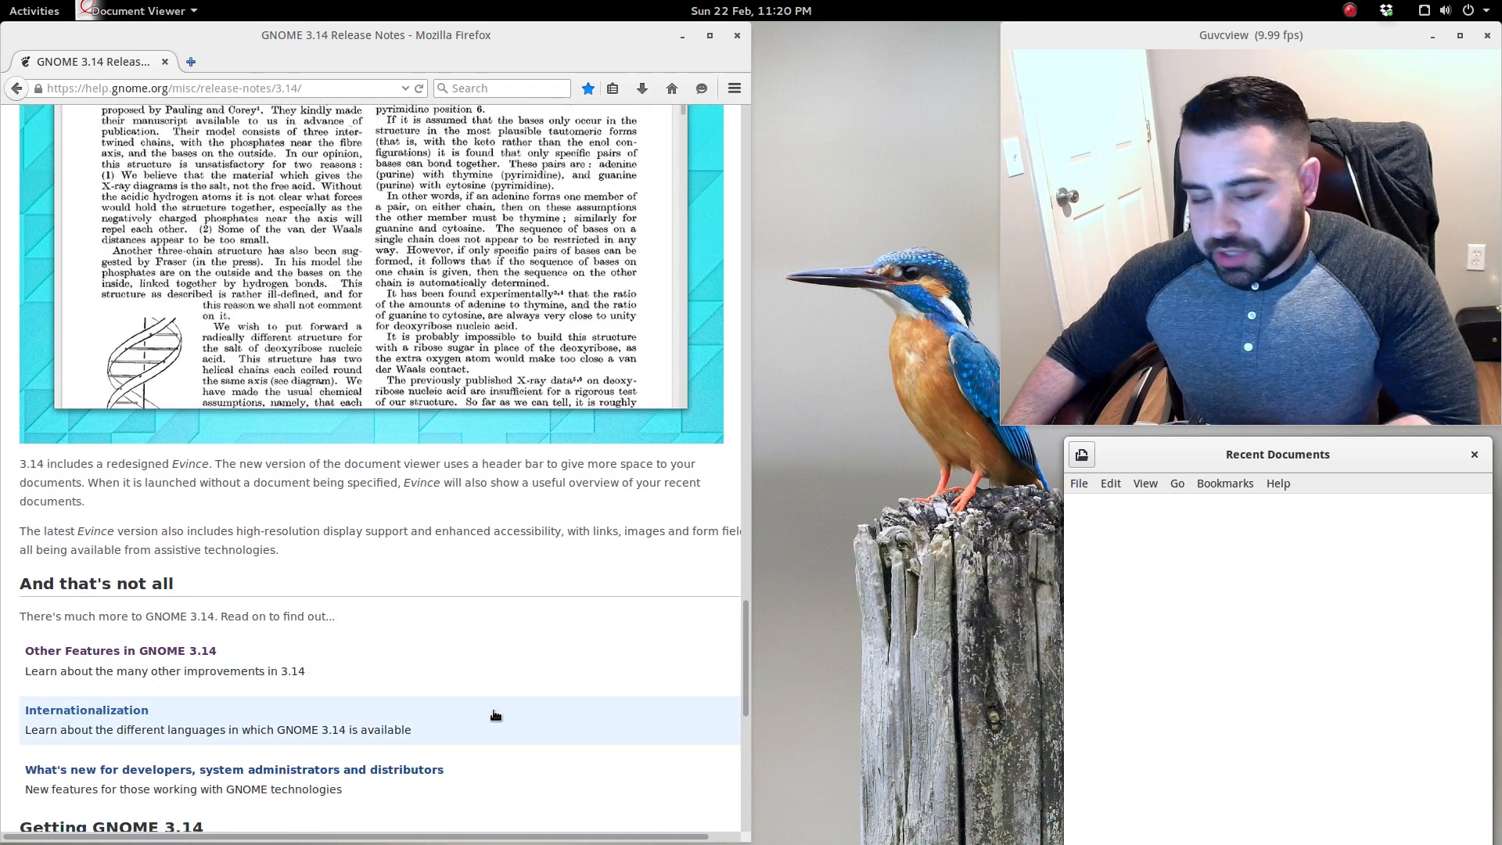
Scroll the release notes past the Boxes section until New Animations is visible.
scroll(down, 3)
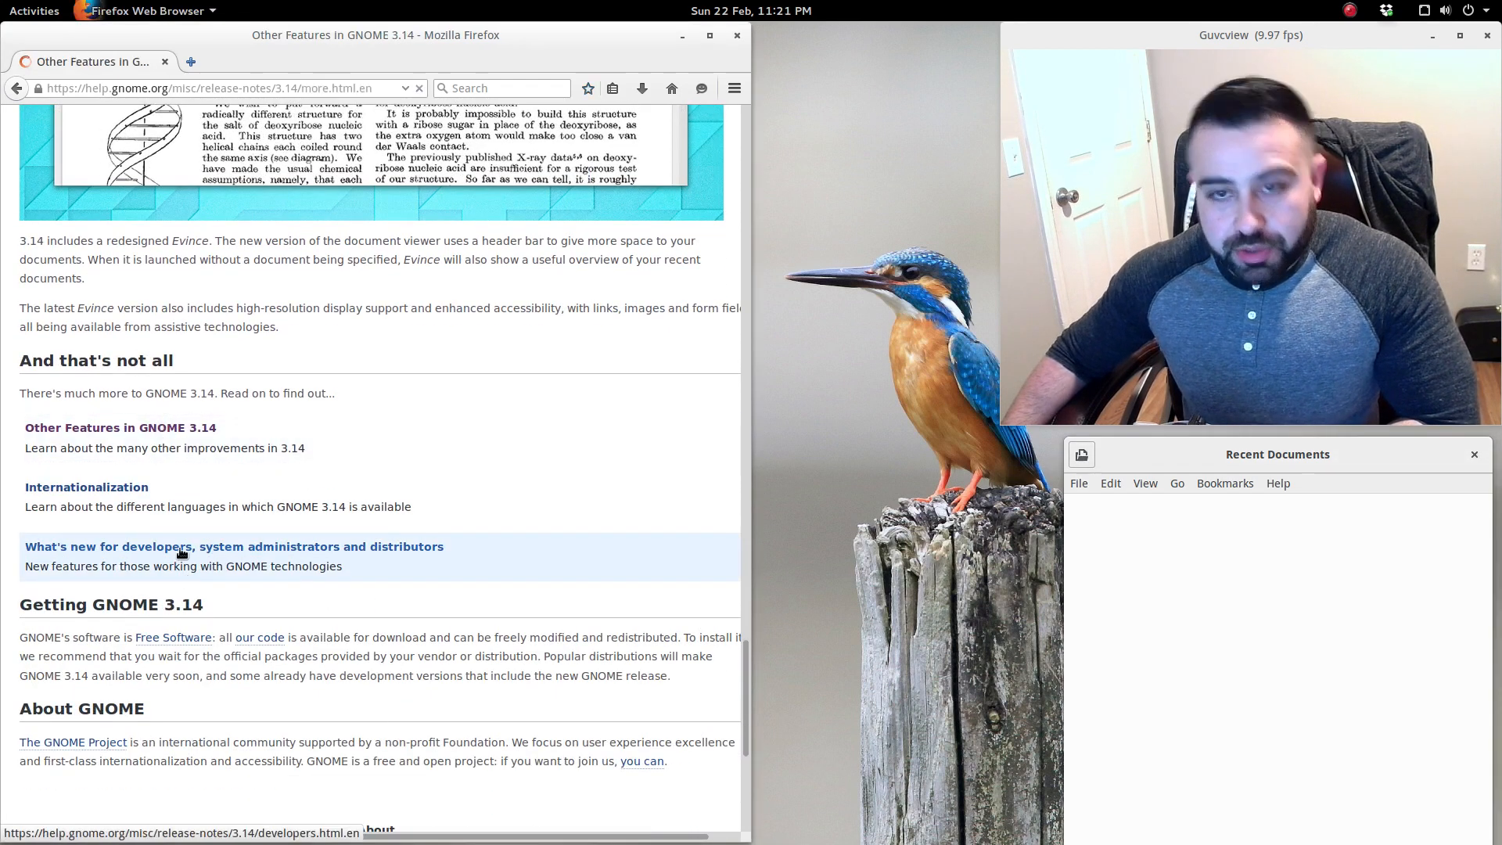
scroll(up, 3)
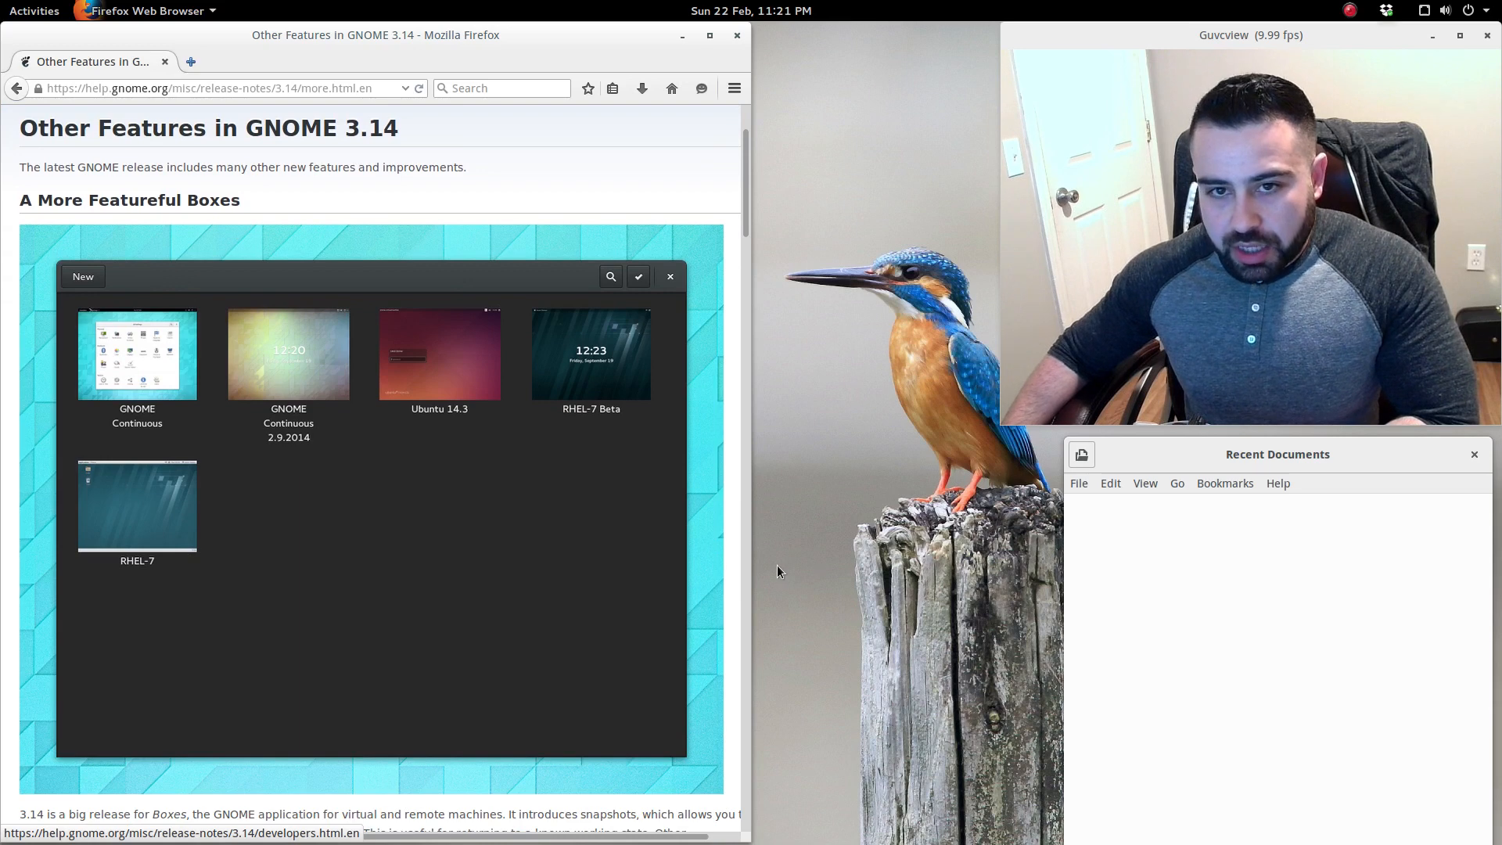
mouse_move(576, 668)
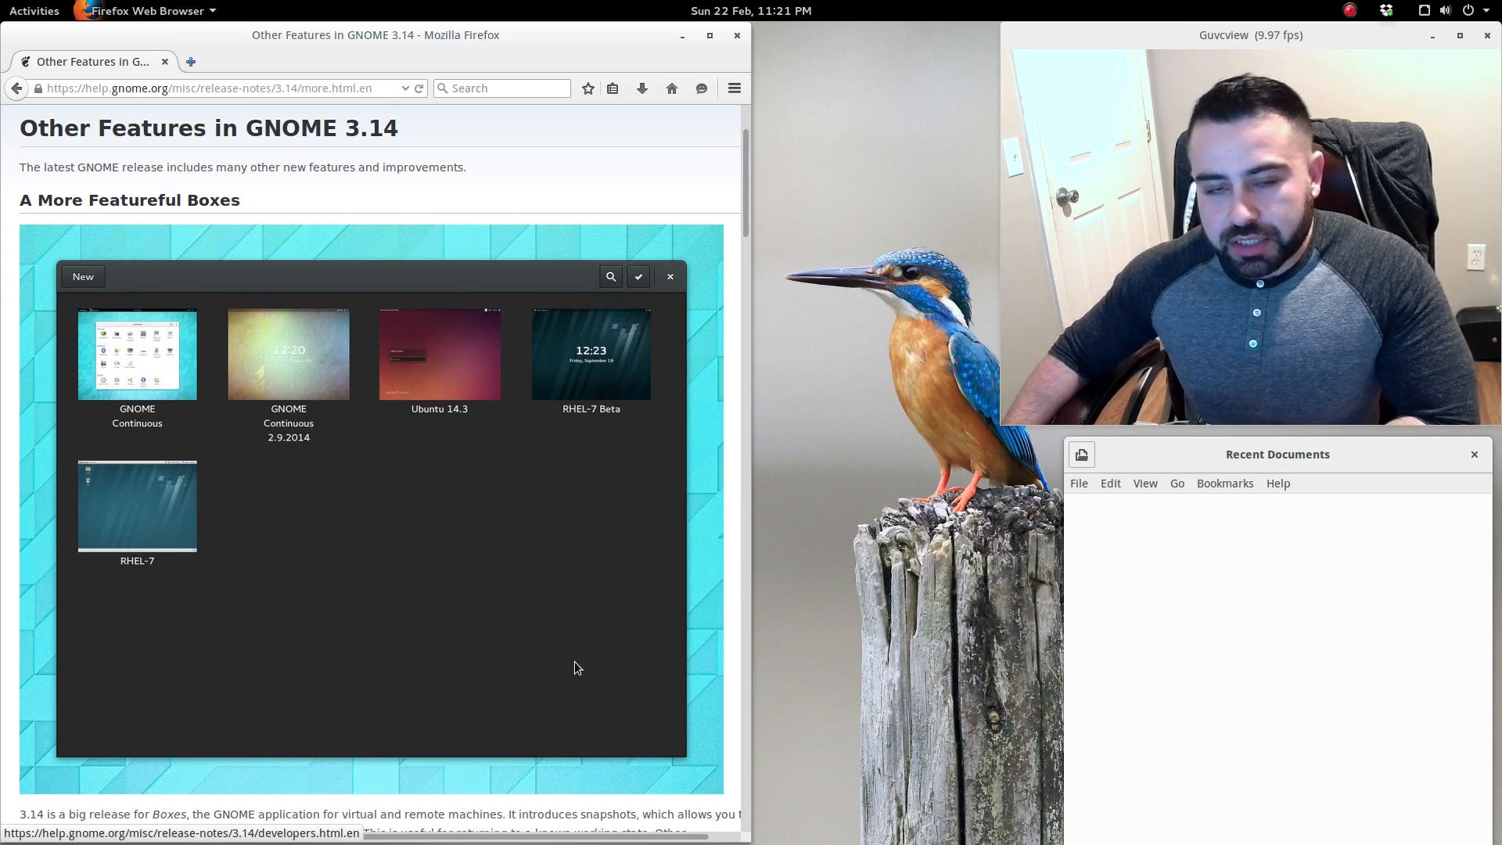
mouse_move(398, 691)
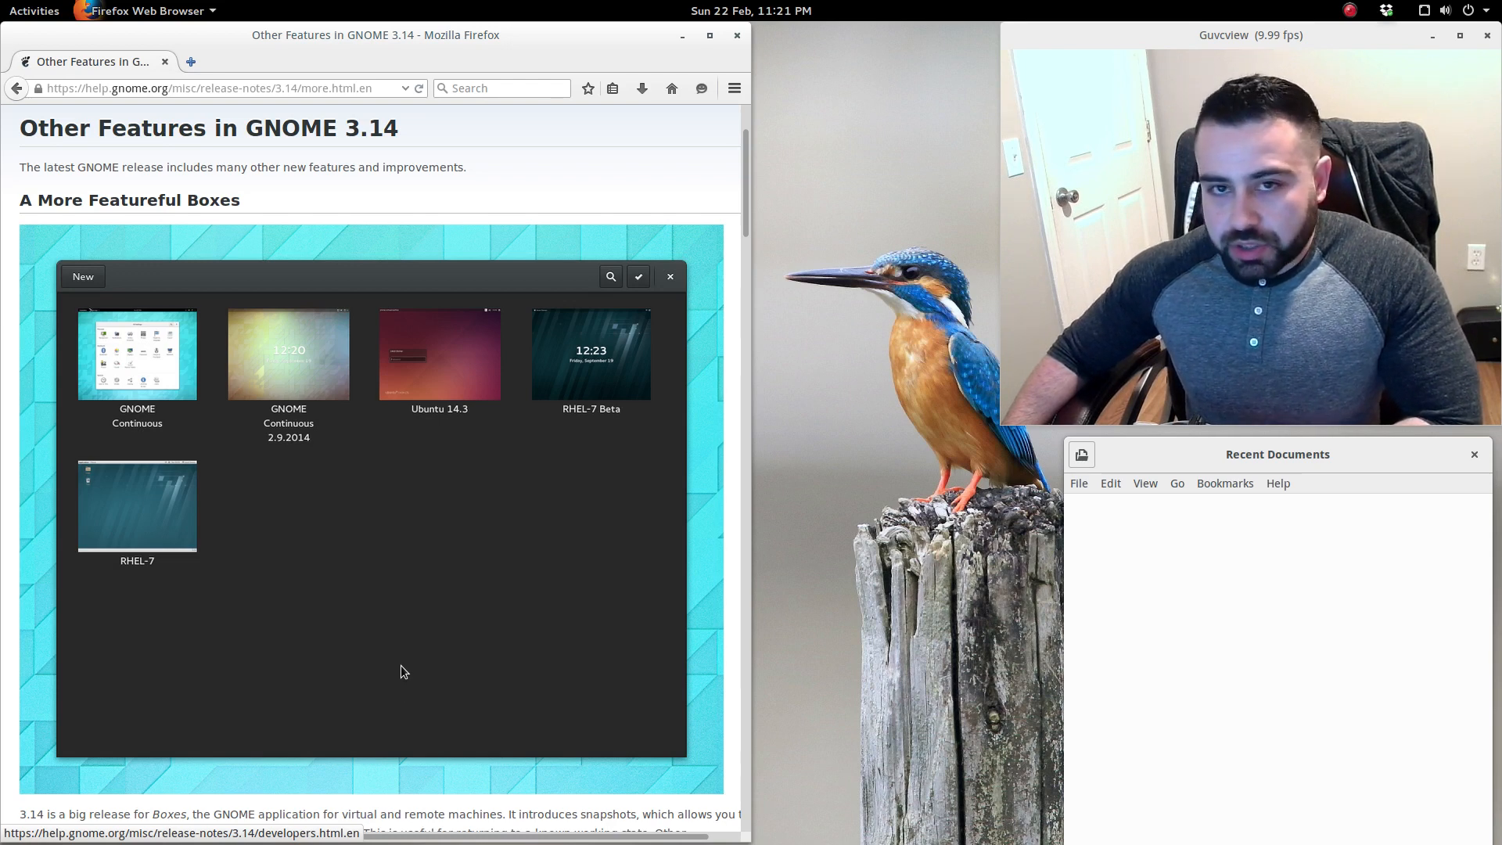
scroll(down, 3)
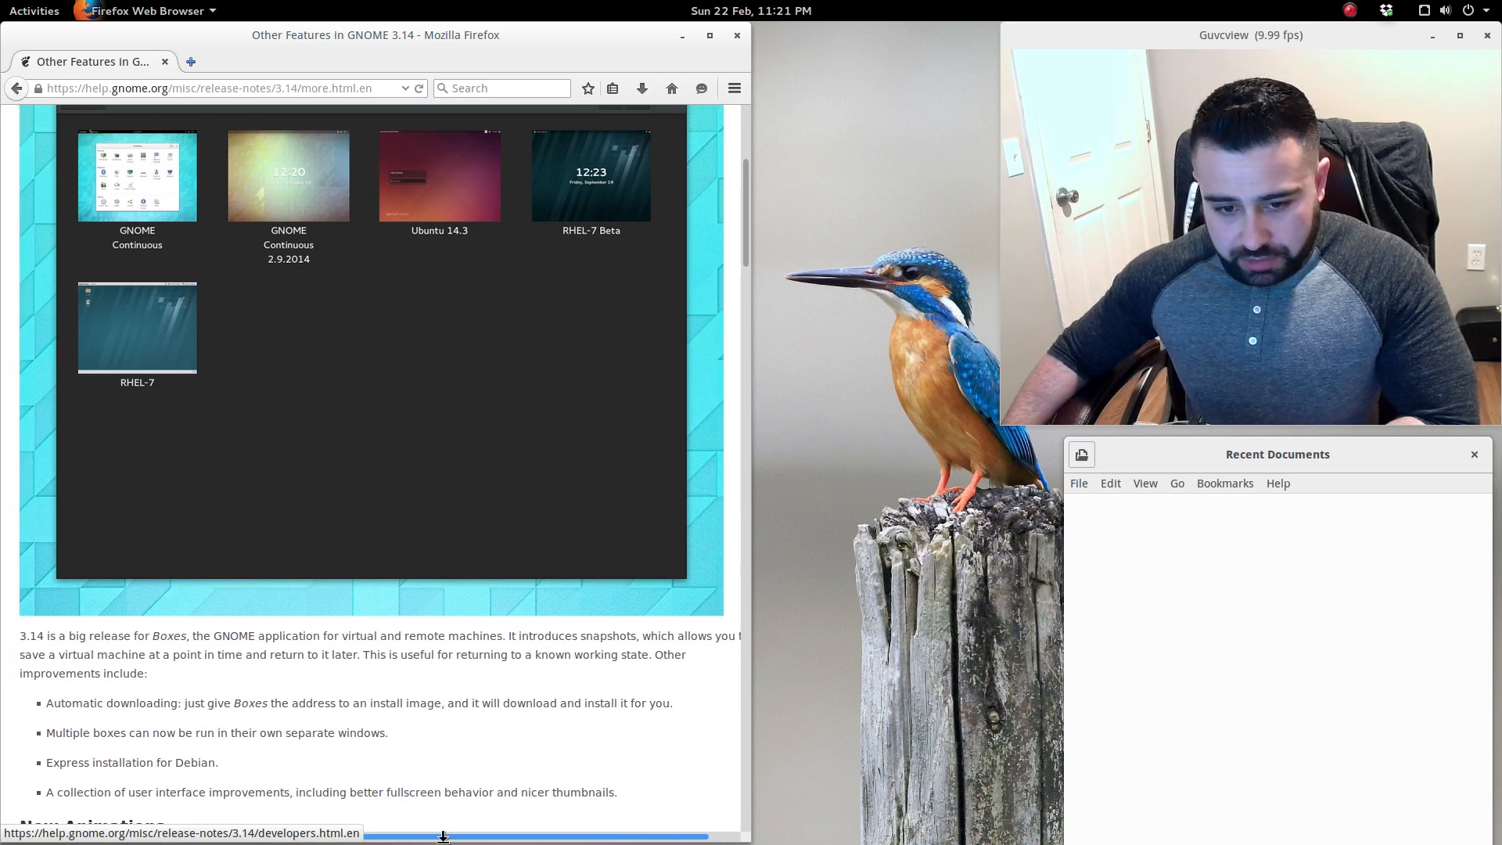
scroll(down, 3)
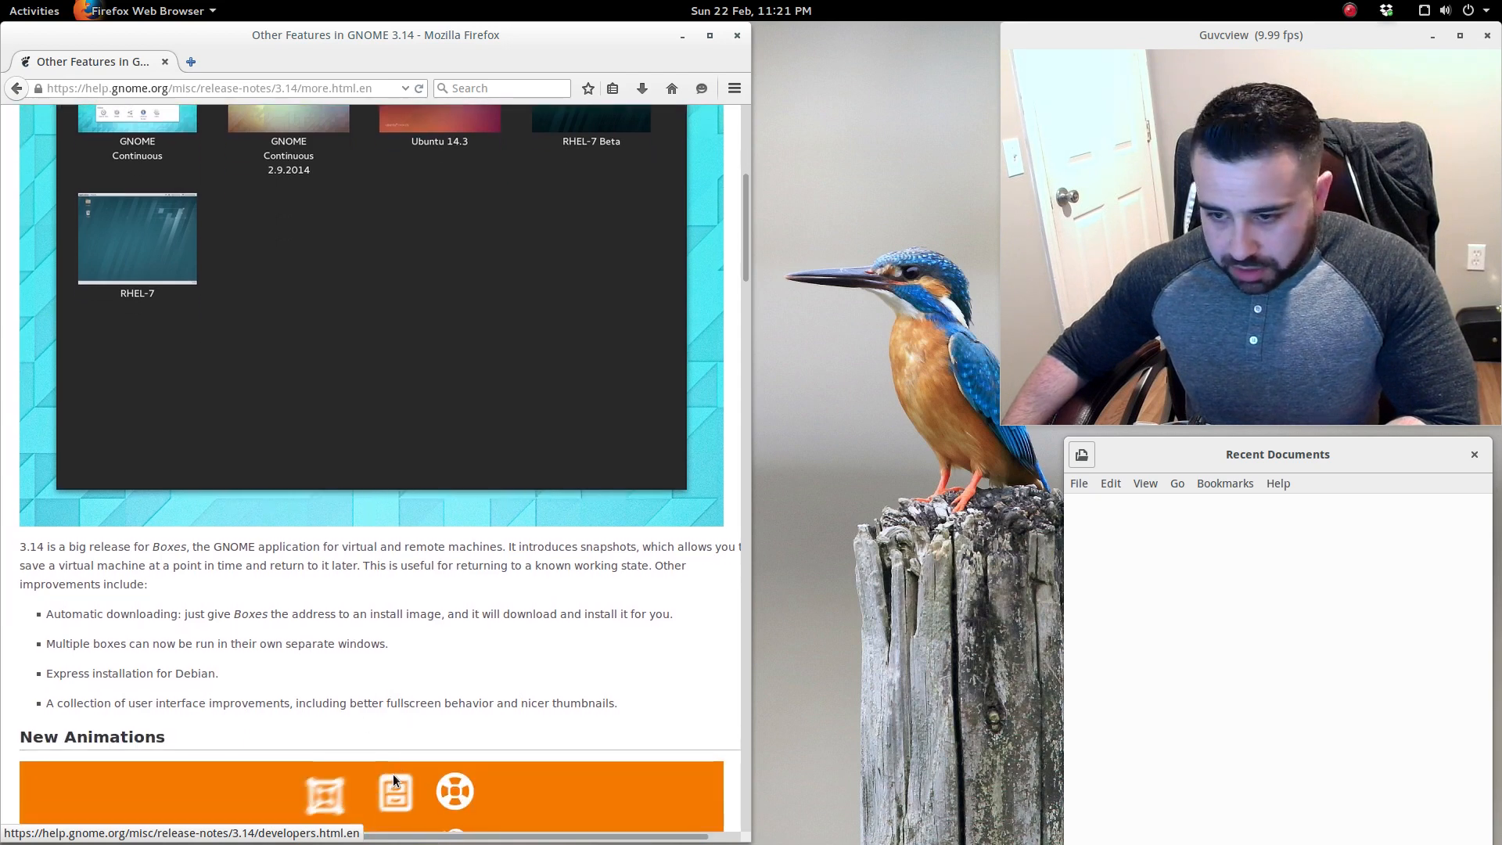
mouse_move(304, 628)
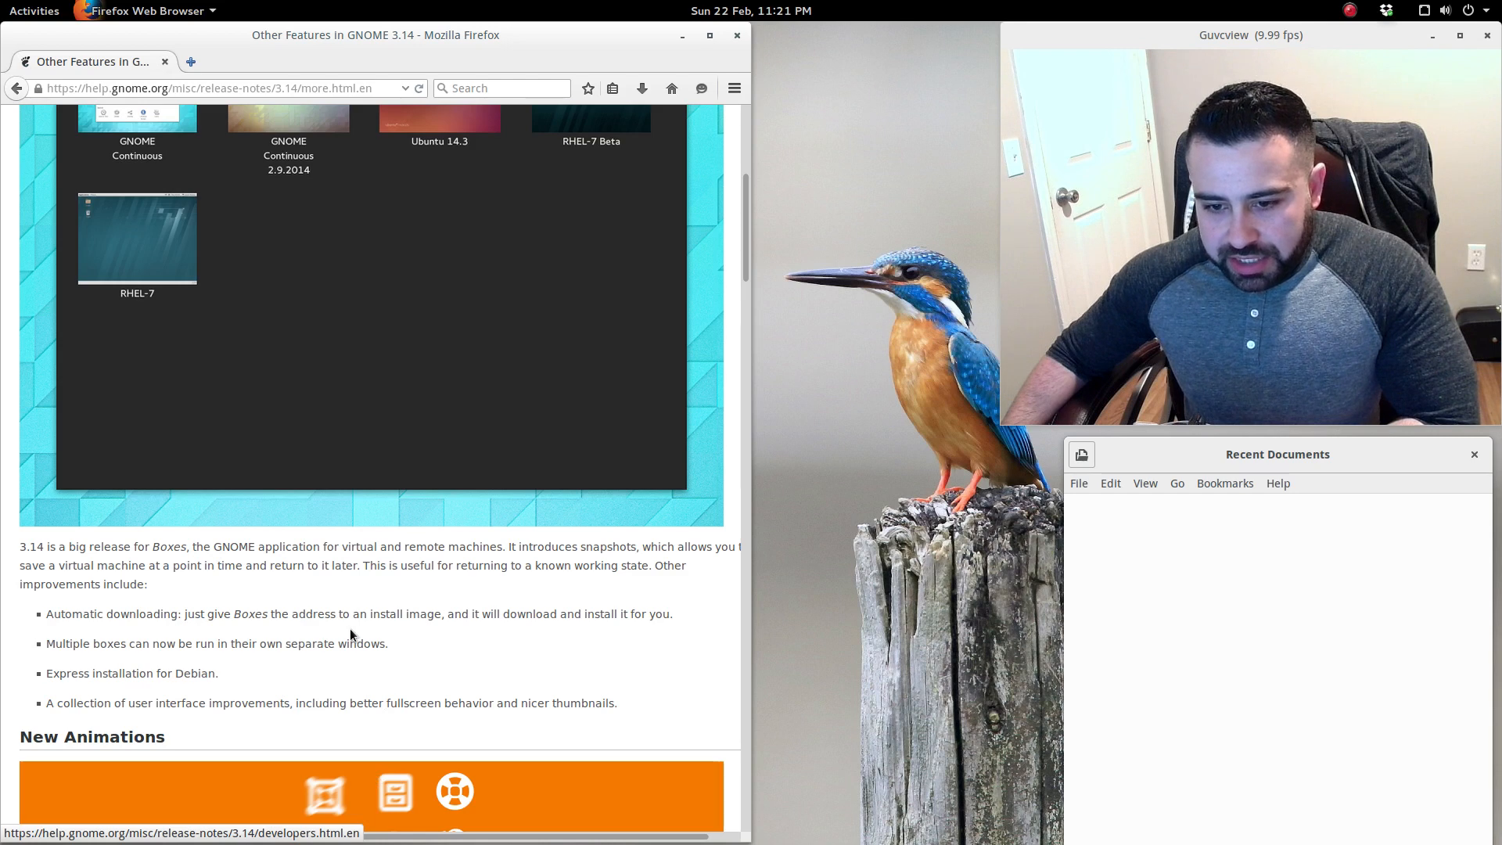
mouse_move(392, 640)
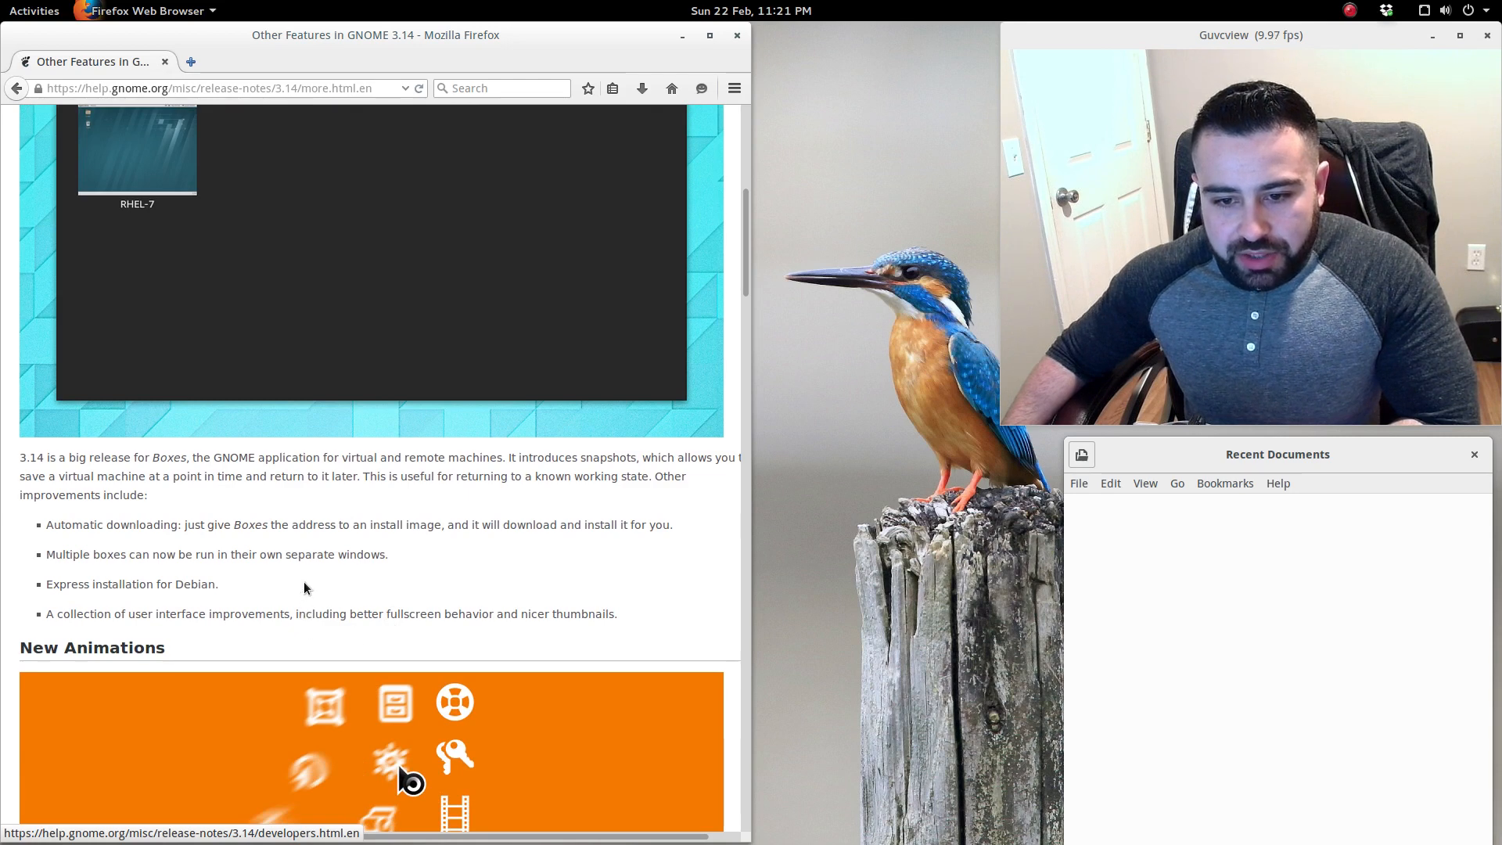
scroll(down, 3)
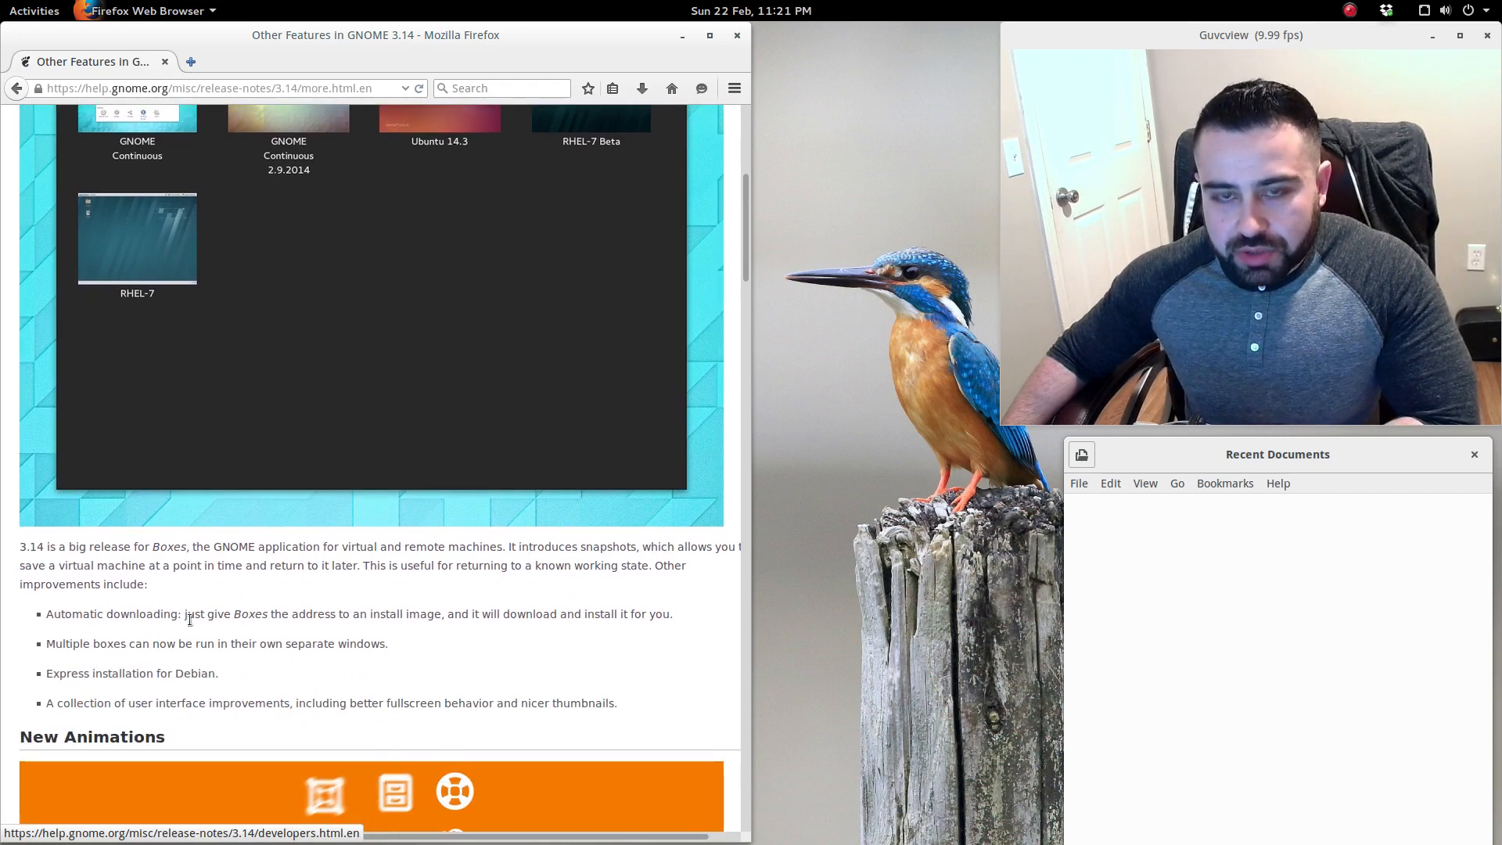
scroll(down, 3)
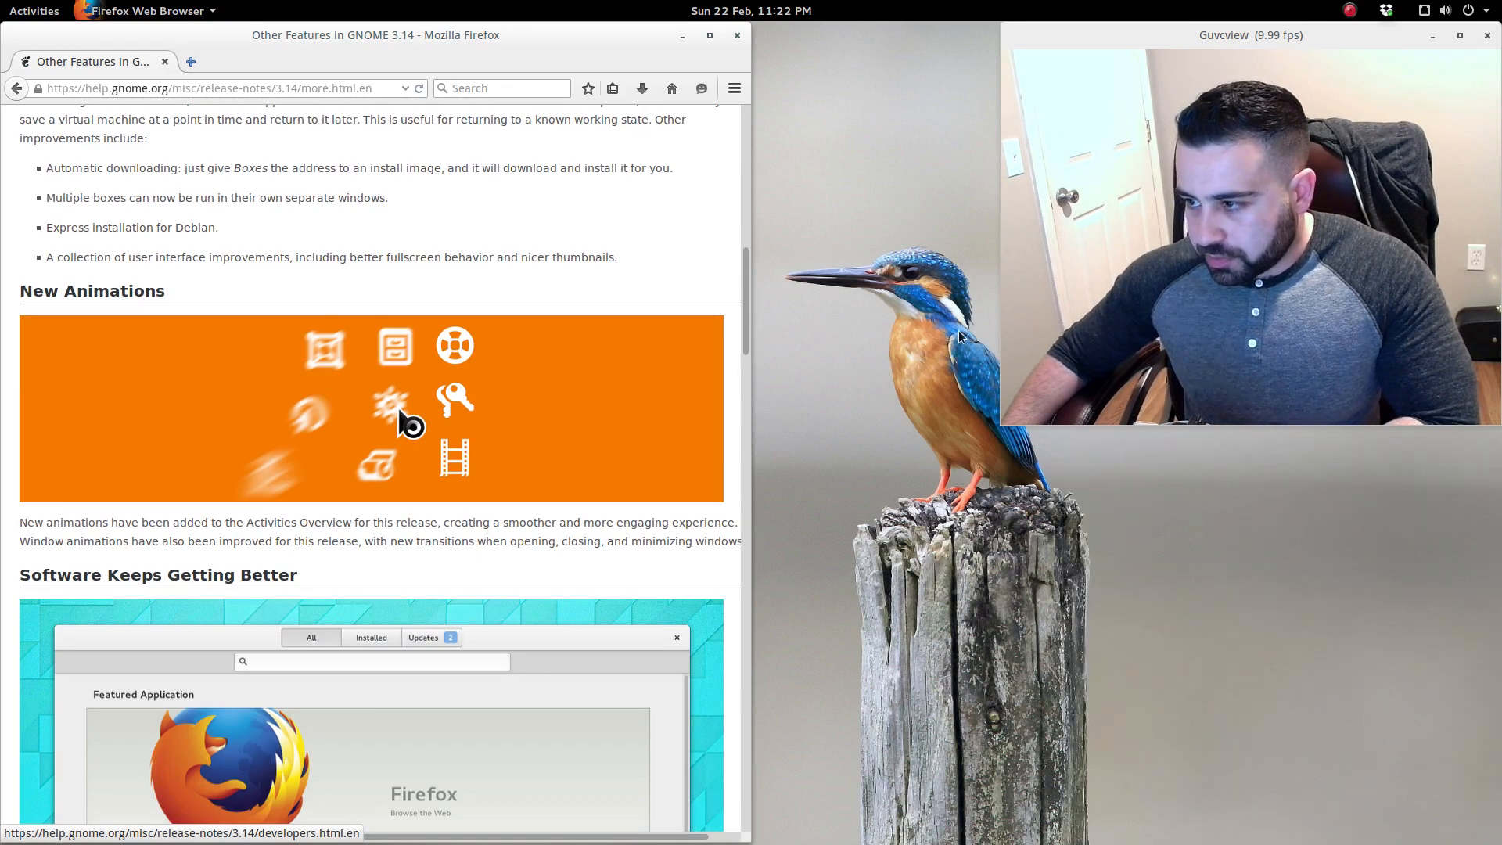
click(34, 10)
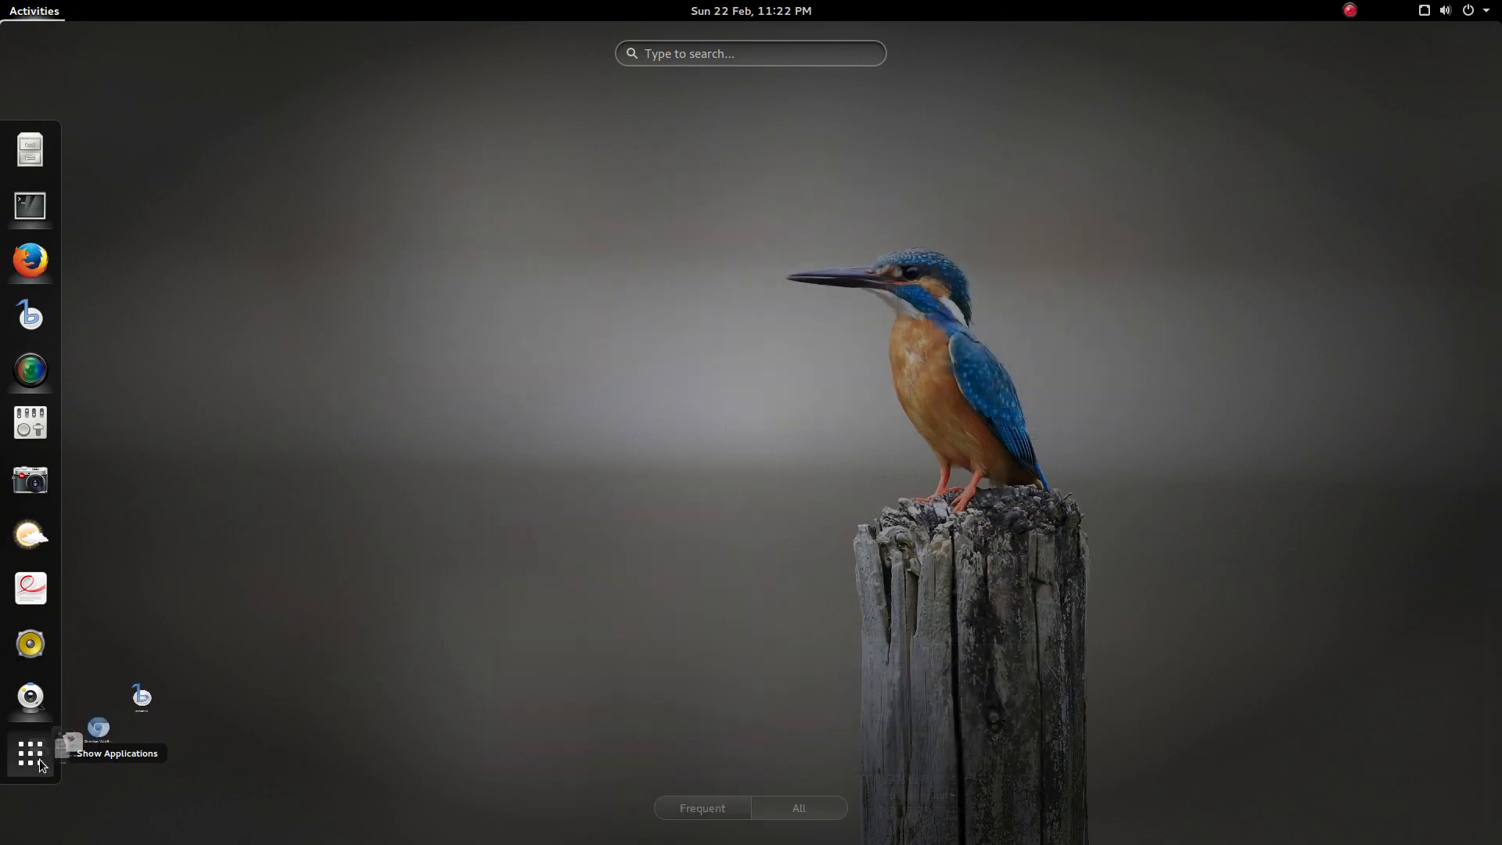
click(30, 752)
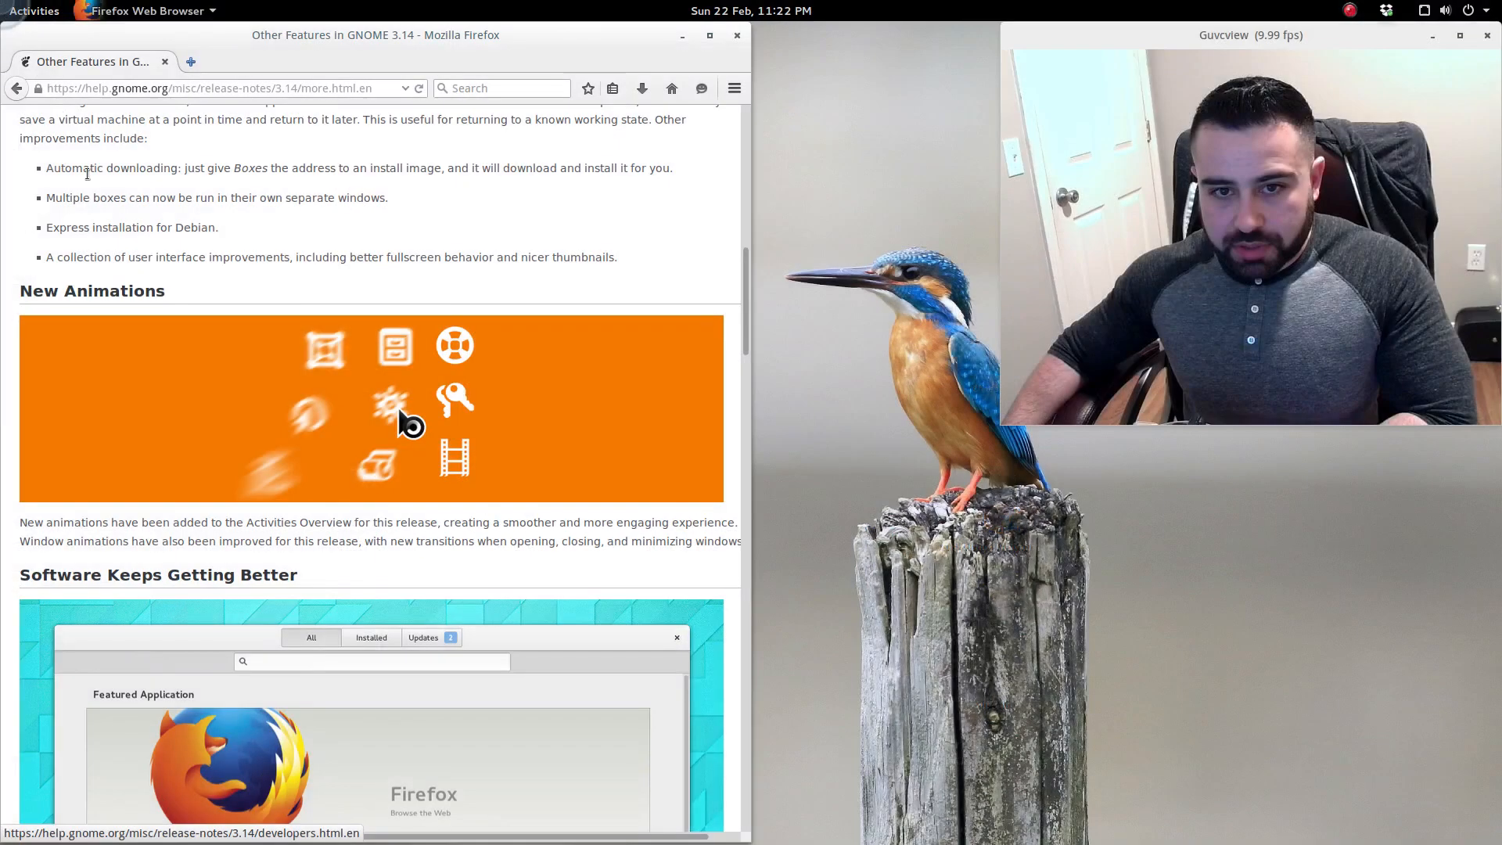
scroll(down, 3)
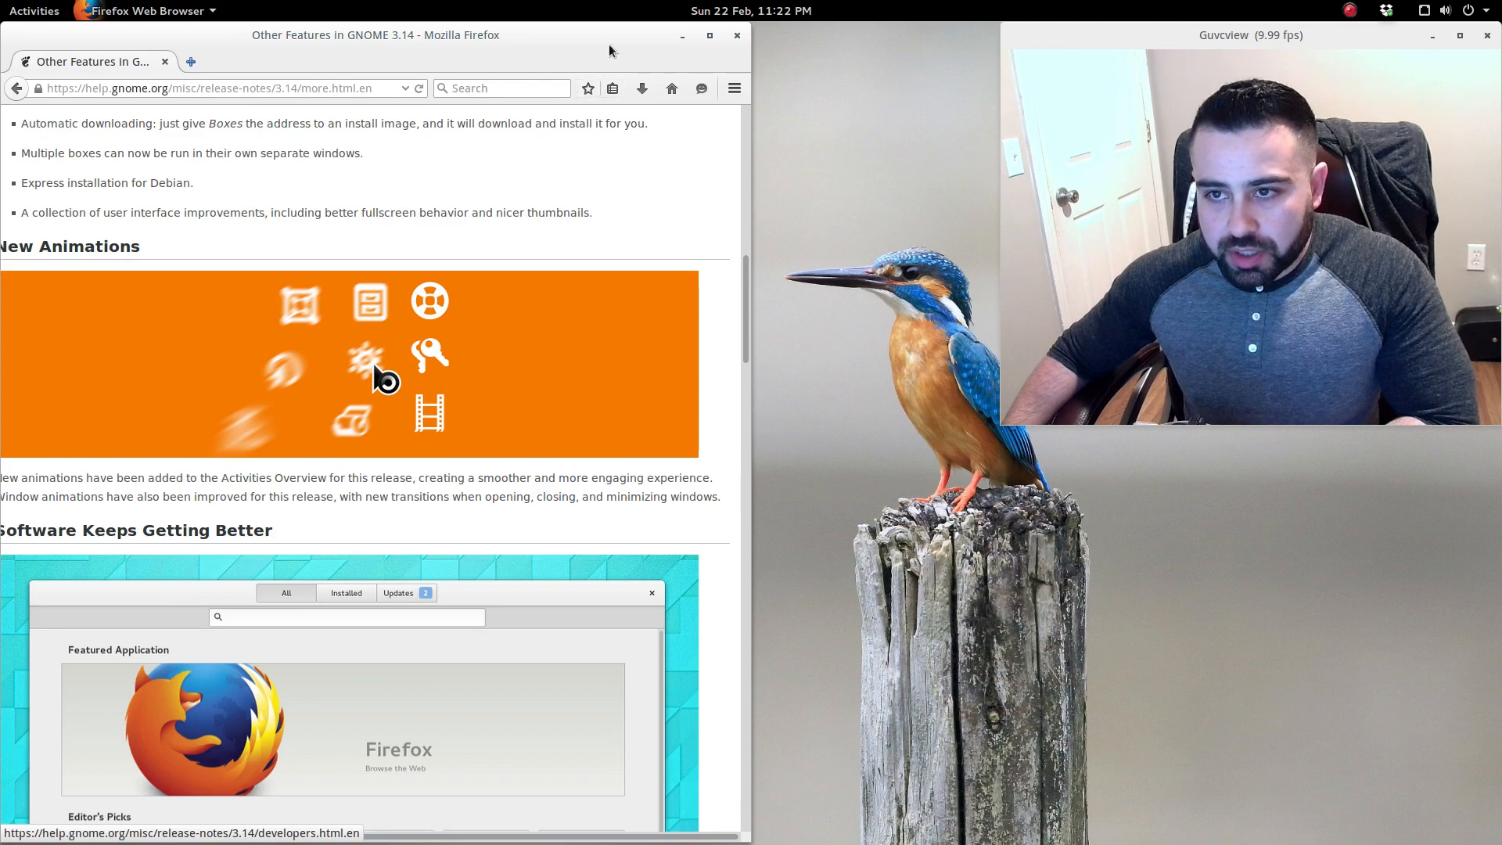
click(33, 10)
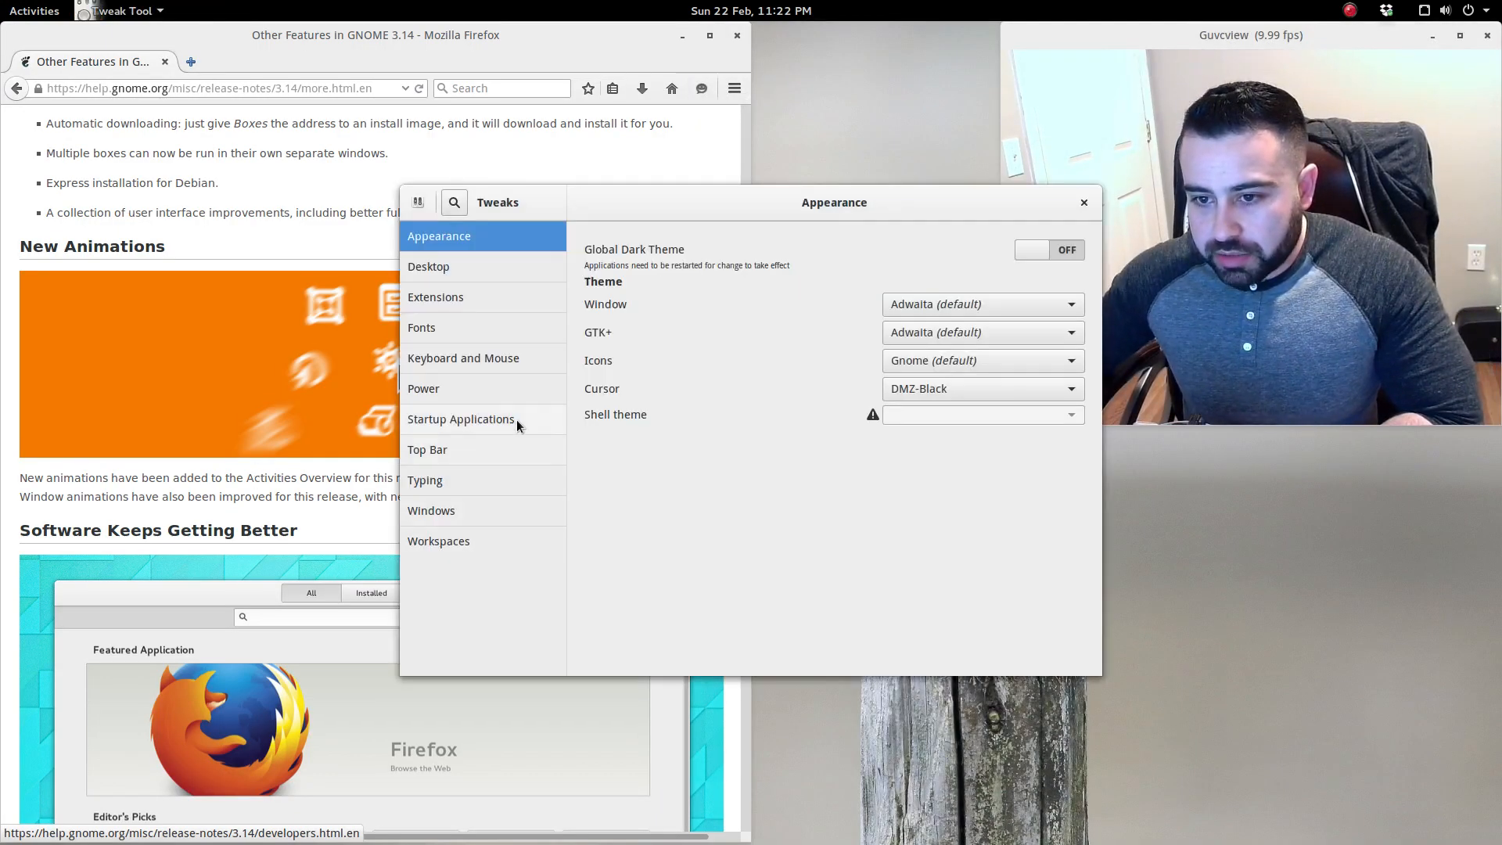
View the Extensions list in Tweak Tool, then open Files at home and close it.
click(435, 296)
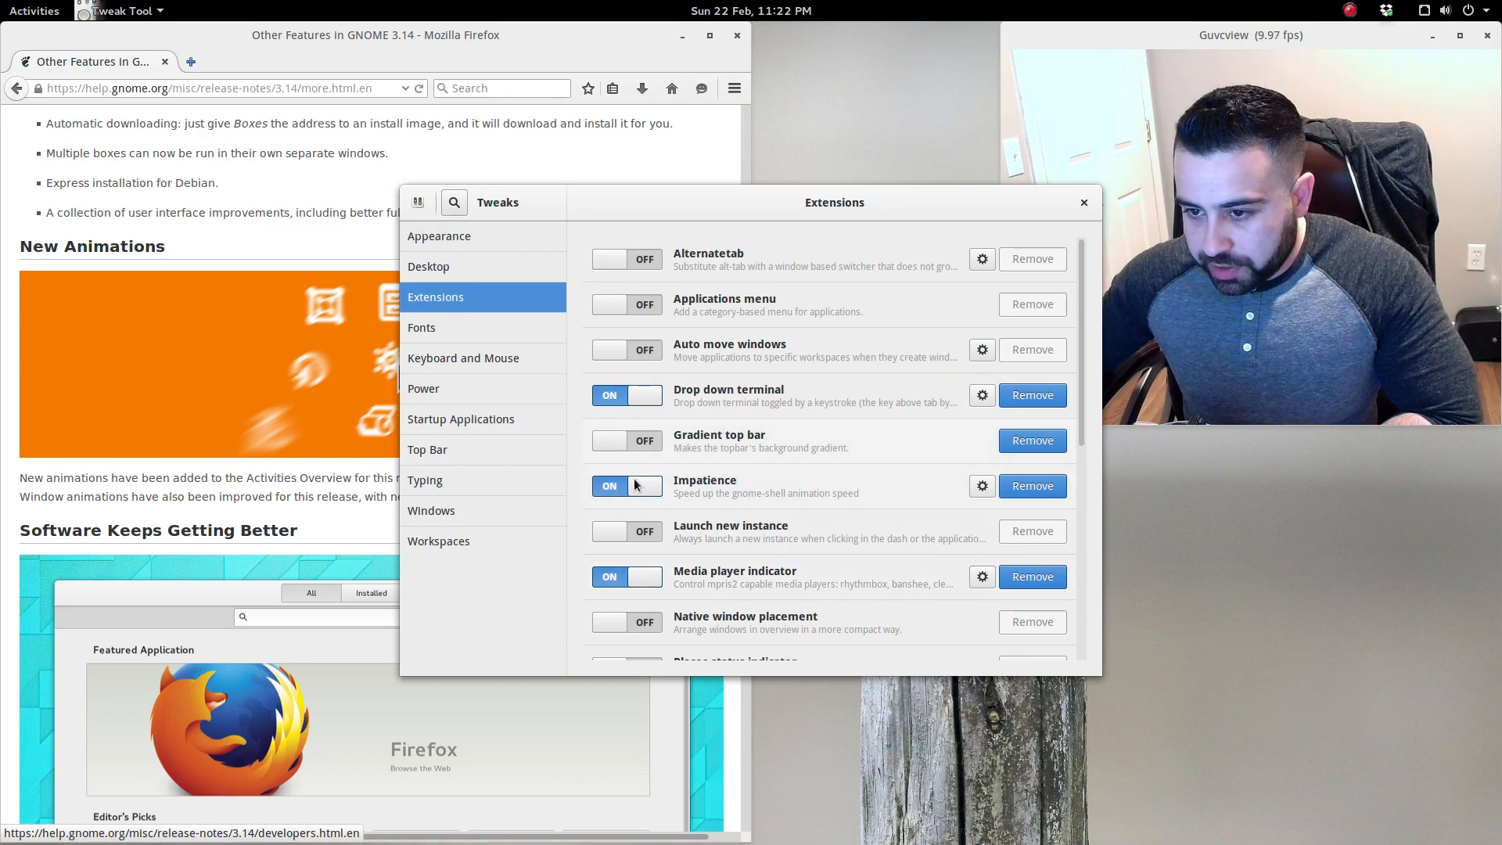
right_click(835, 202)
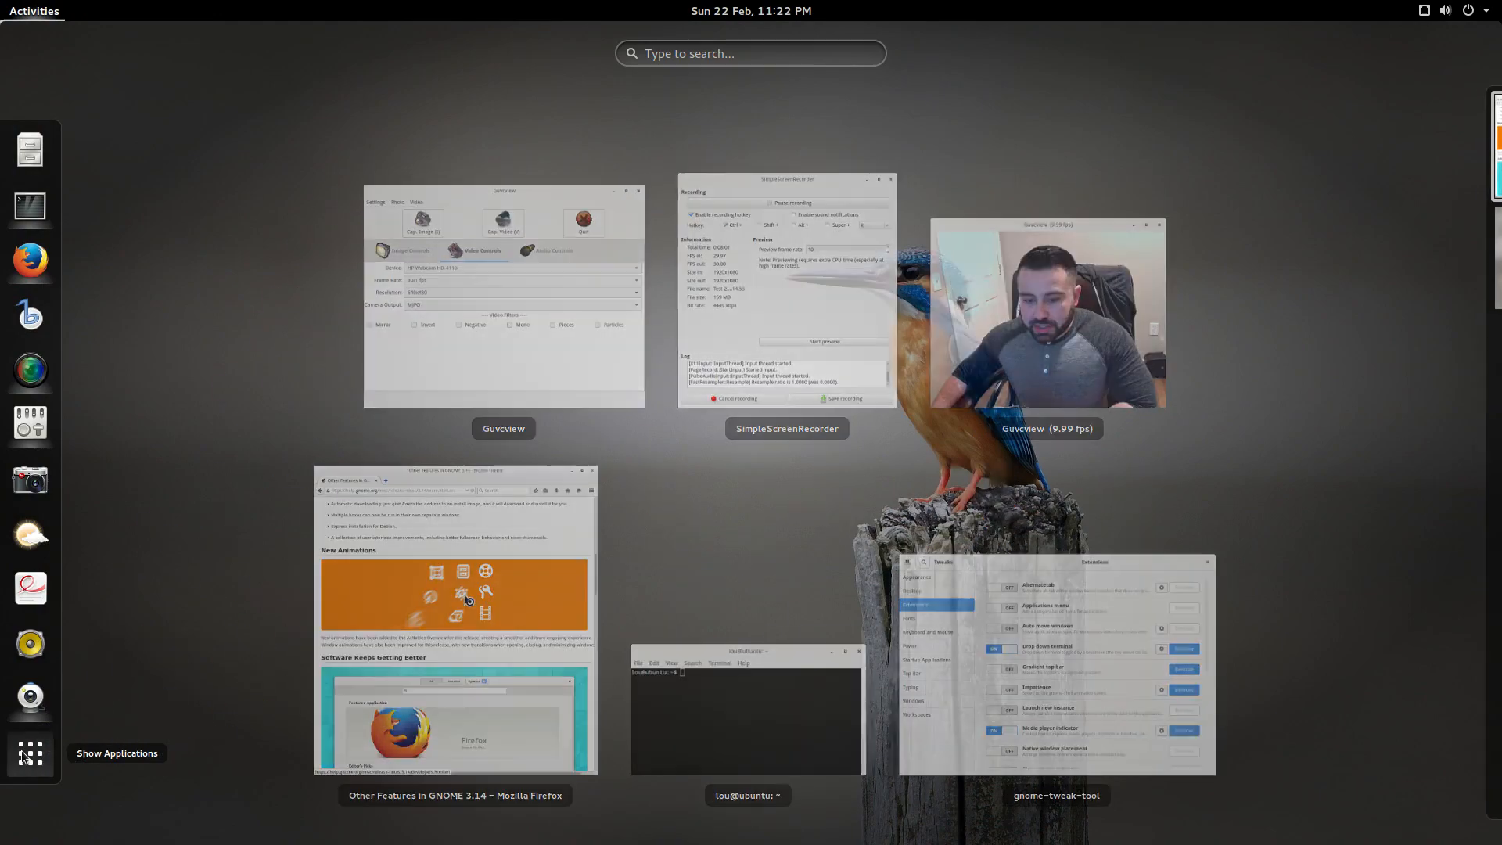
click(29, 753)
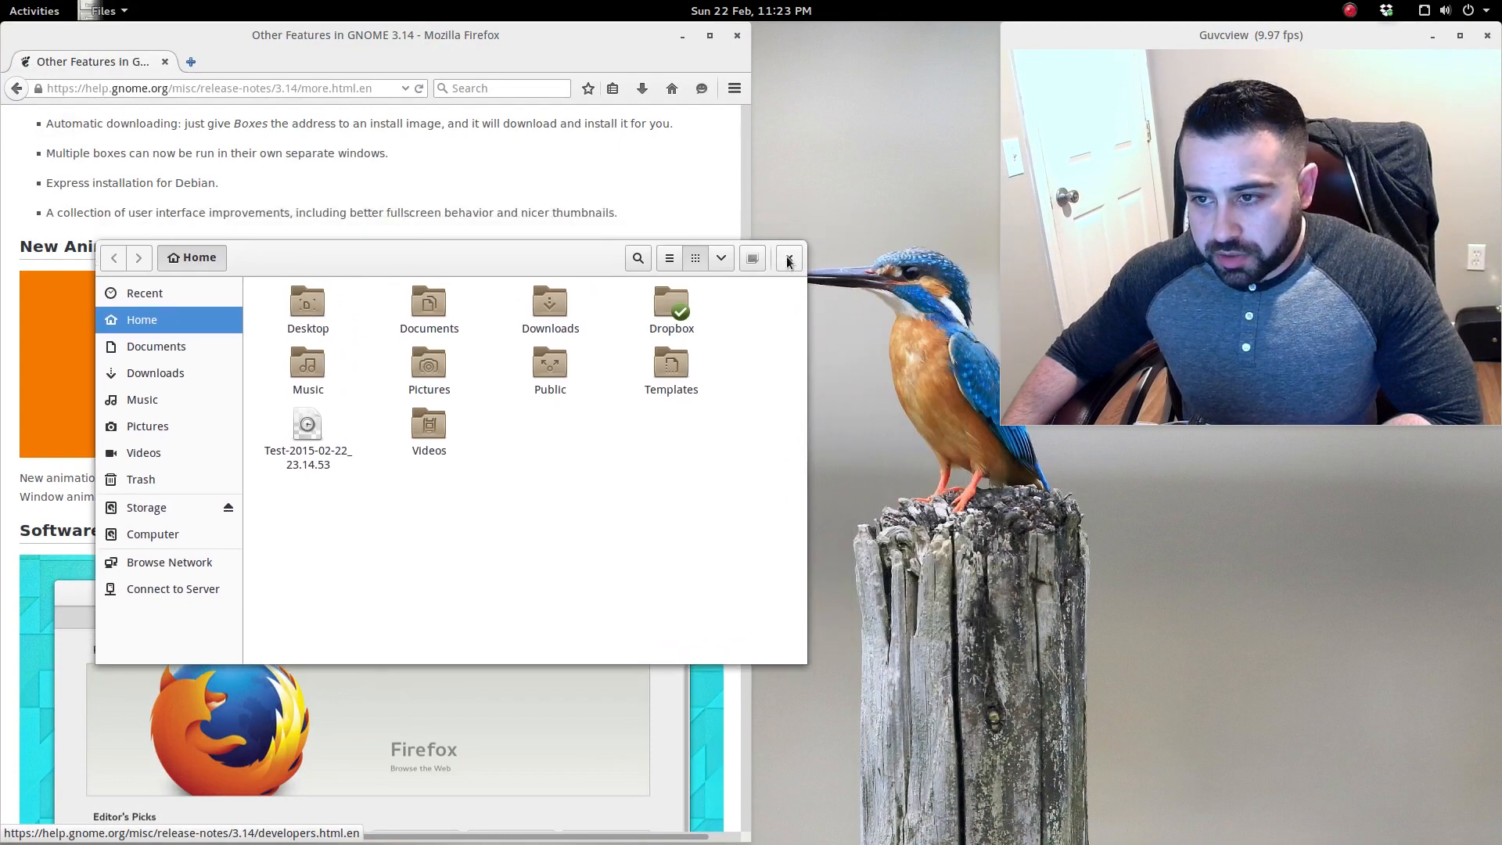
click(788, 257)
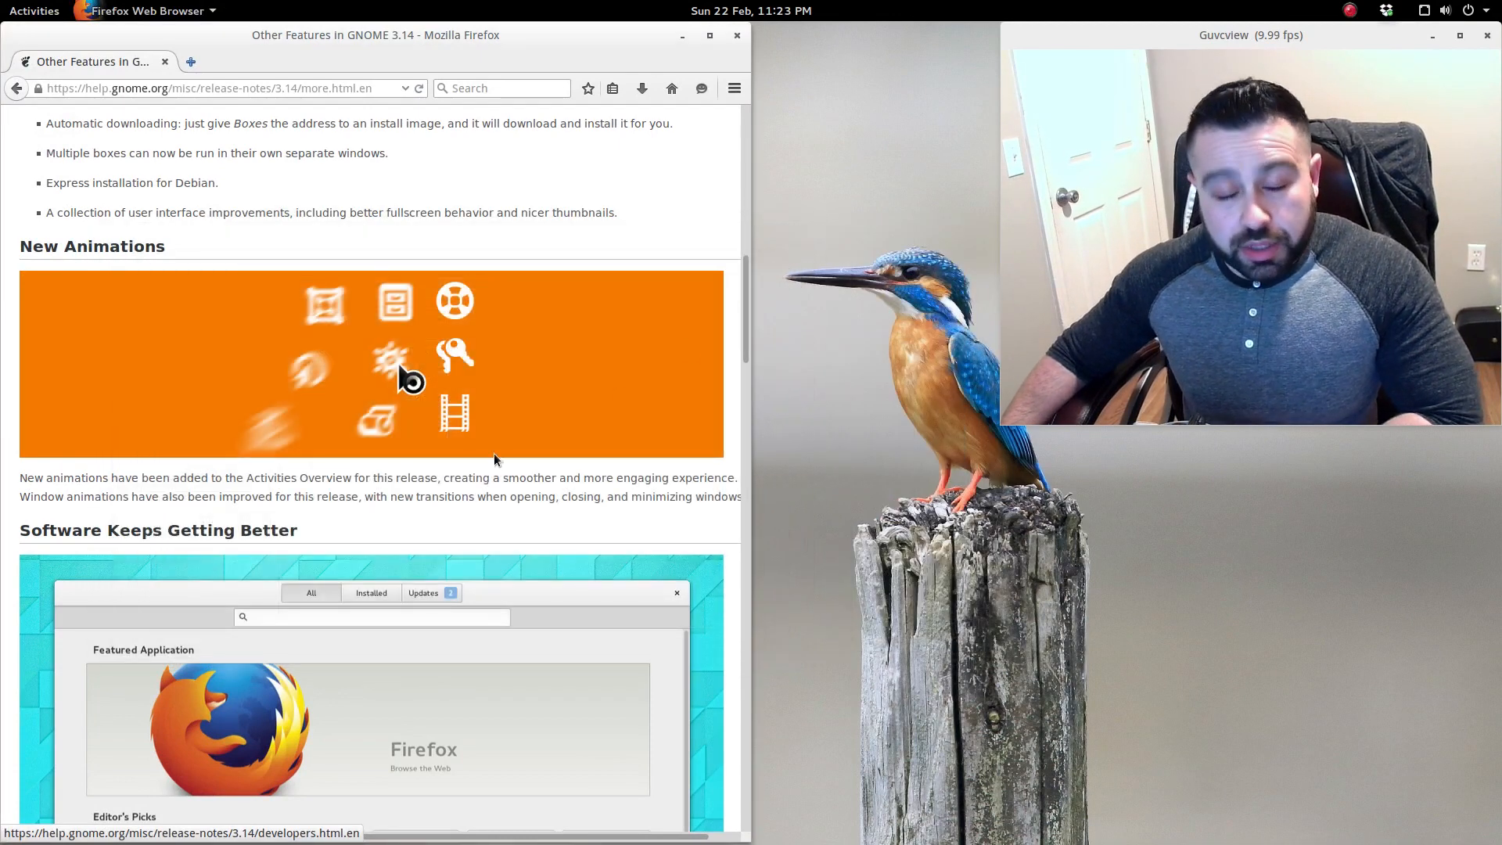
Scroll the release notes past Software Keeps Getting Better, then search Activities for 'soft'.
scroll(down, 3)
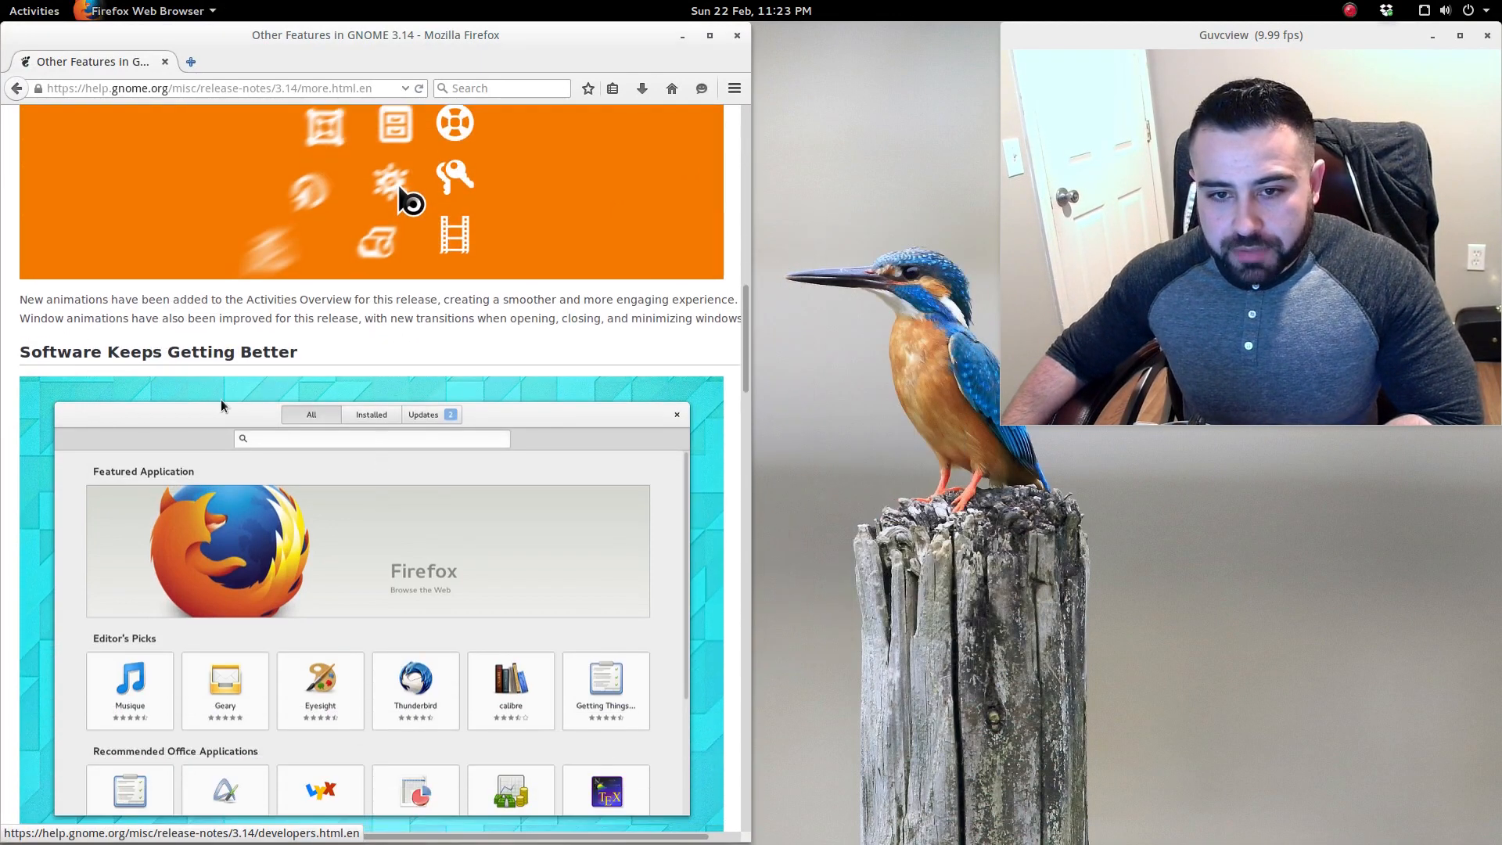
scroll(down, 3)
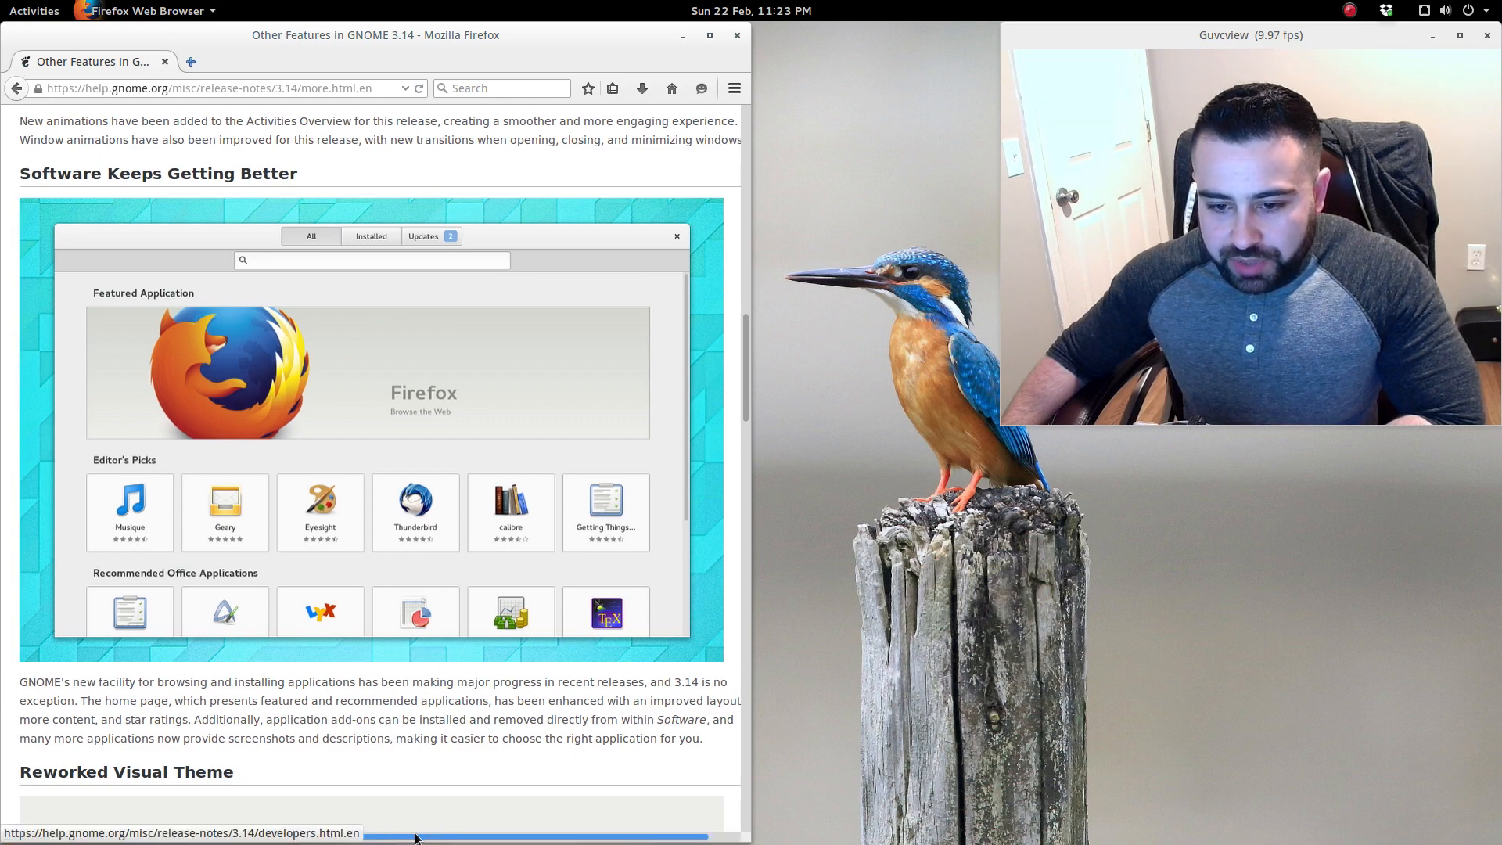
drag(417, 836, 498, 831)
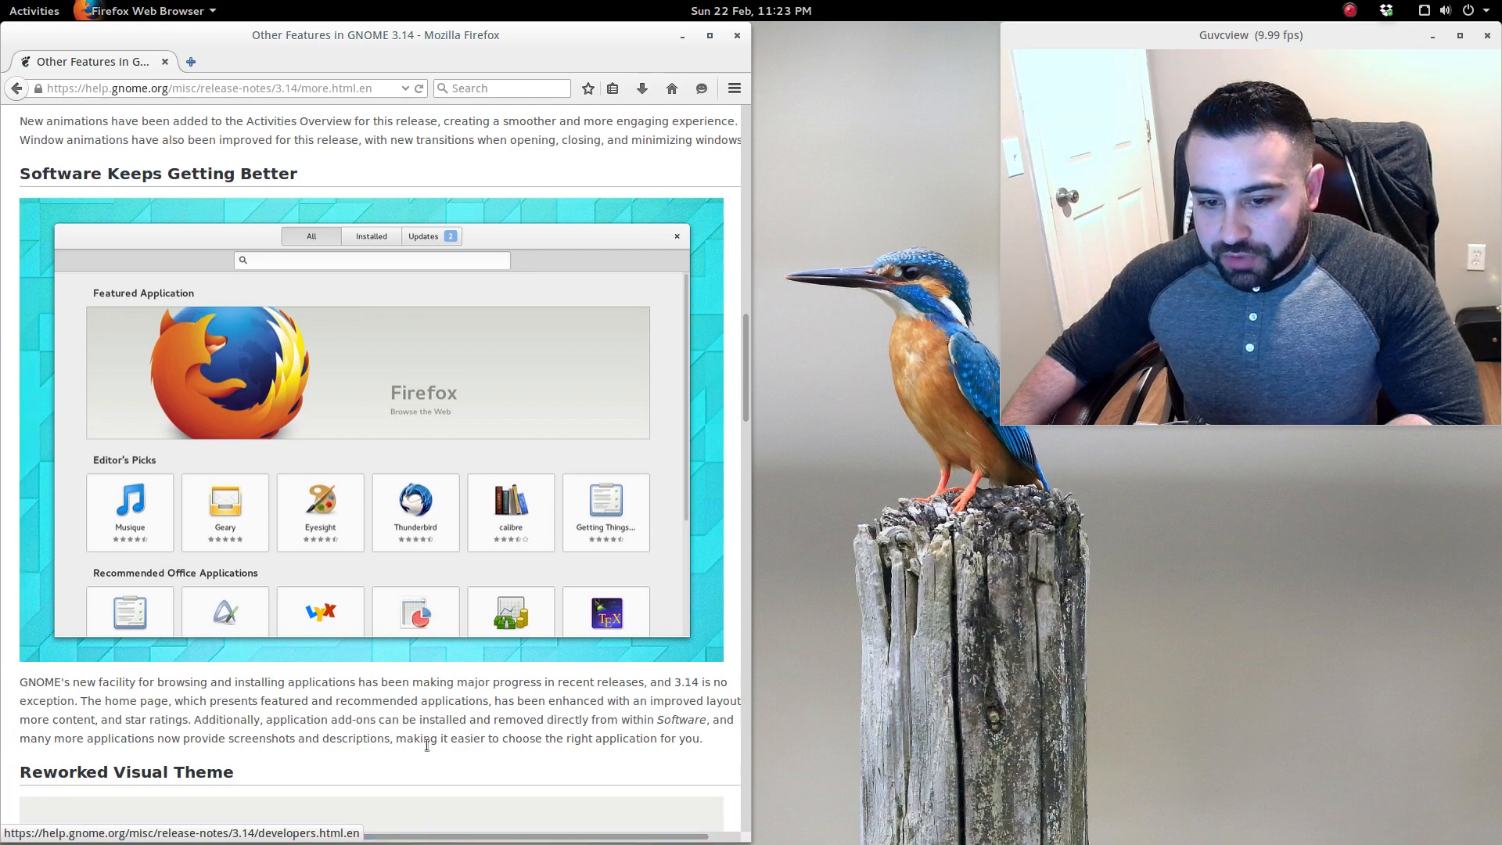
click(34, 10)
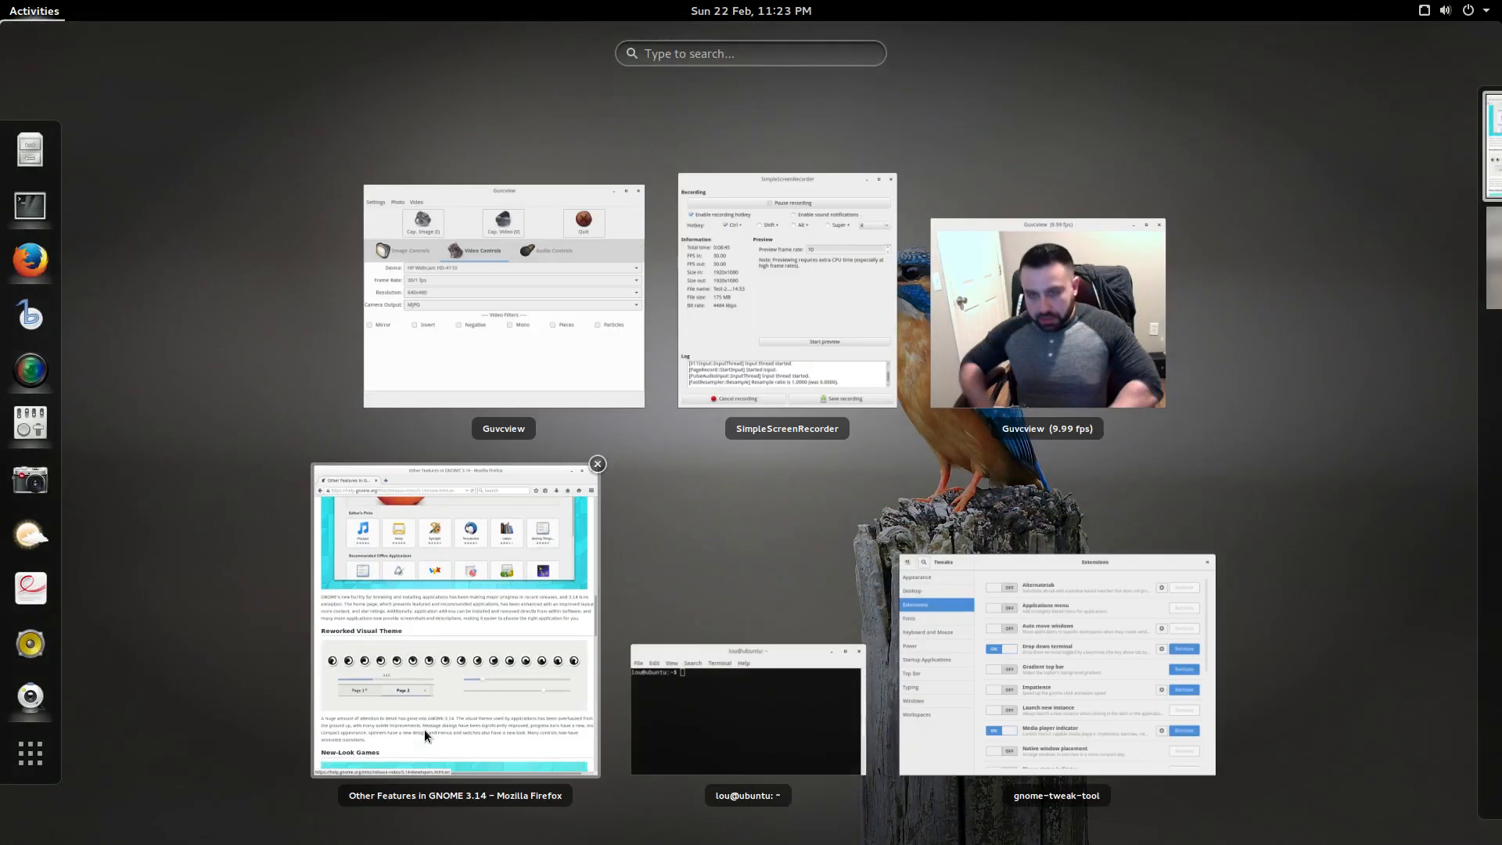
text(soft)
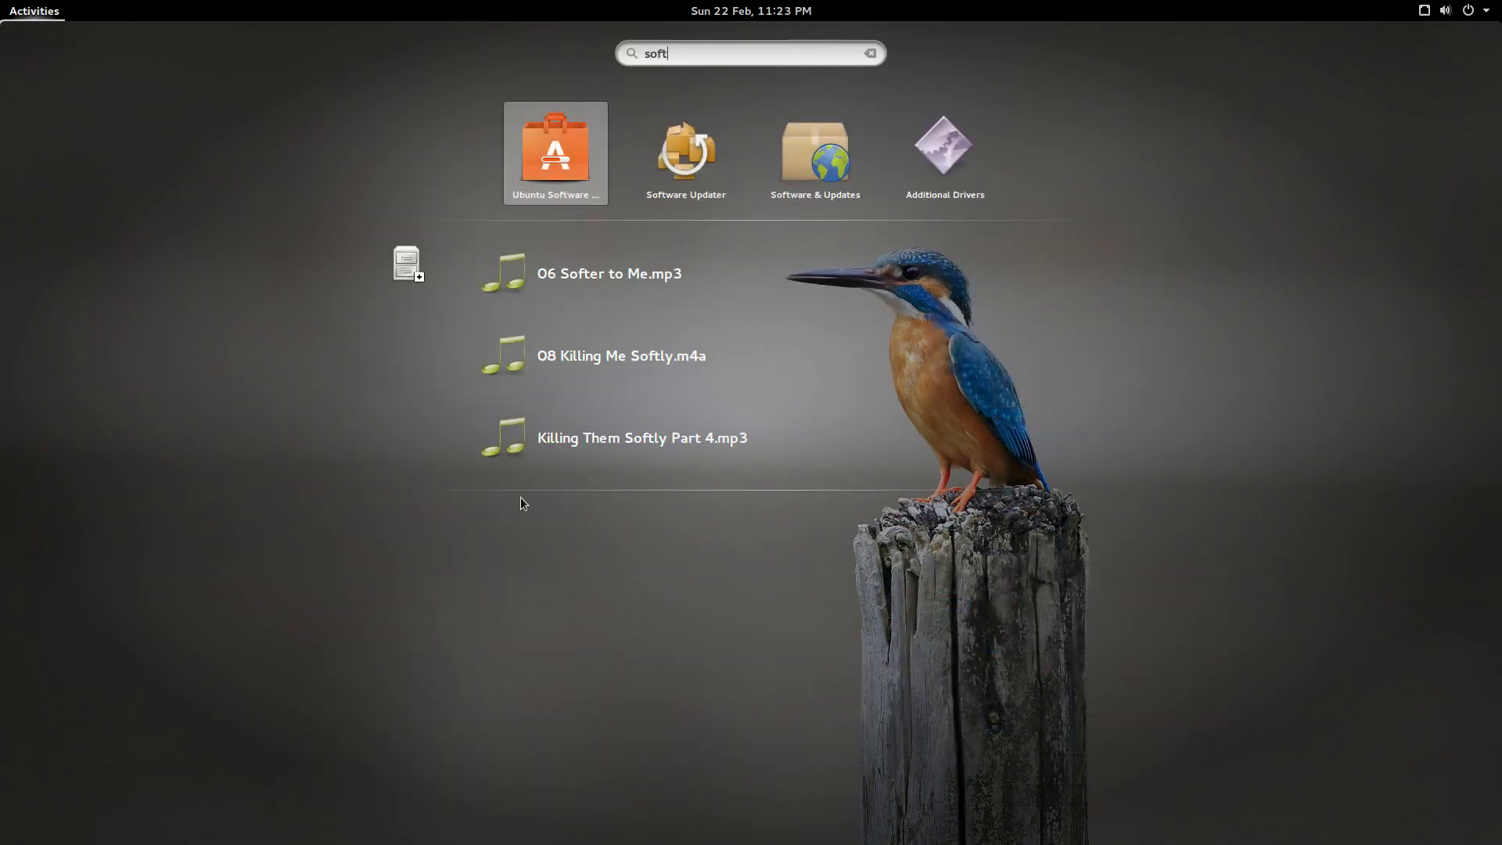
mouse_move(686, 153)
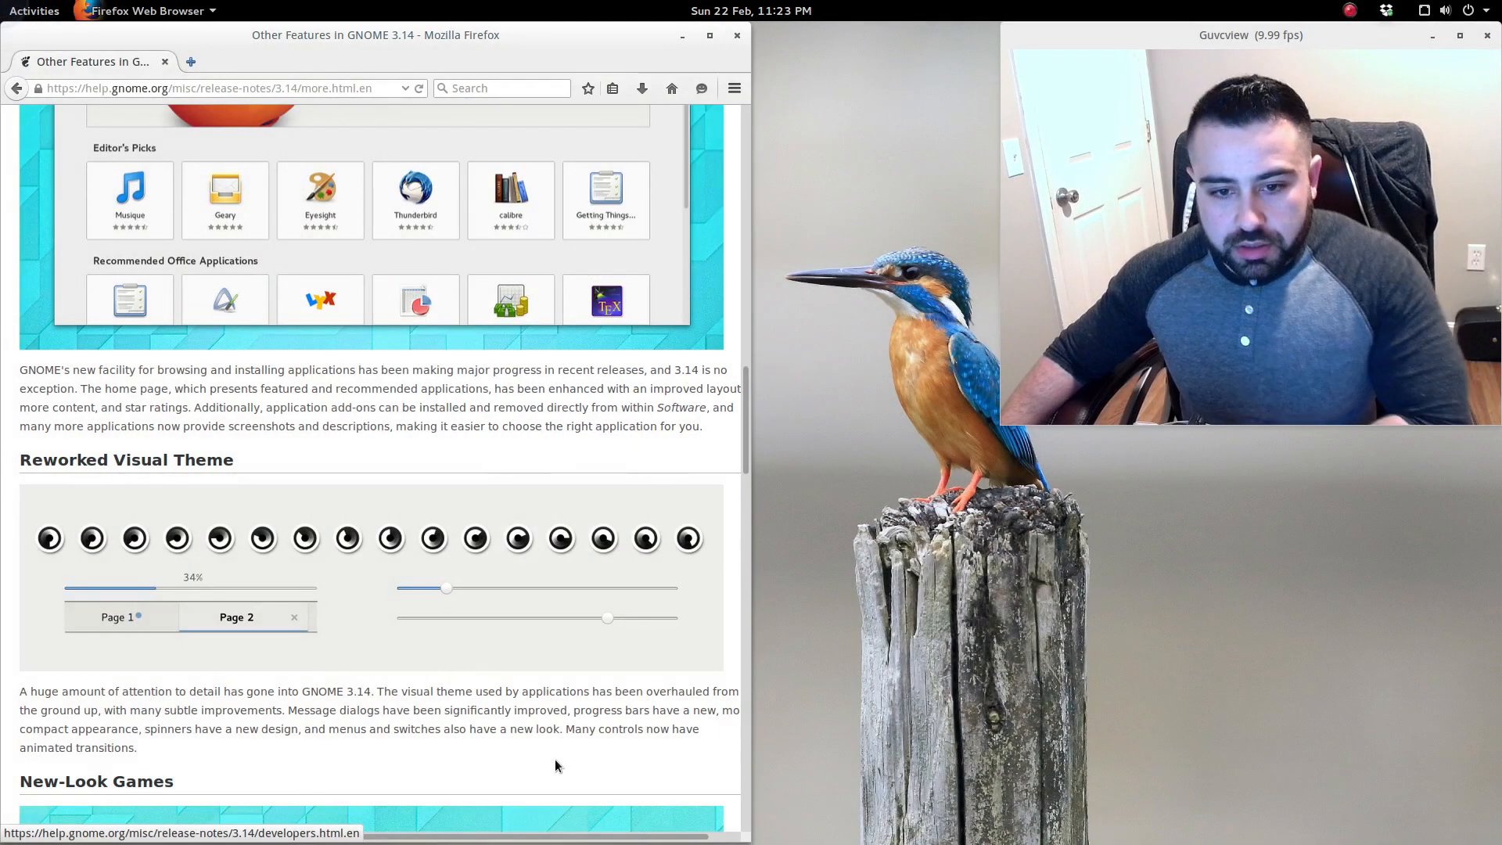
Scroll the release notes through Reworked Visual Theme and New-Look Games to Streamlined Help.
scroll(down, 3)
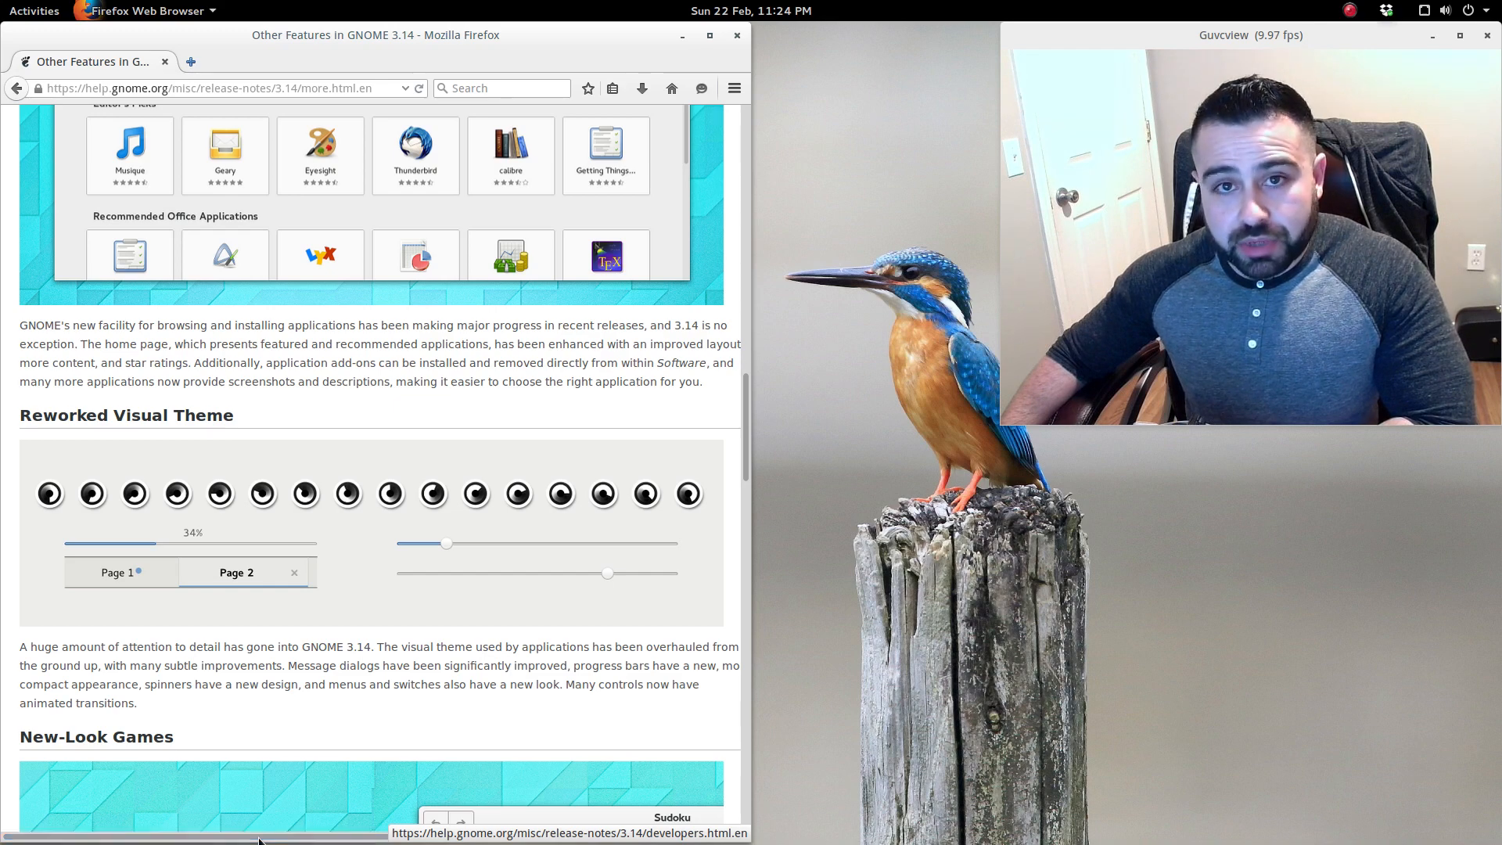
scroll(down, 3)
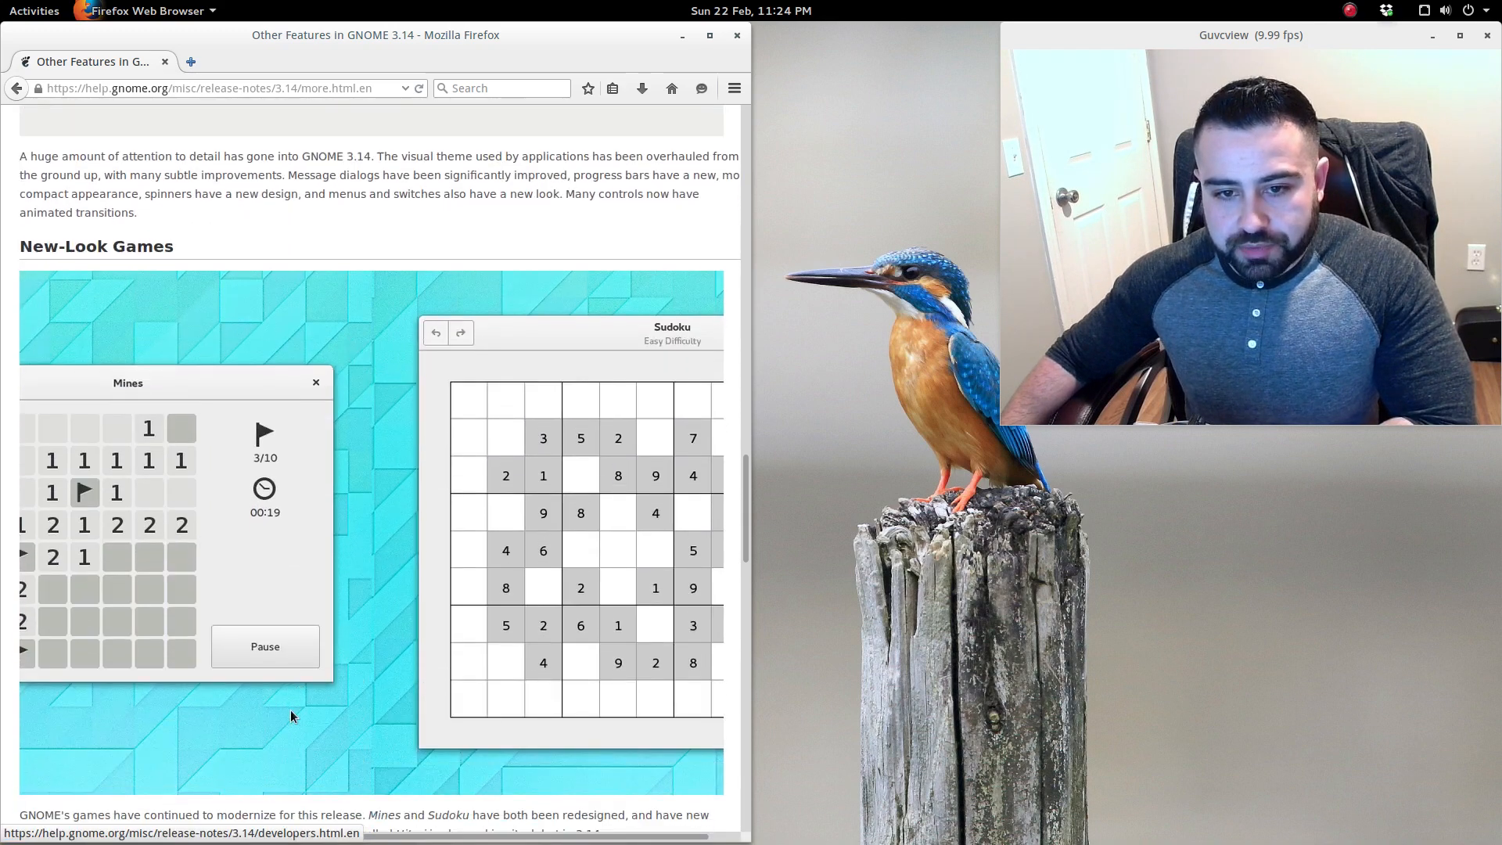
scroll(down, 3)
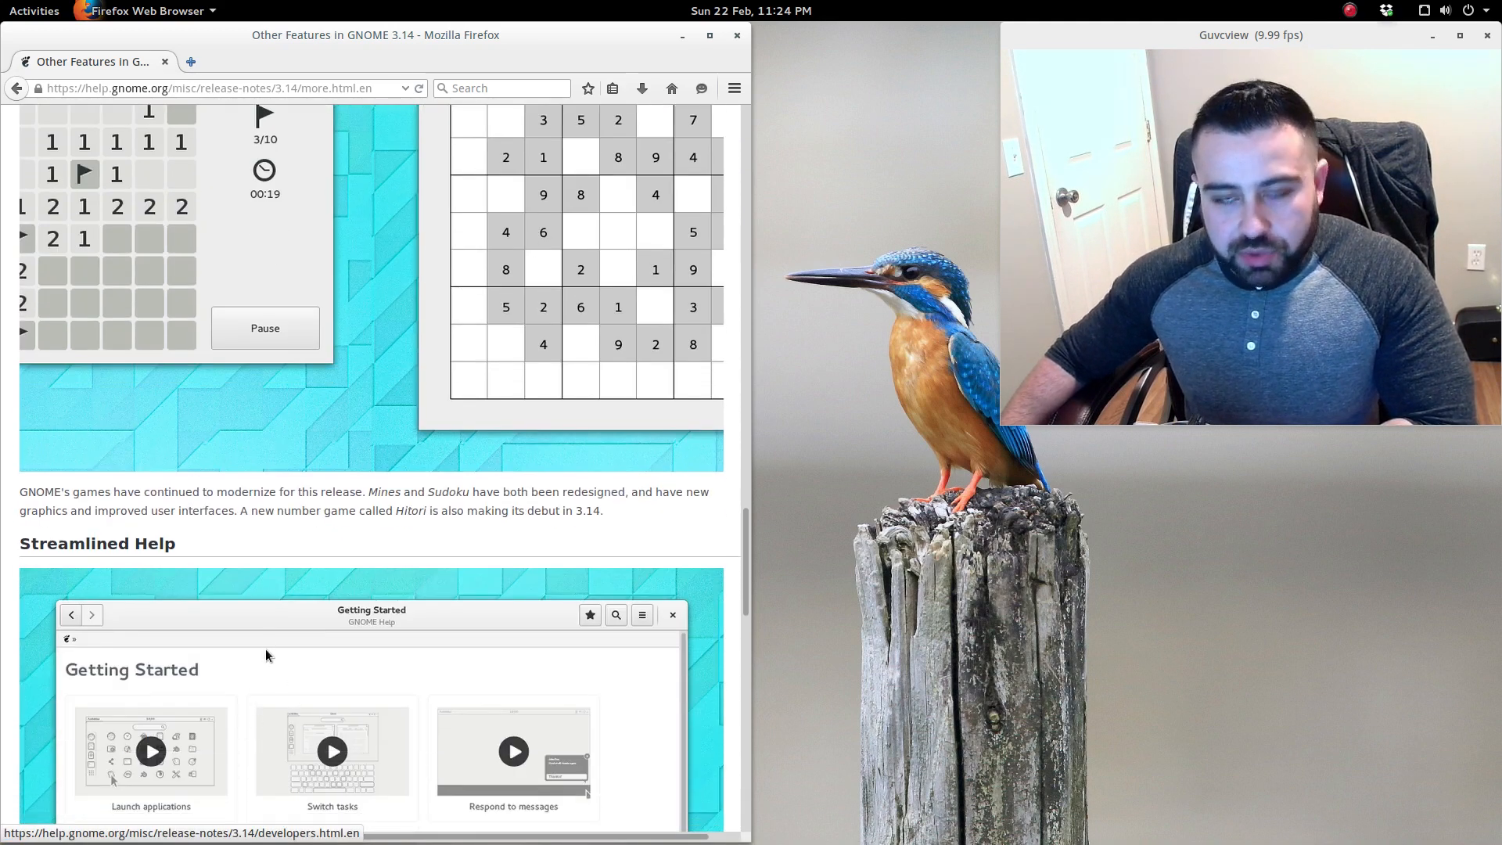
scroll(down, 3)
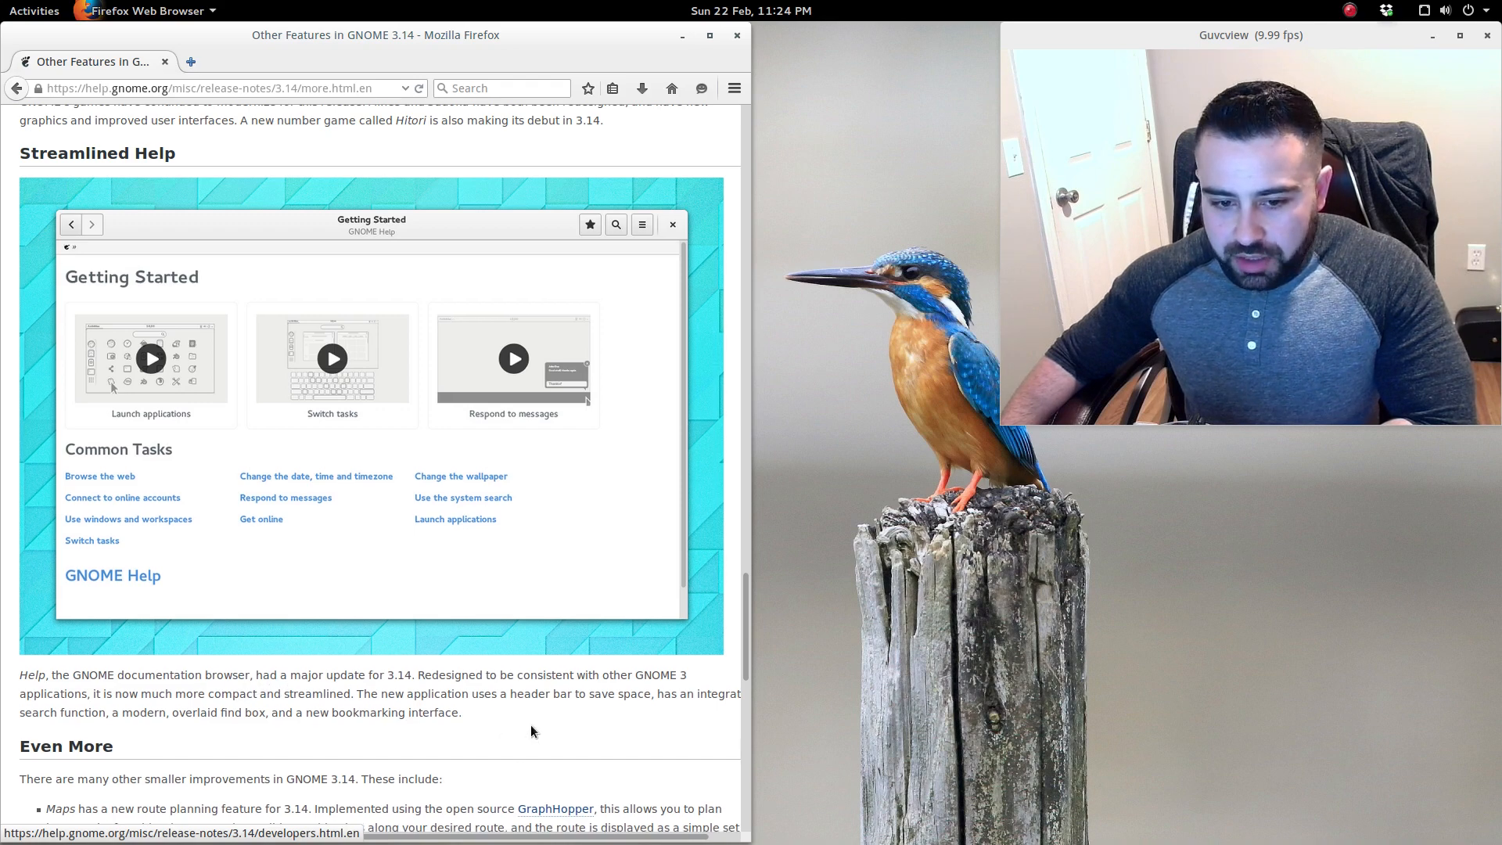
Scroll past the Even More list to More Information and the page footer.
scroll(down, 3)
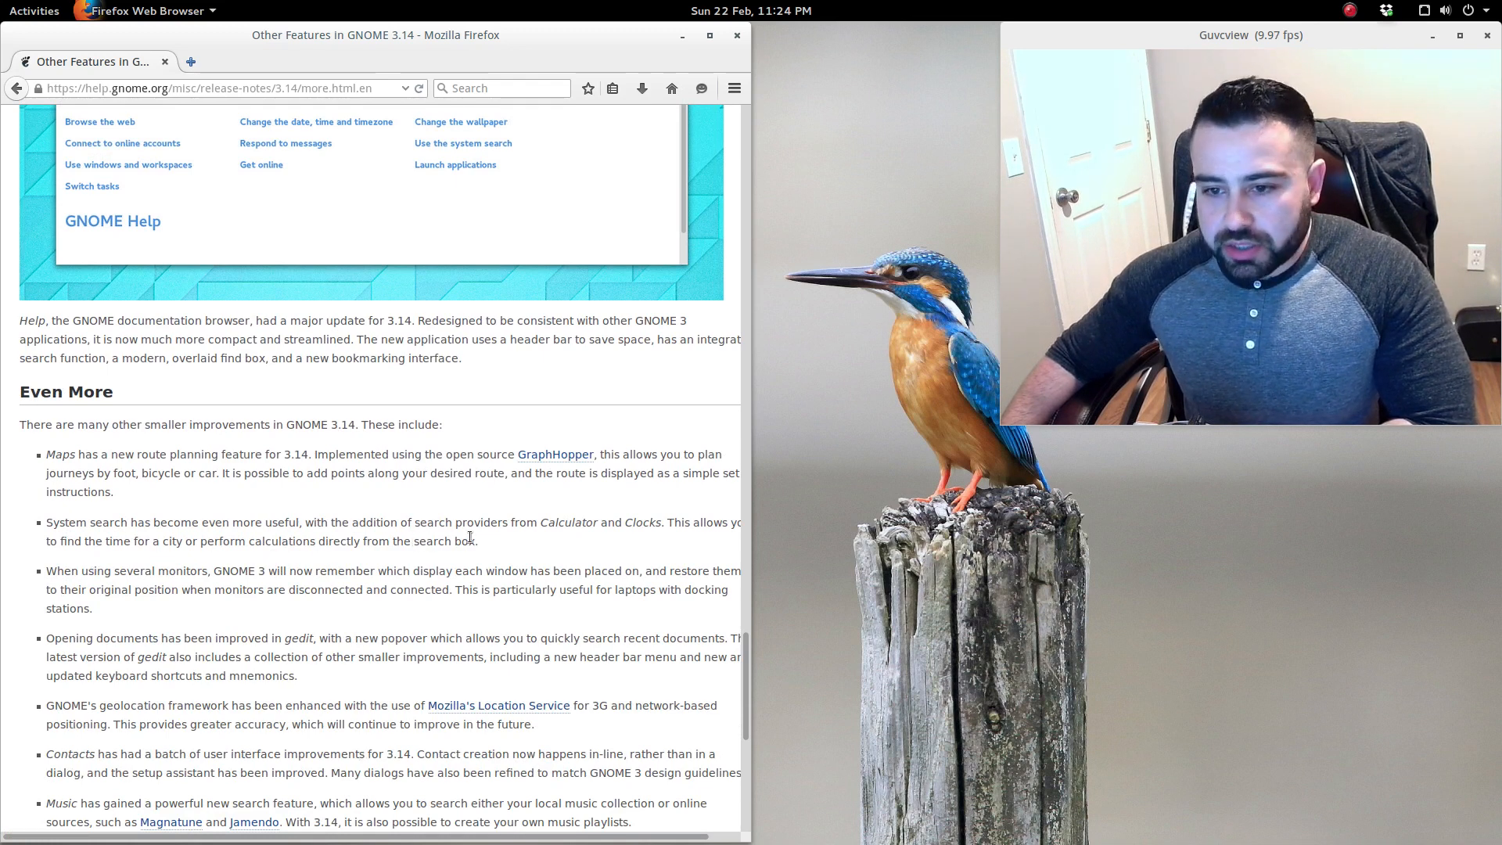
mouse_move(667, 539)
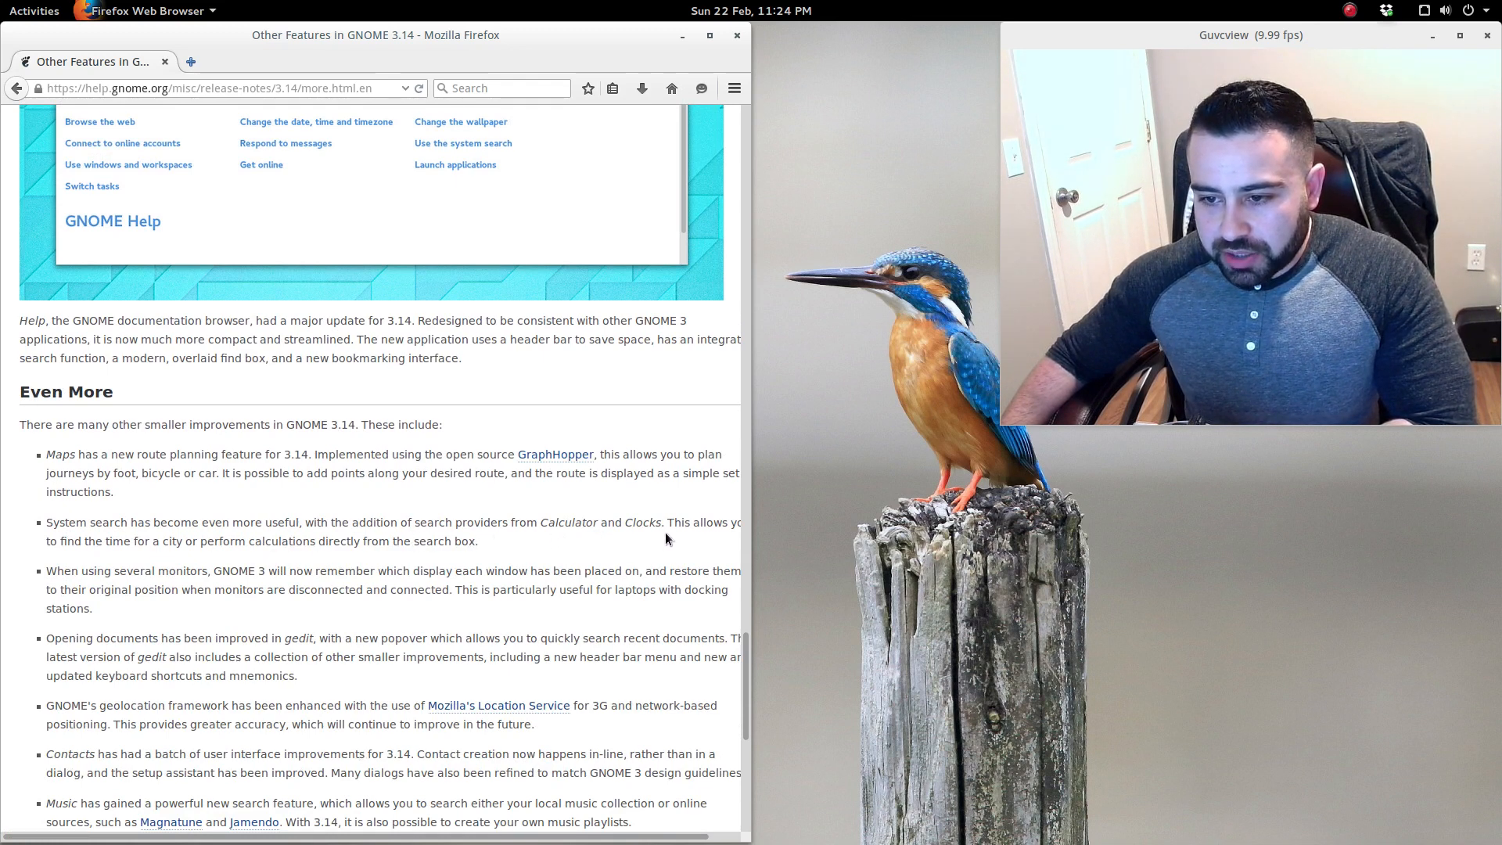
scroll(down, 3)
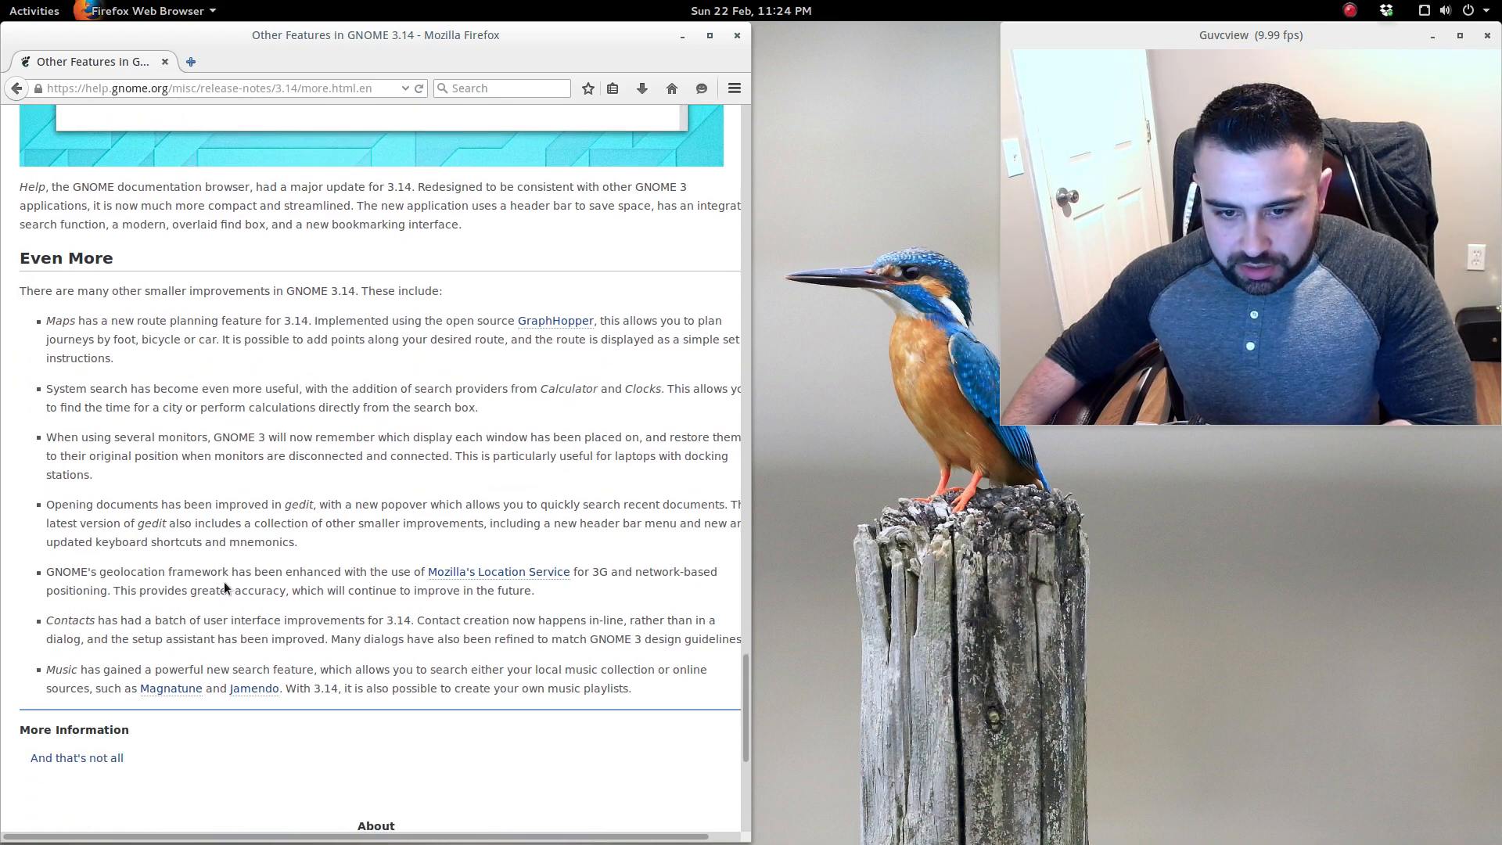
scroll(down, 3)
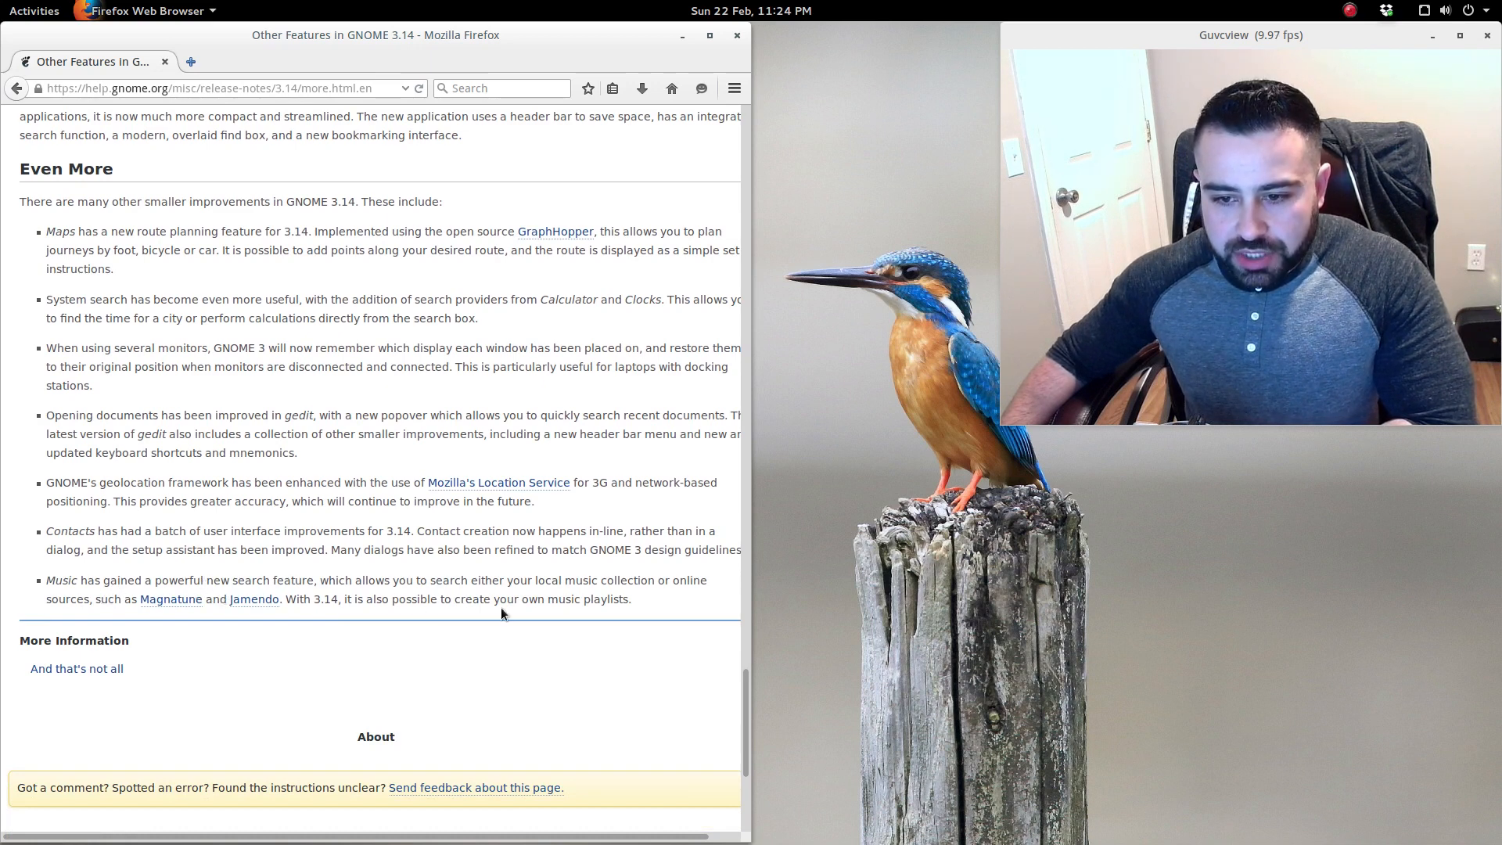
mouse_move(519, 615)
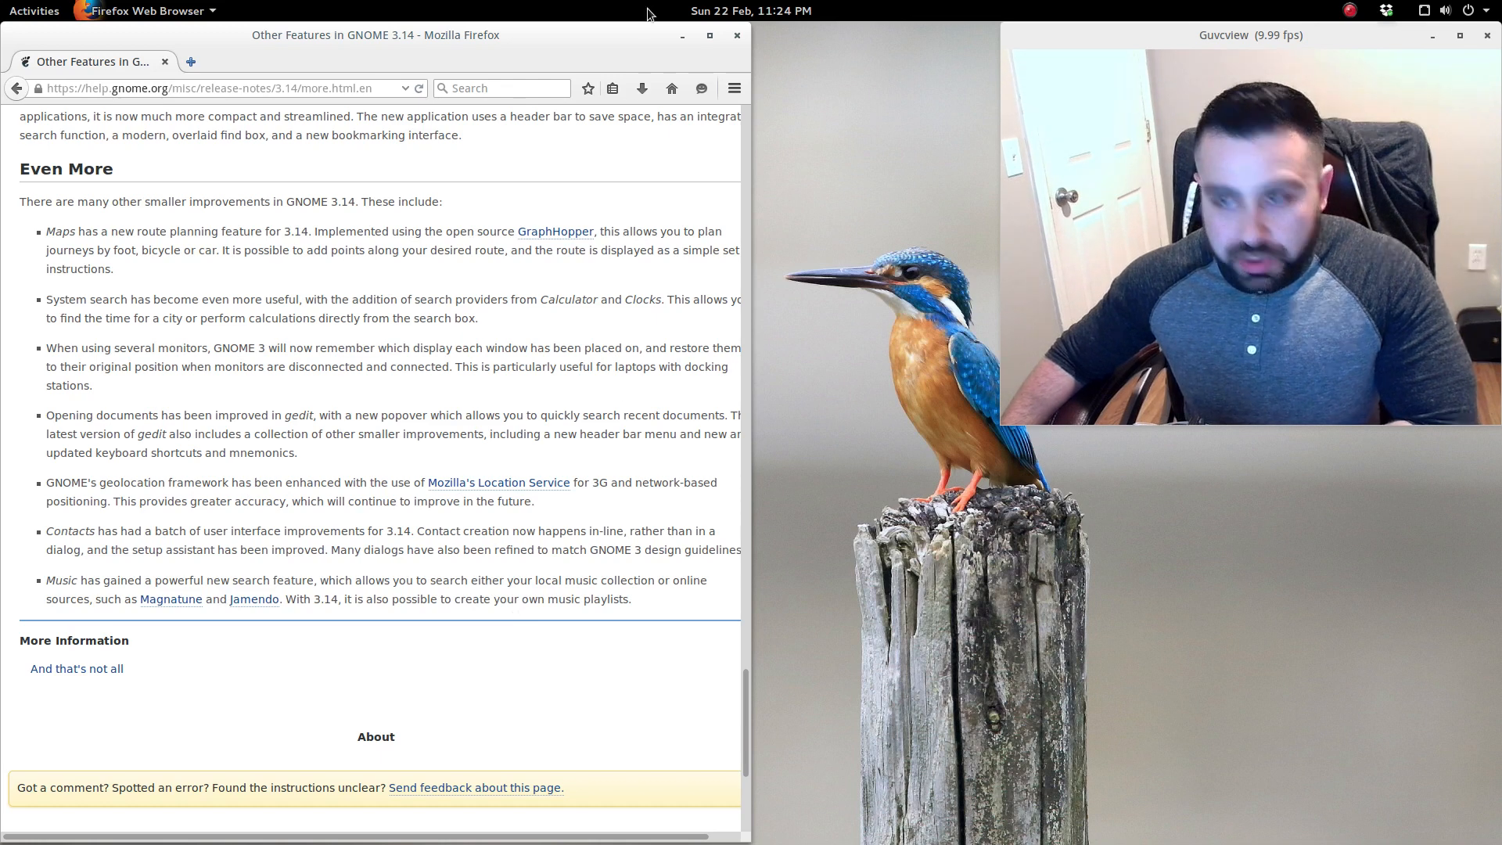
Minimize the Firefox window from its title-bar window menu.
right_click(375, 34)
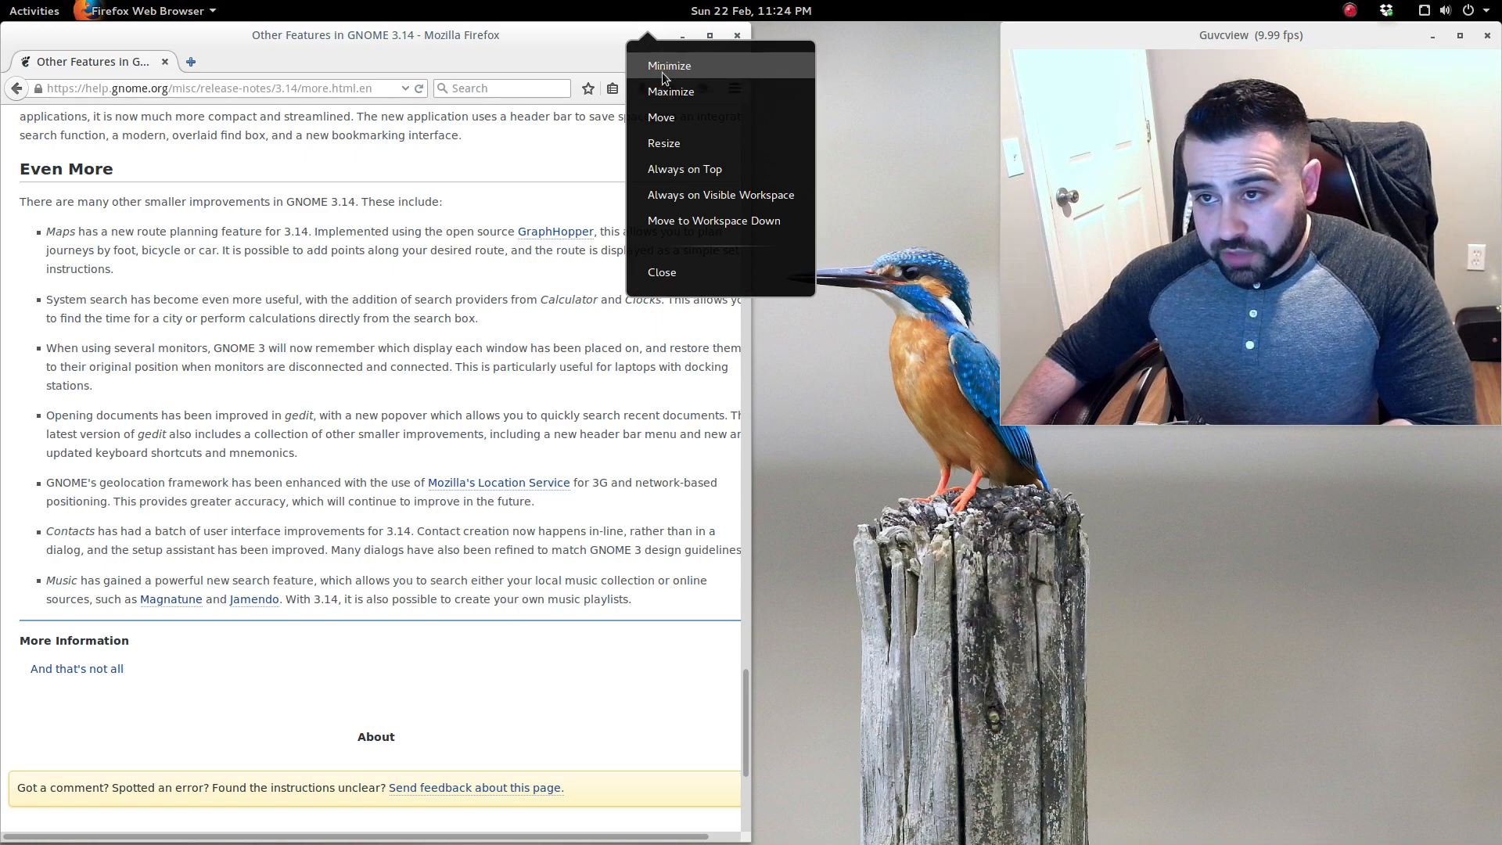
click(33, 10)
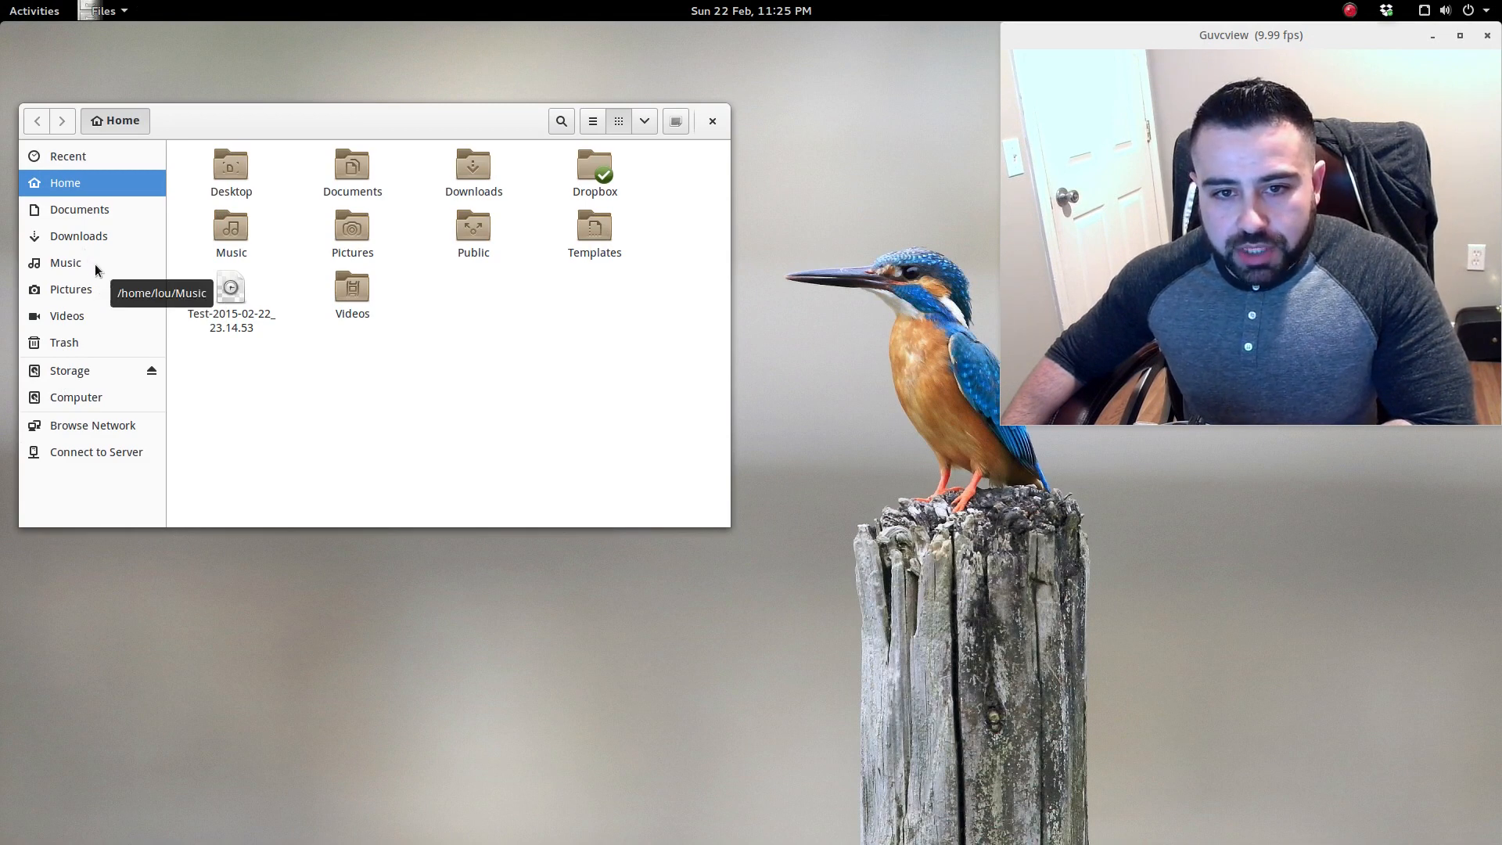
Browse the inner Music folder of artists in Files, then return to the Music folder.
click(65, 263)
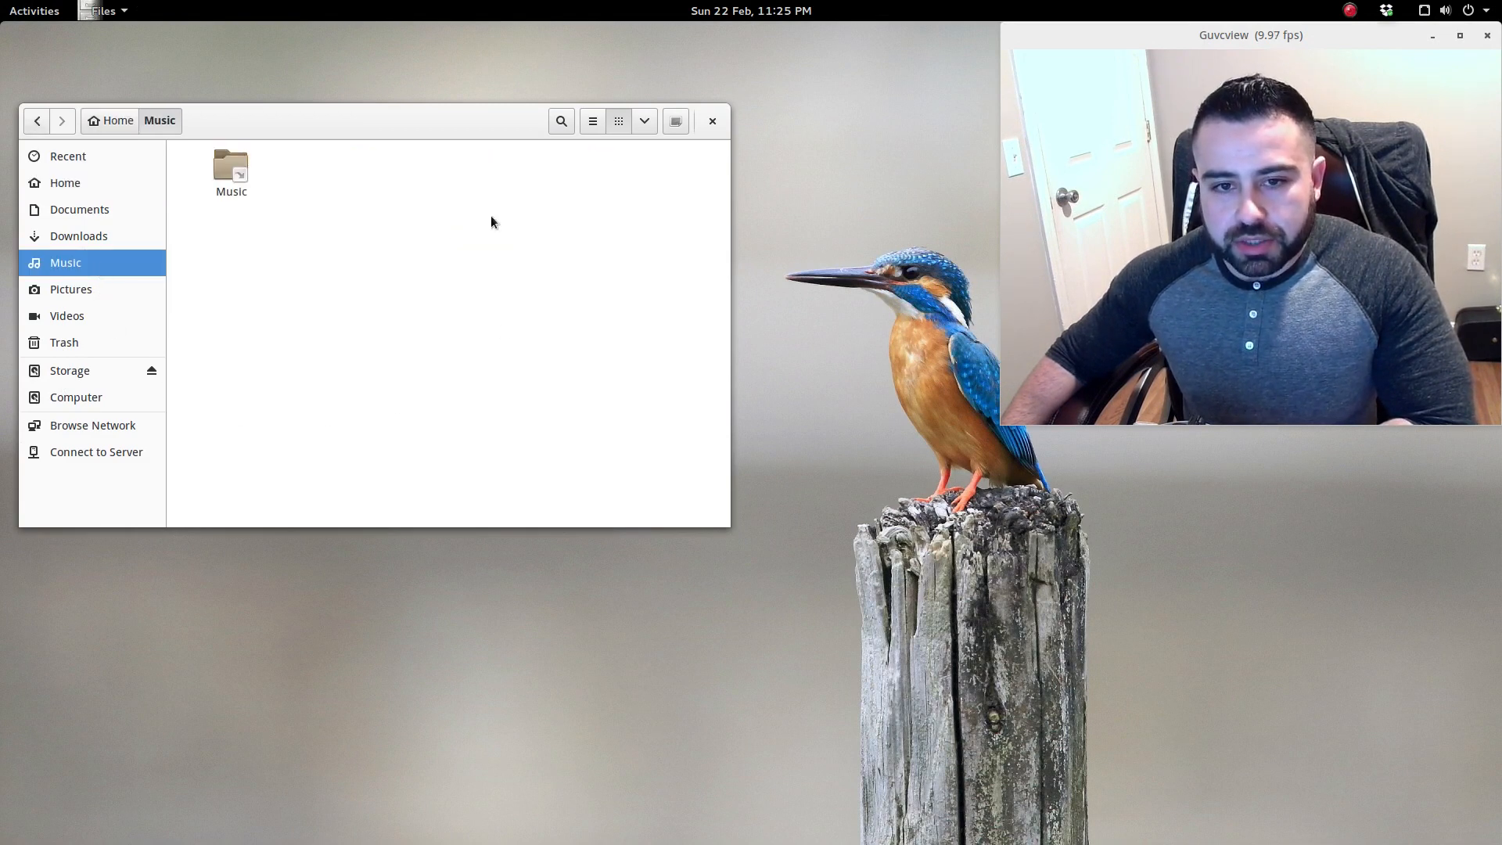
mouse_move(338, 243)
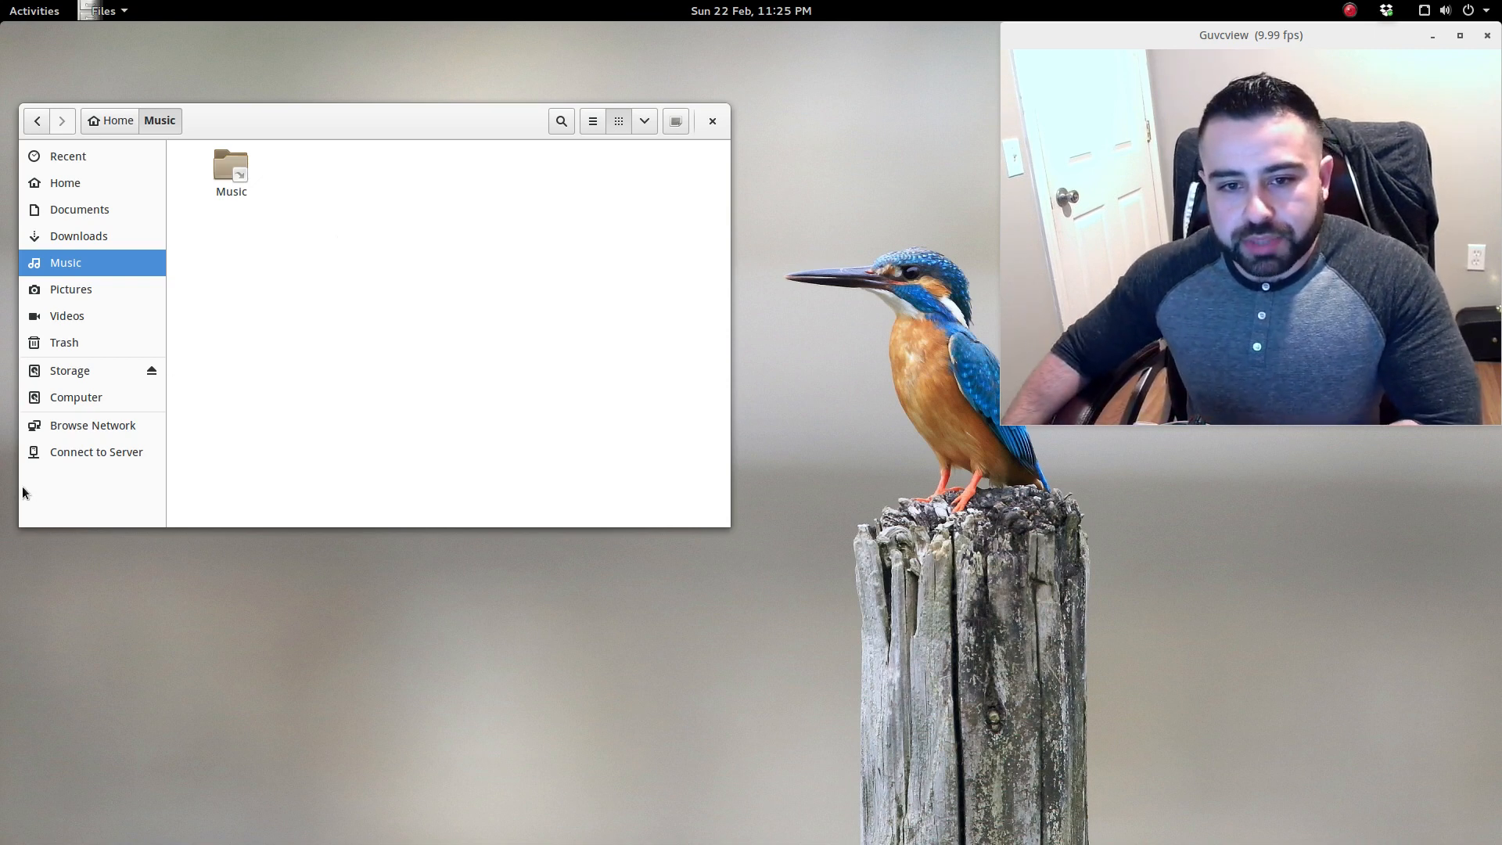
mouse_move(75, 451)
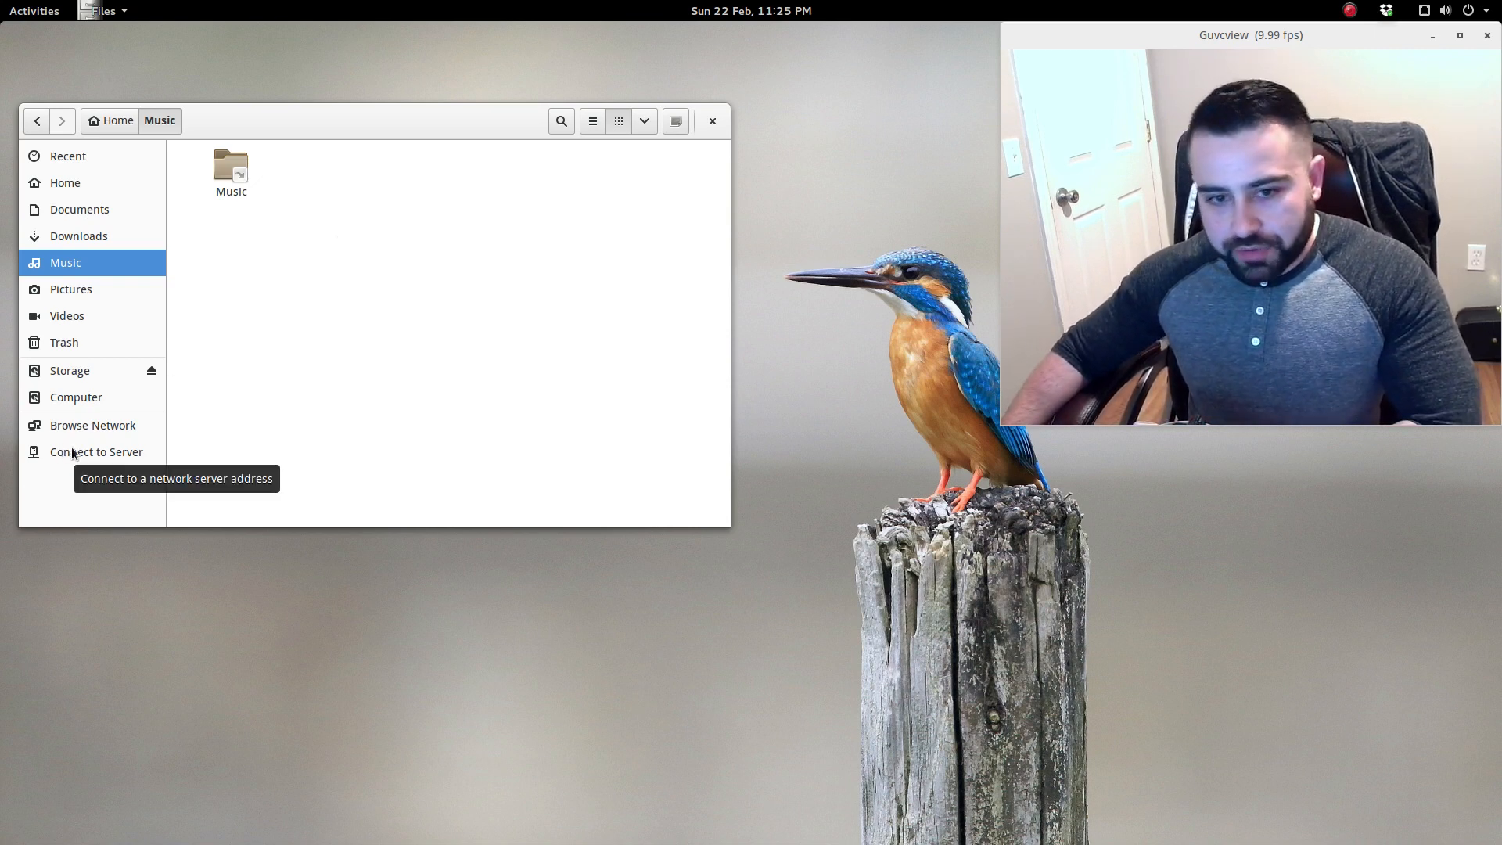
mouse_move(231, 168)
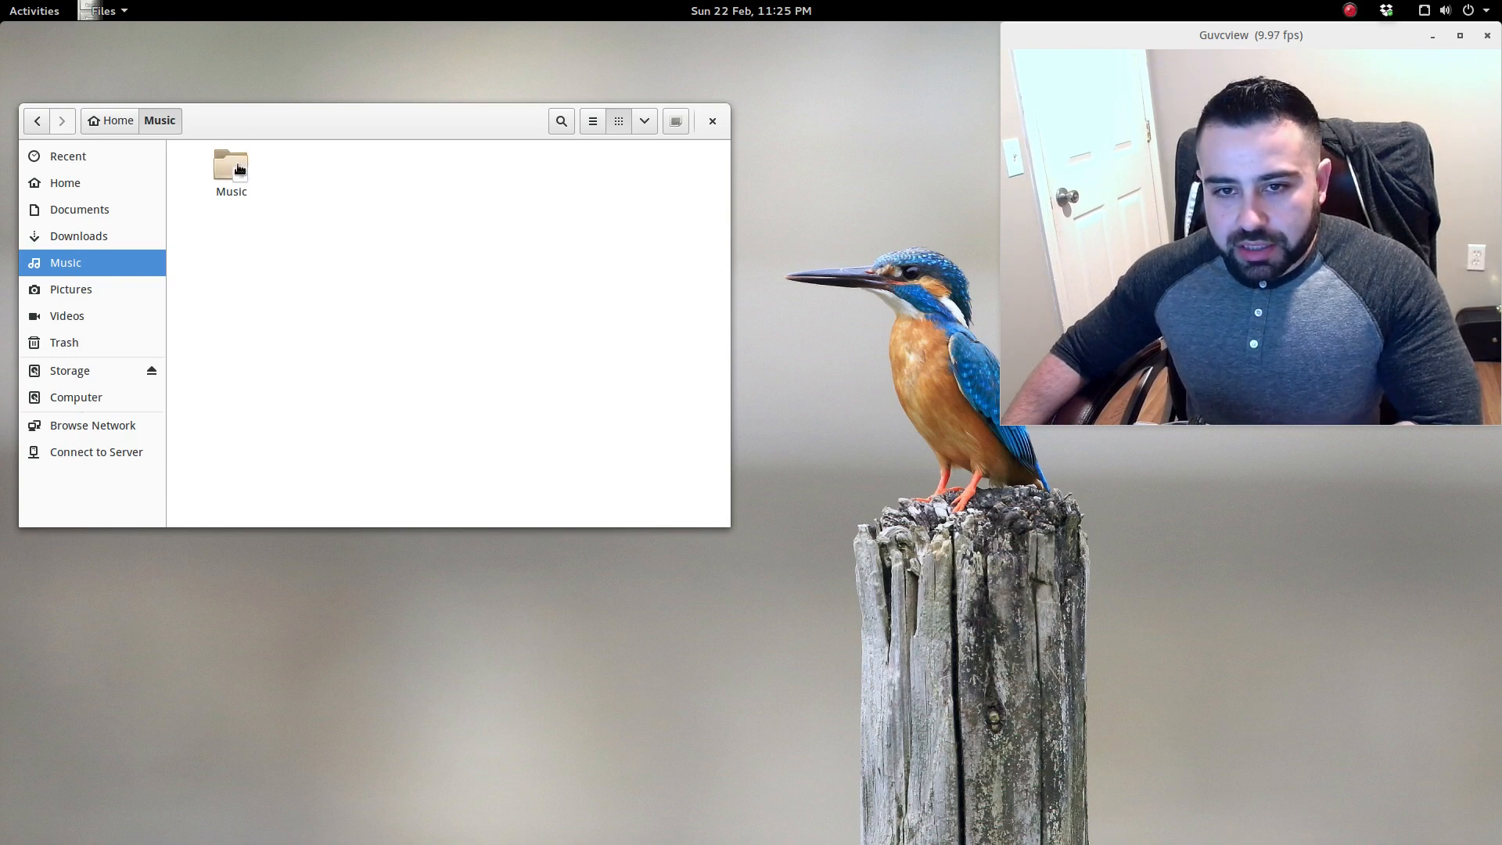
double_click(231, 168)
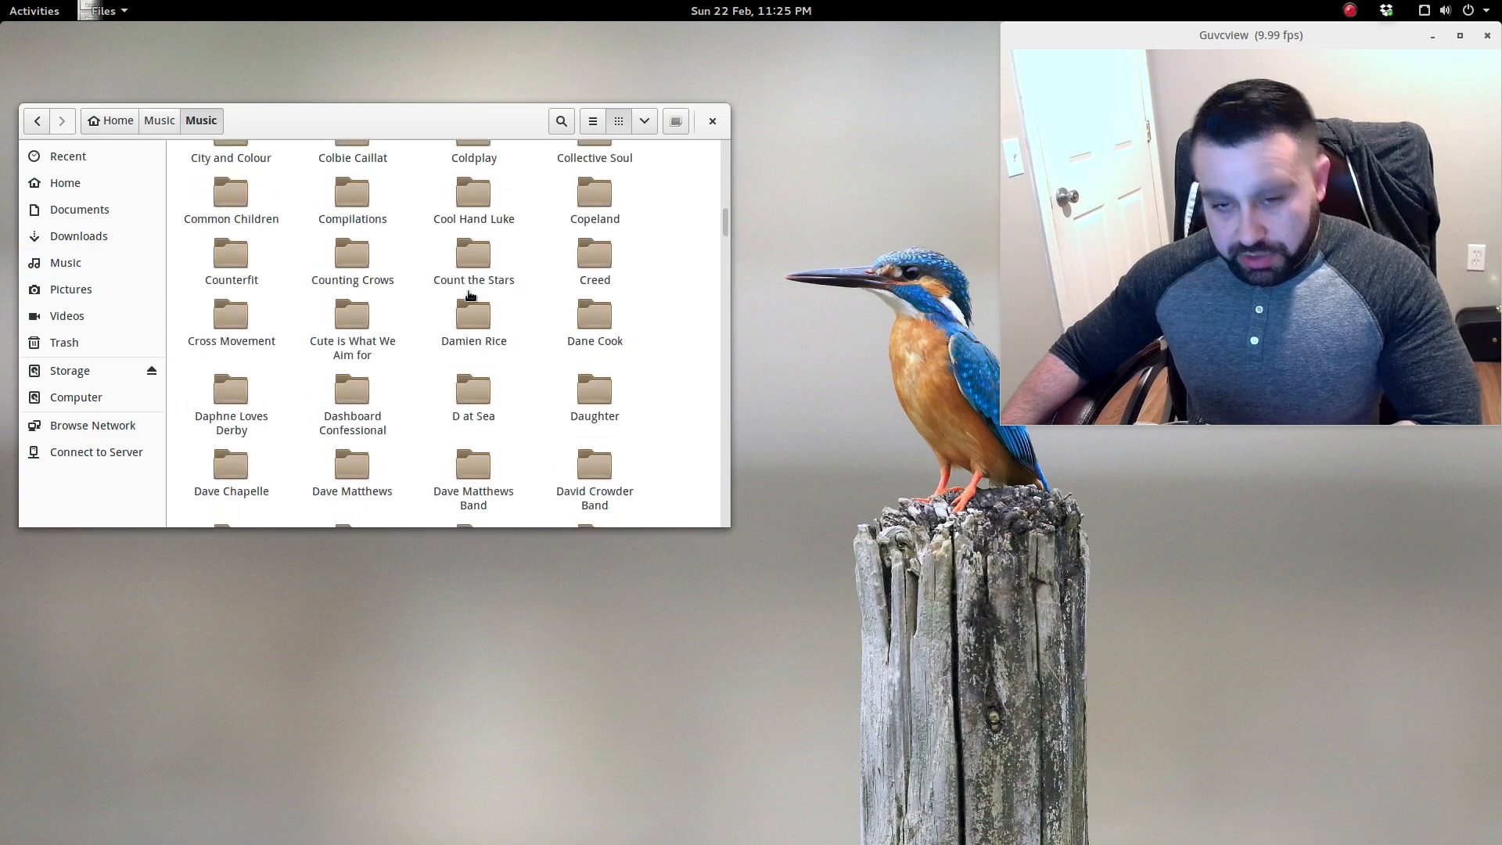
click(64, 263)
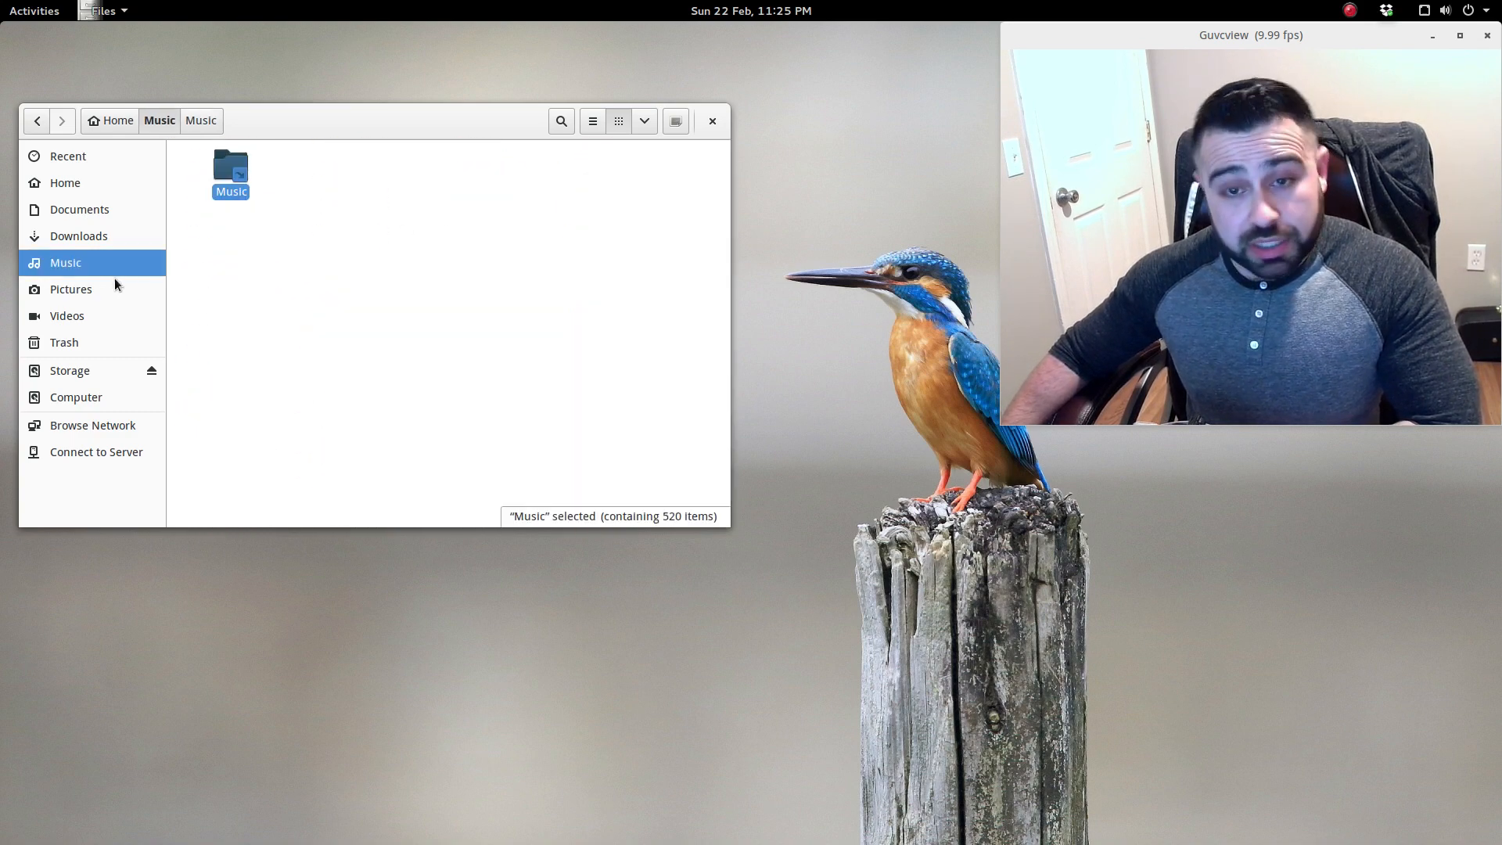
click(34, 11)
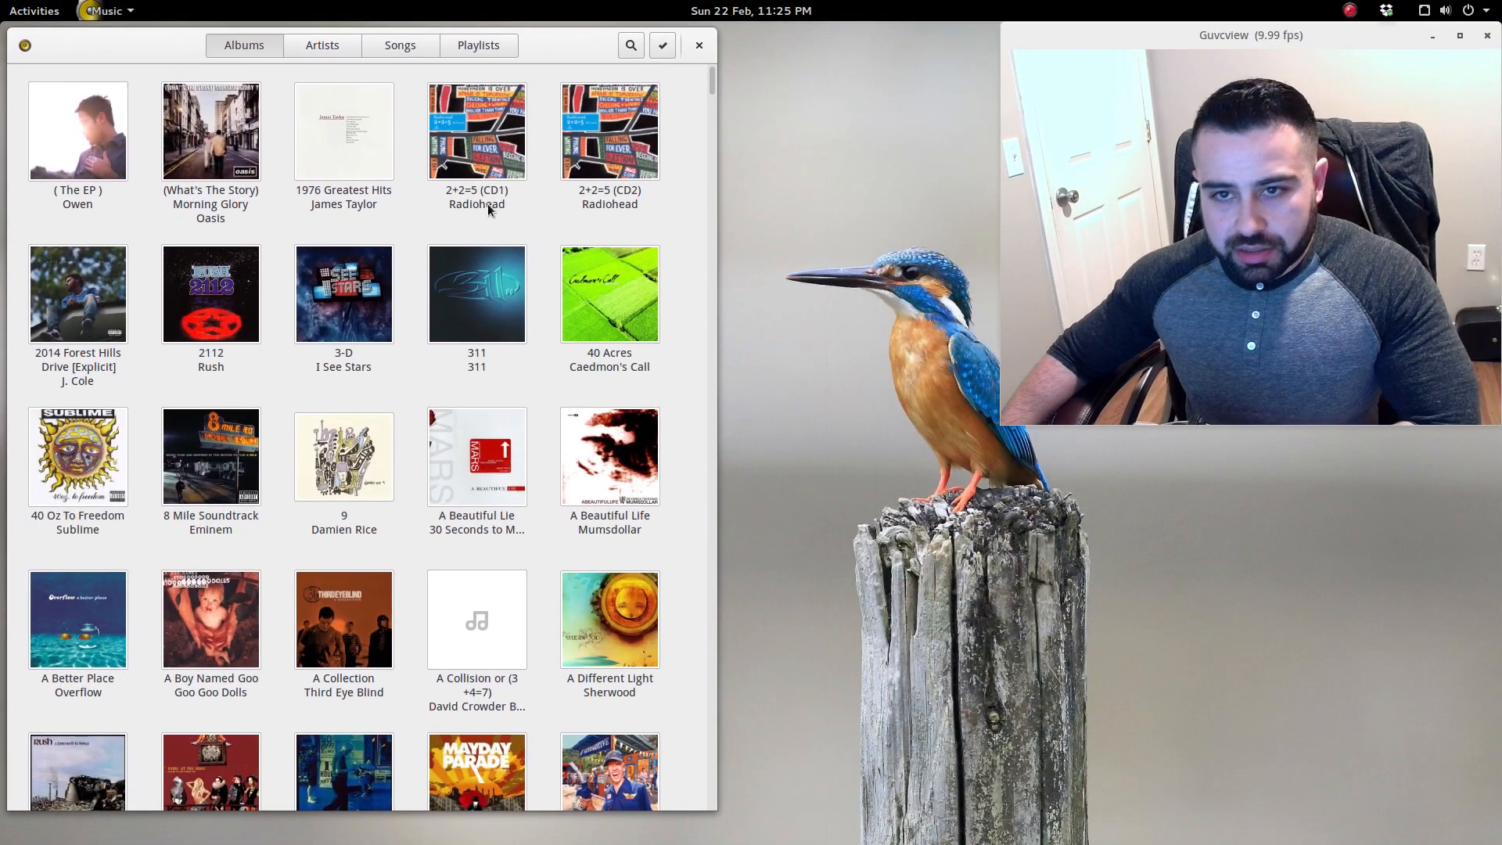
Scroll through the GNOME Music albums, then quit Music from its top-bar menu.
scroll(down, 3)
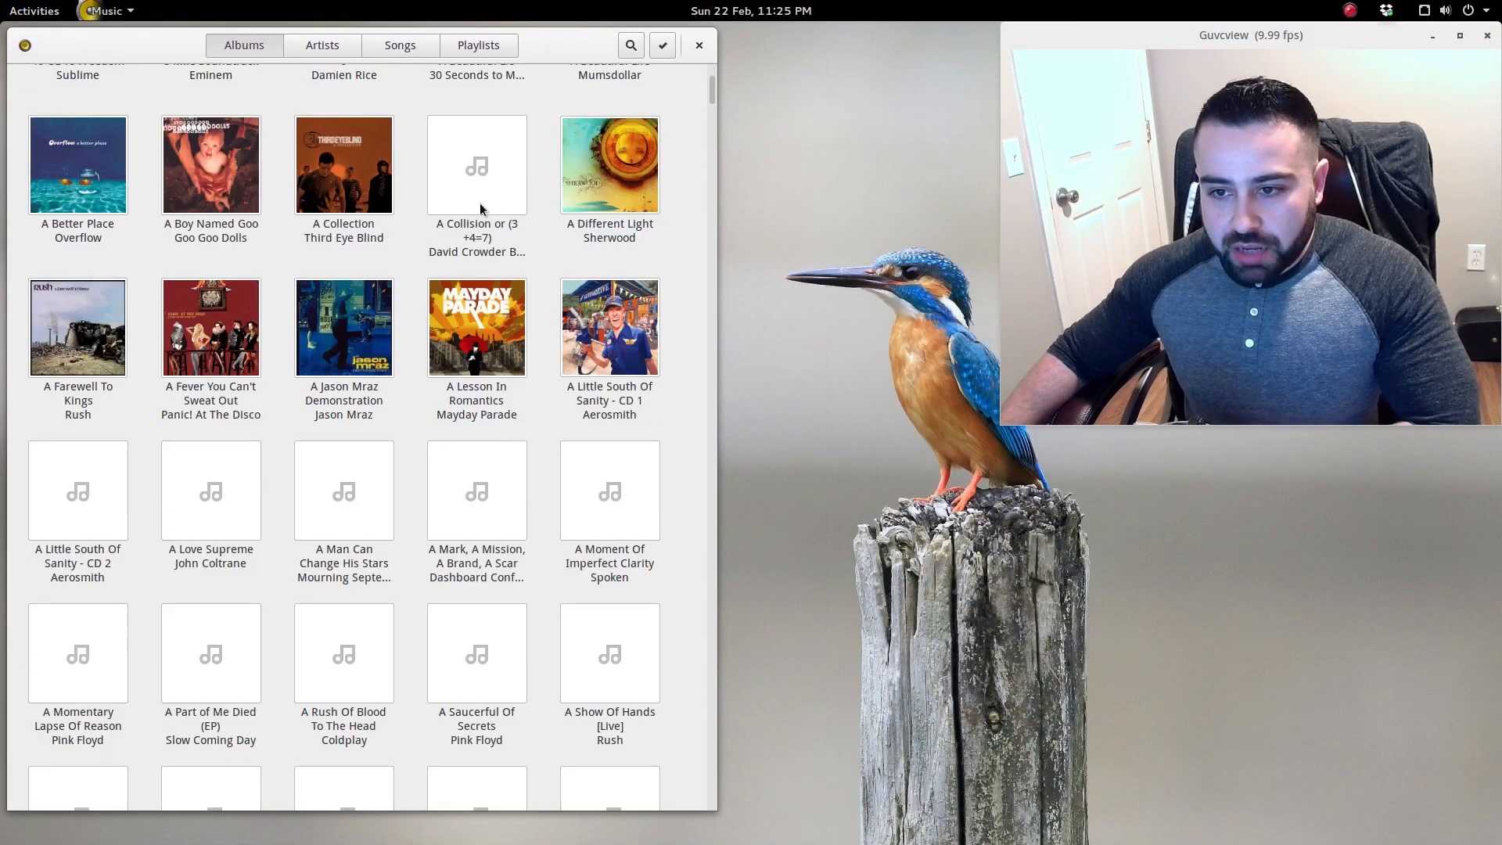
scroll(down, 3)
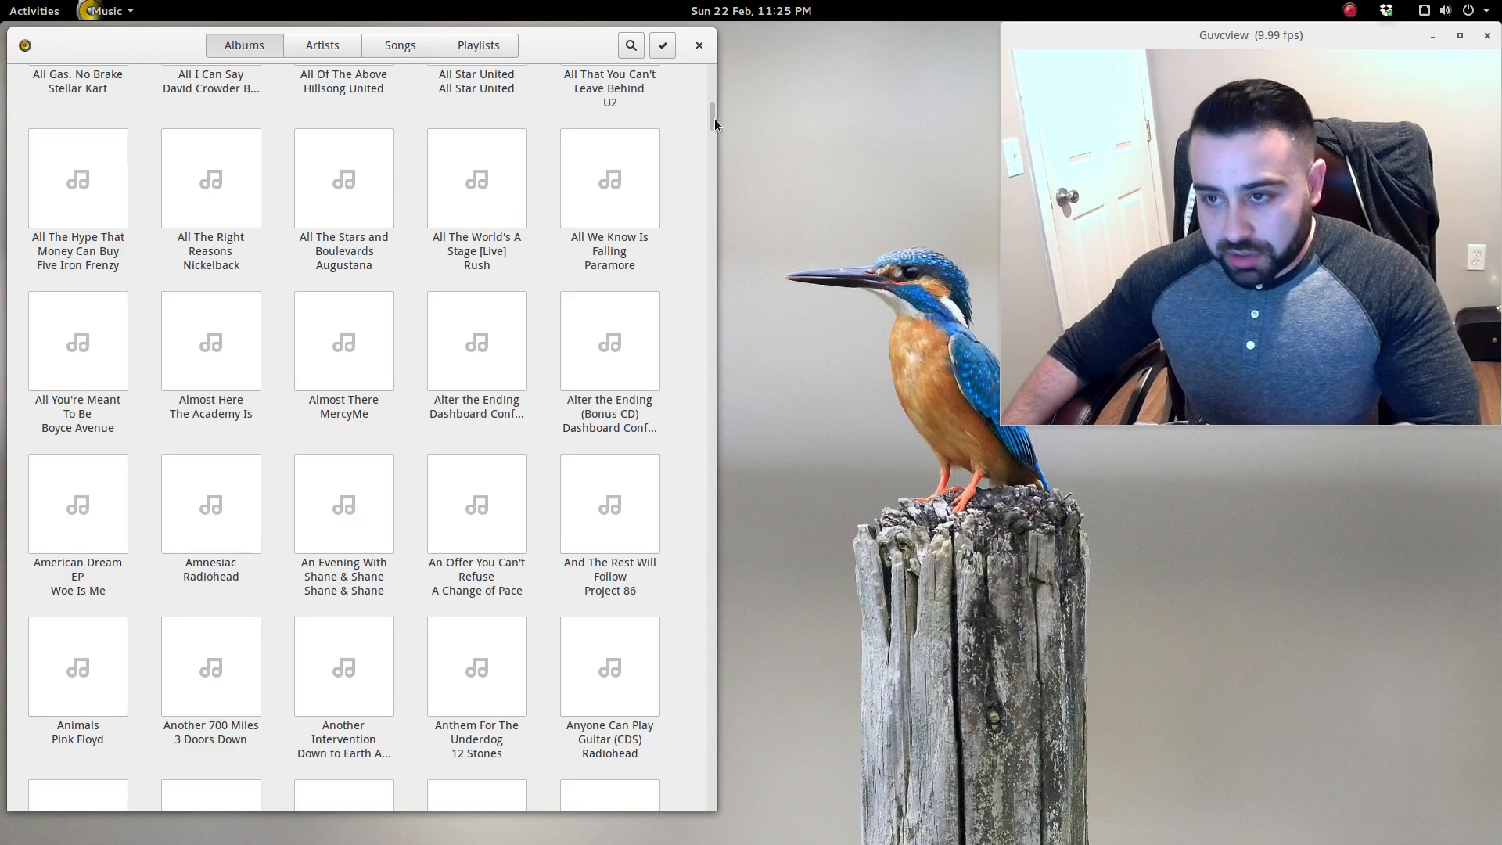
scroll(down, 3)
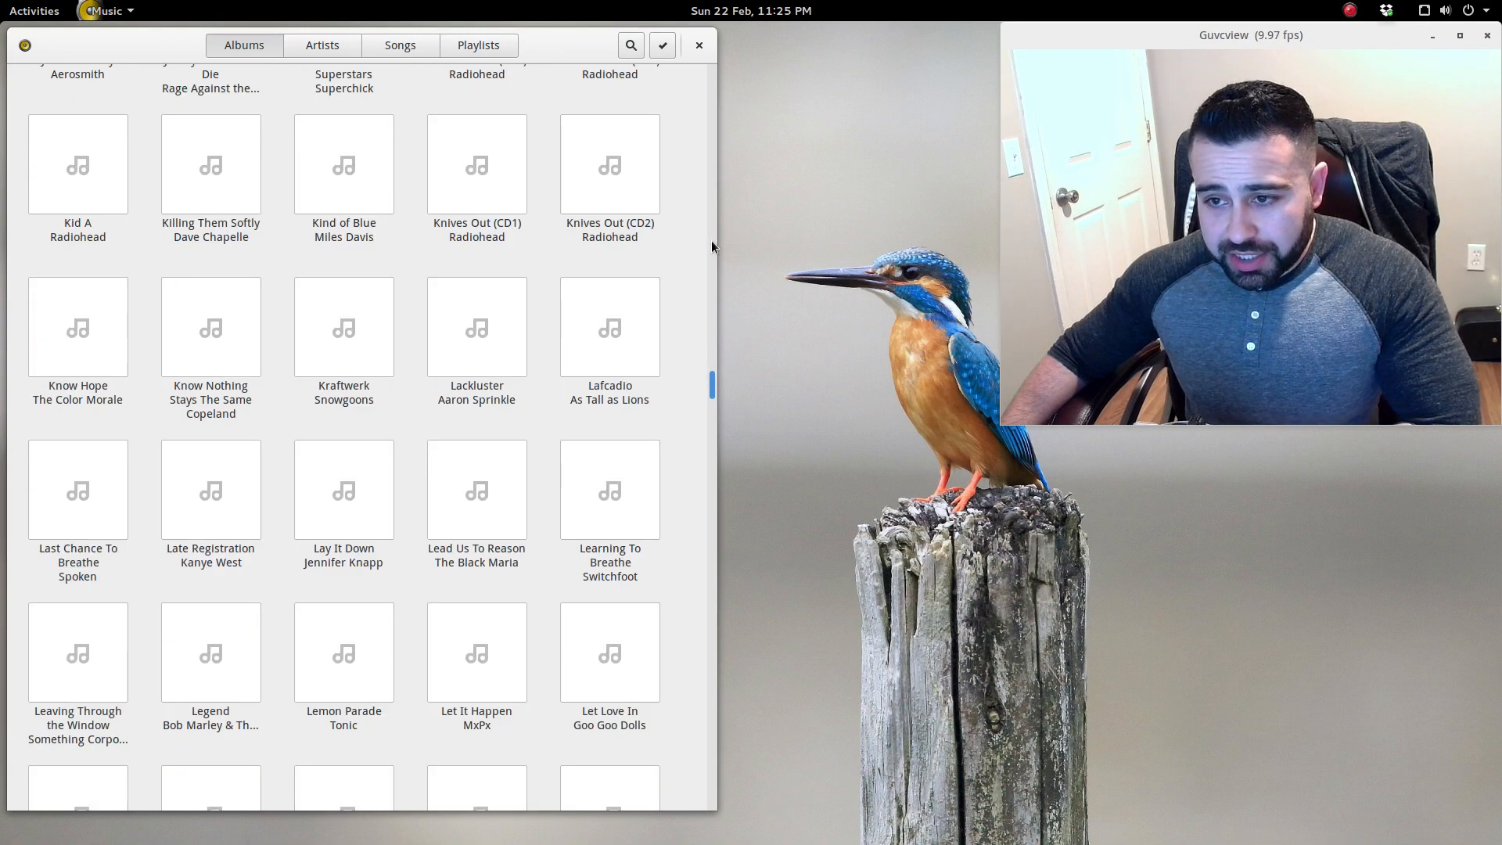
scroll(down, 3)
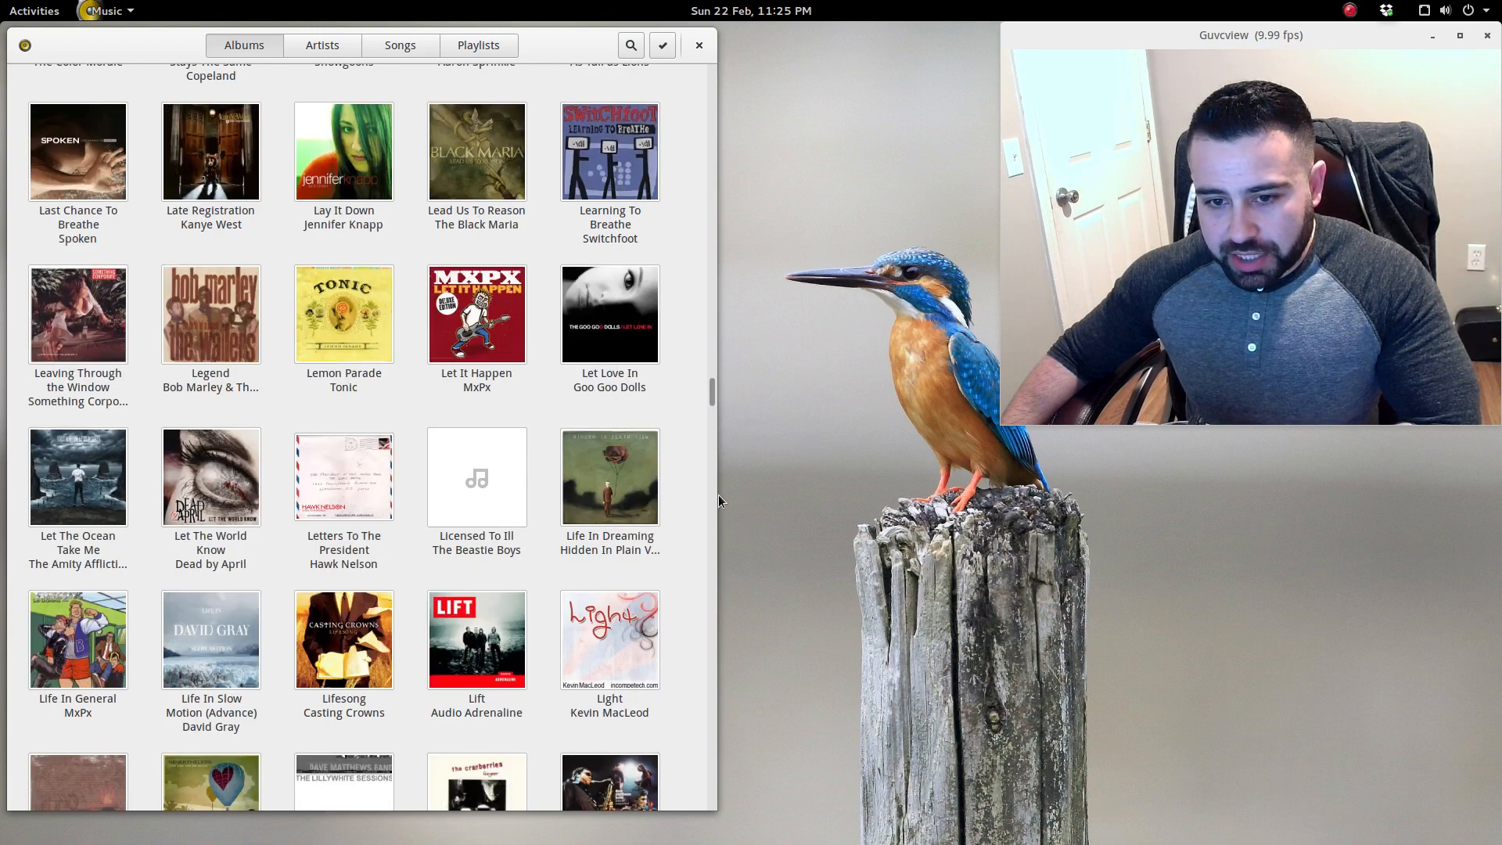
scroll(down, 3)
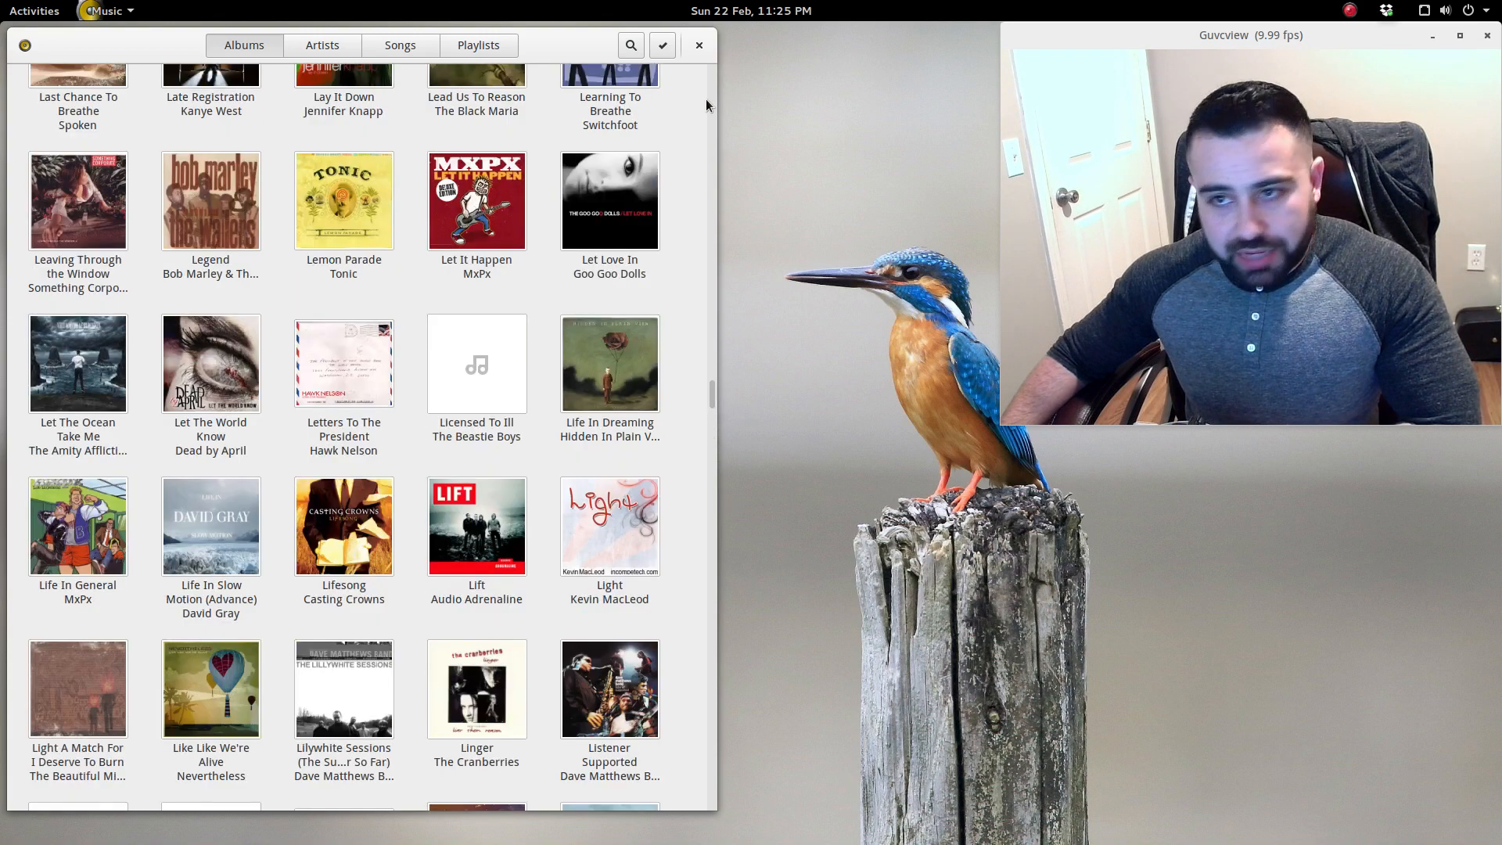
click(105, 10)
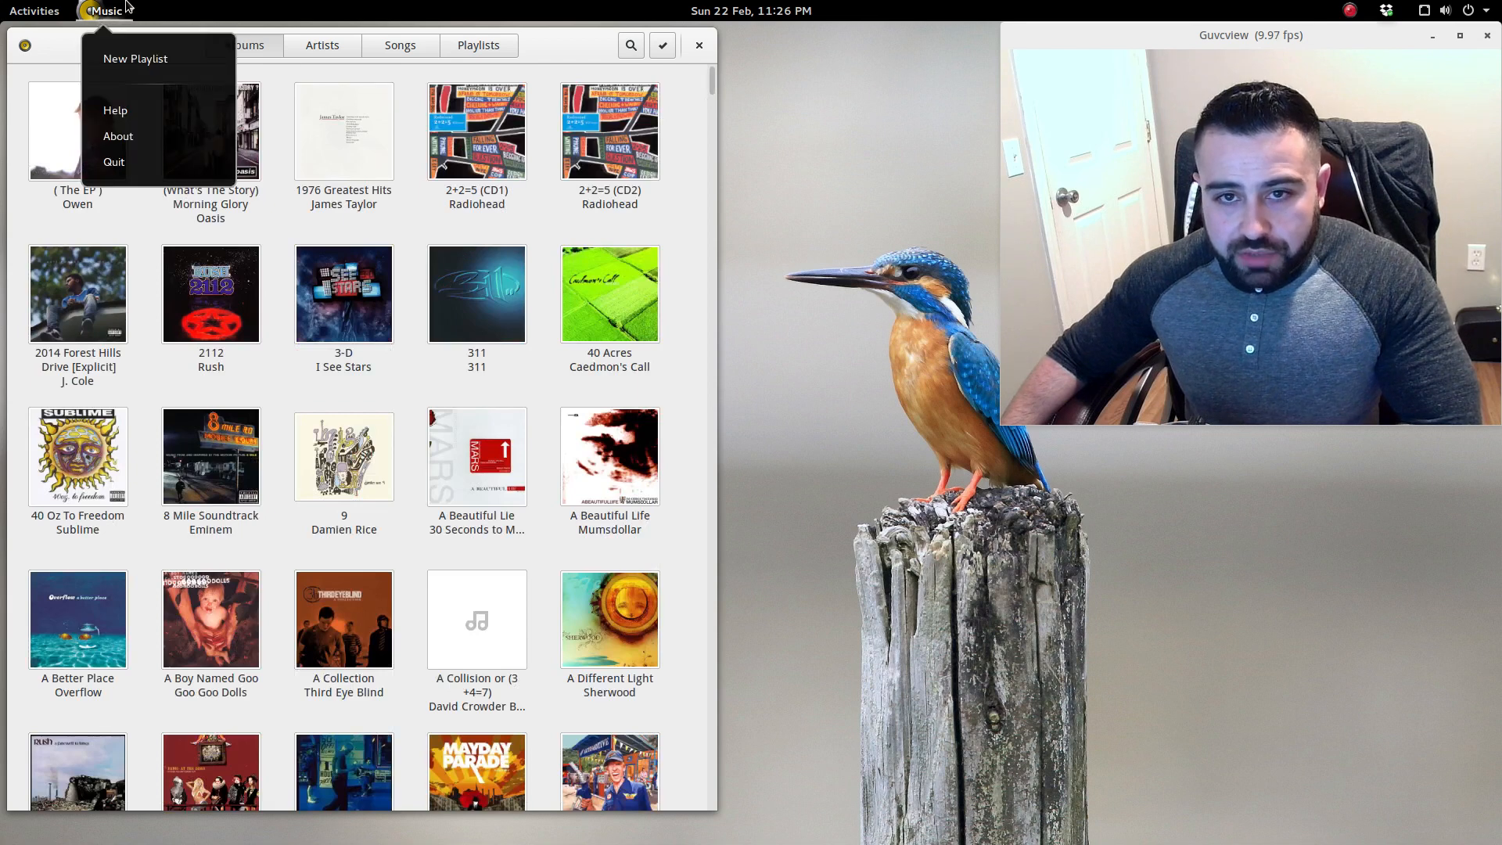
mouse_move(568, 60)
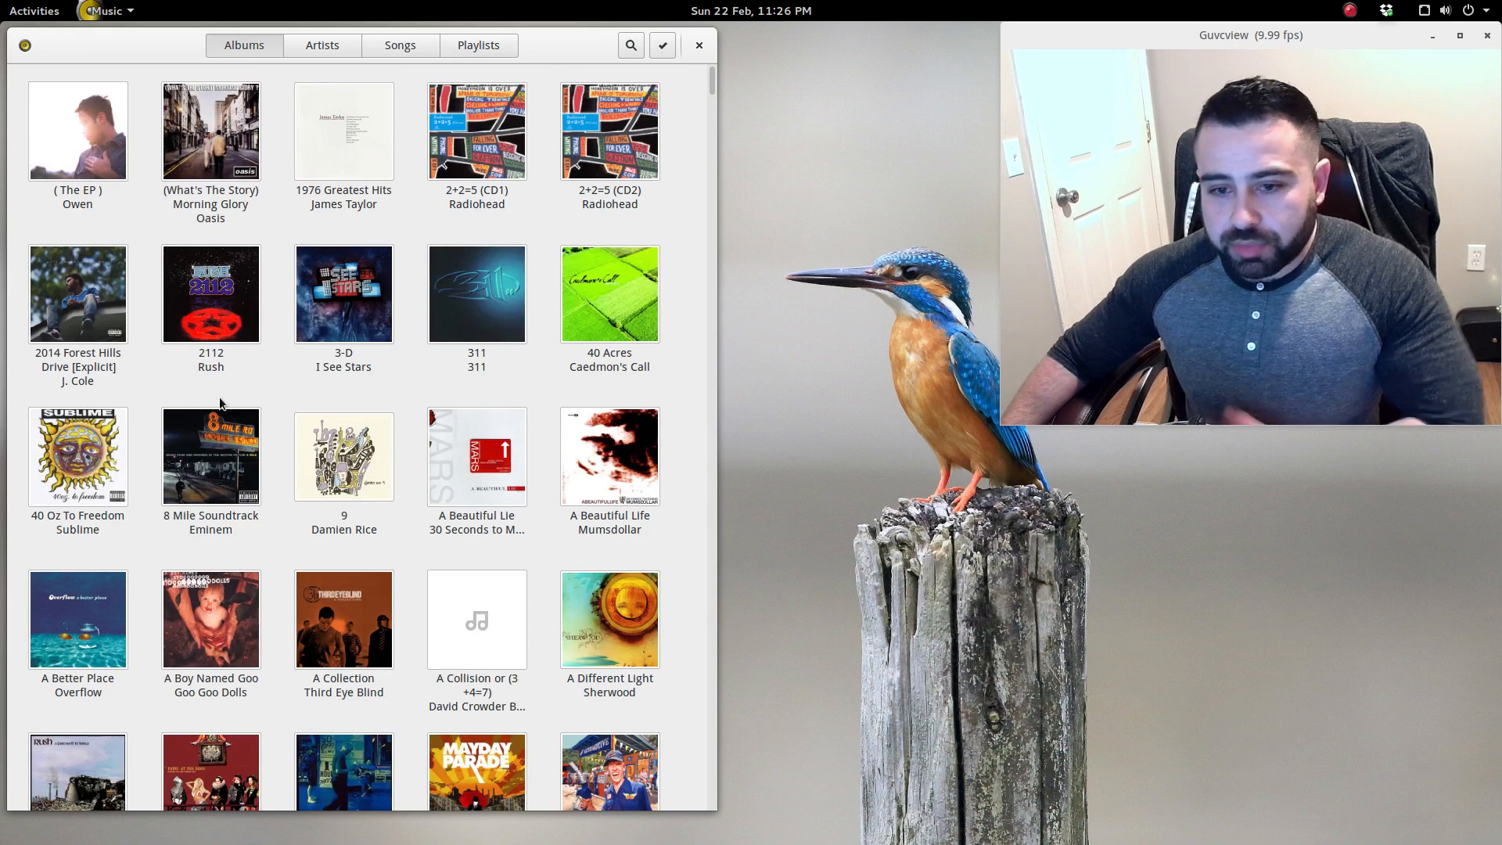
click(105, 10)
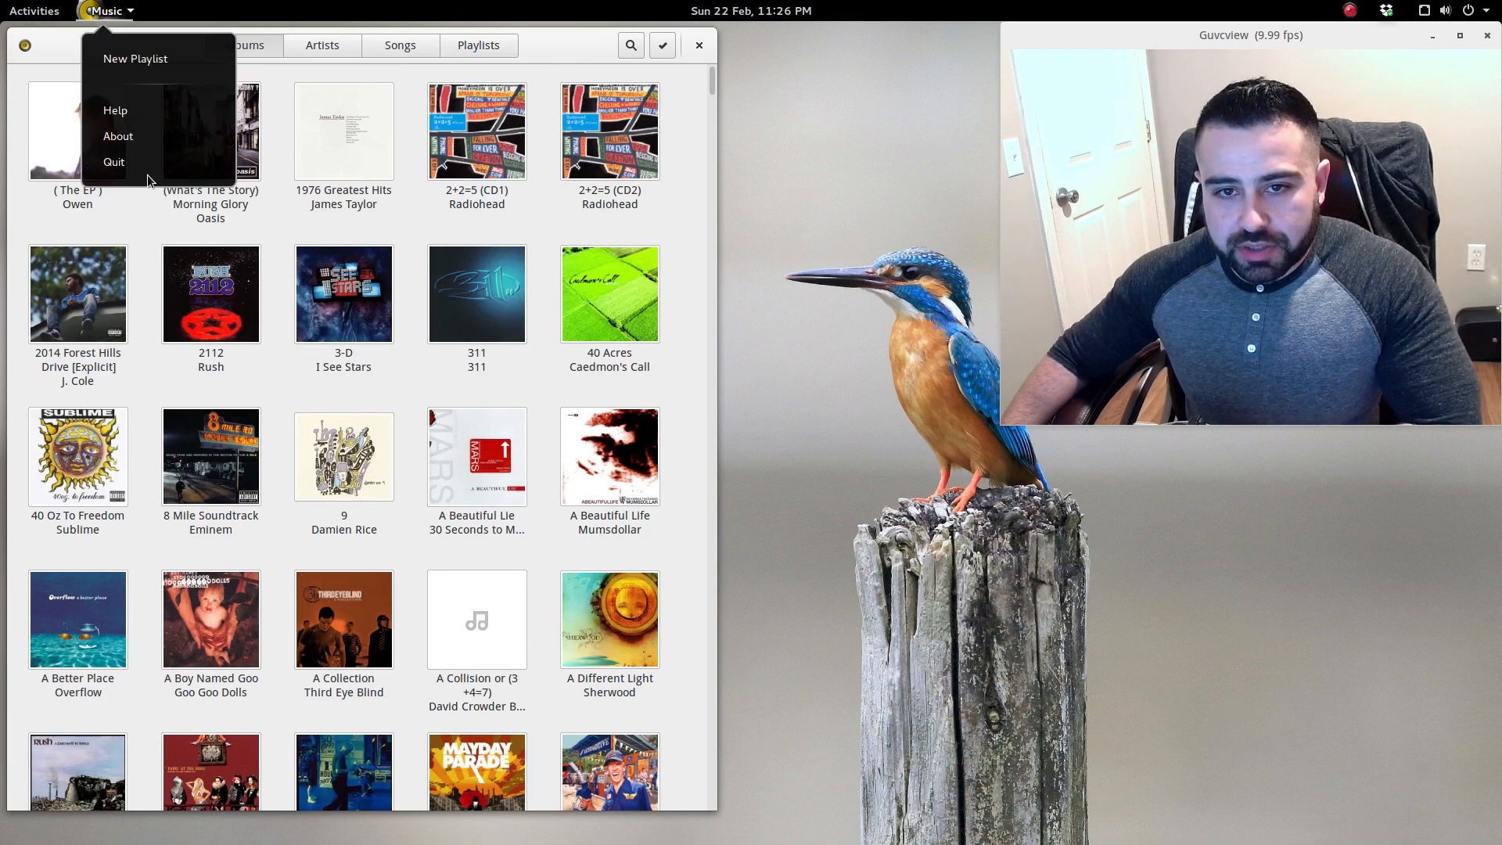
click(34, 10)
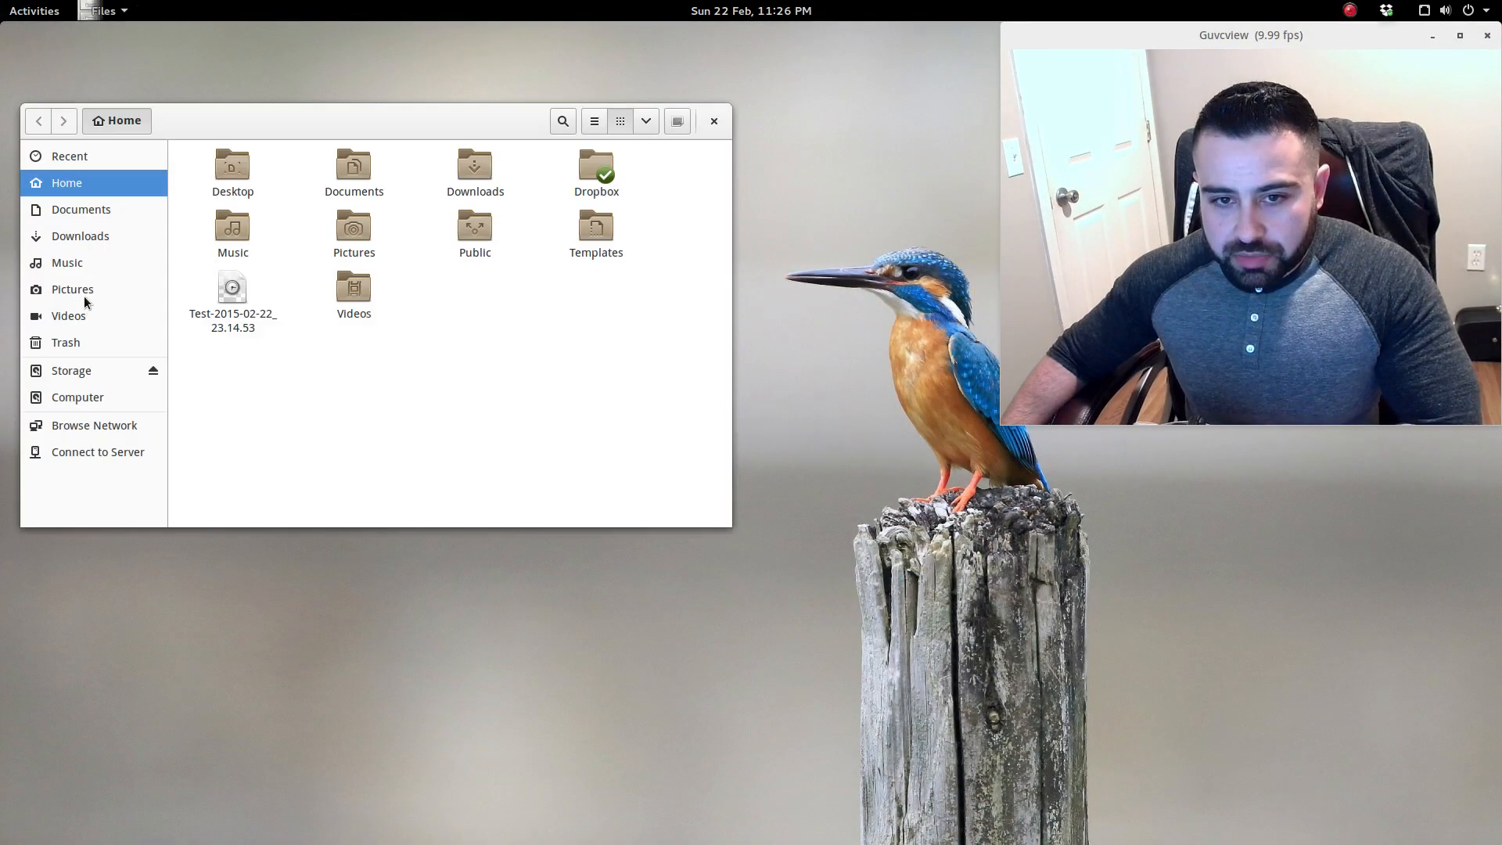
mouse_move(68, 269)
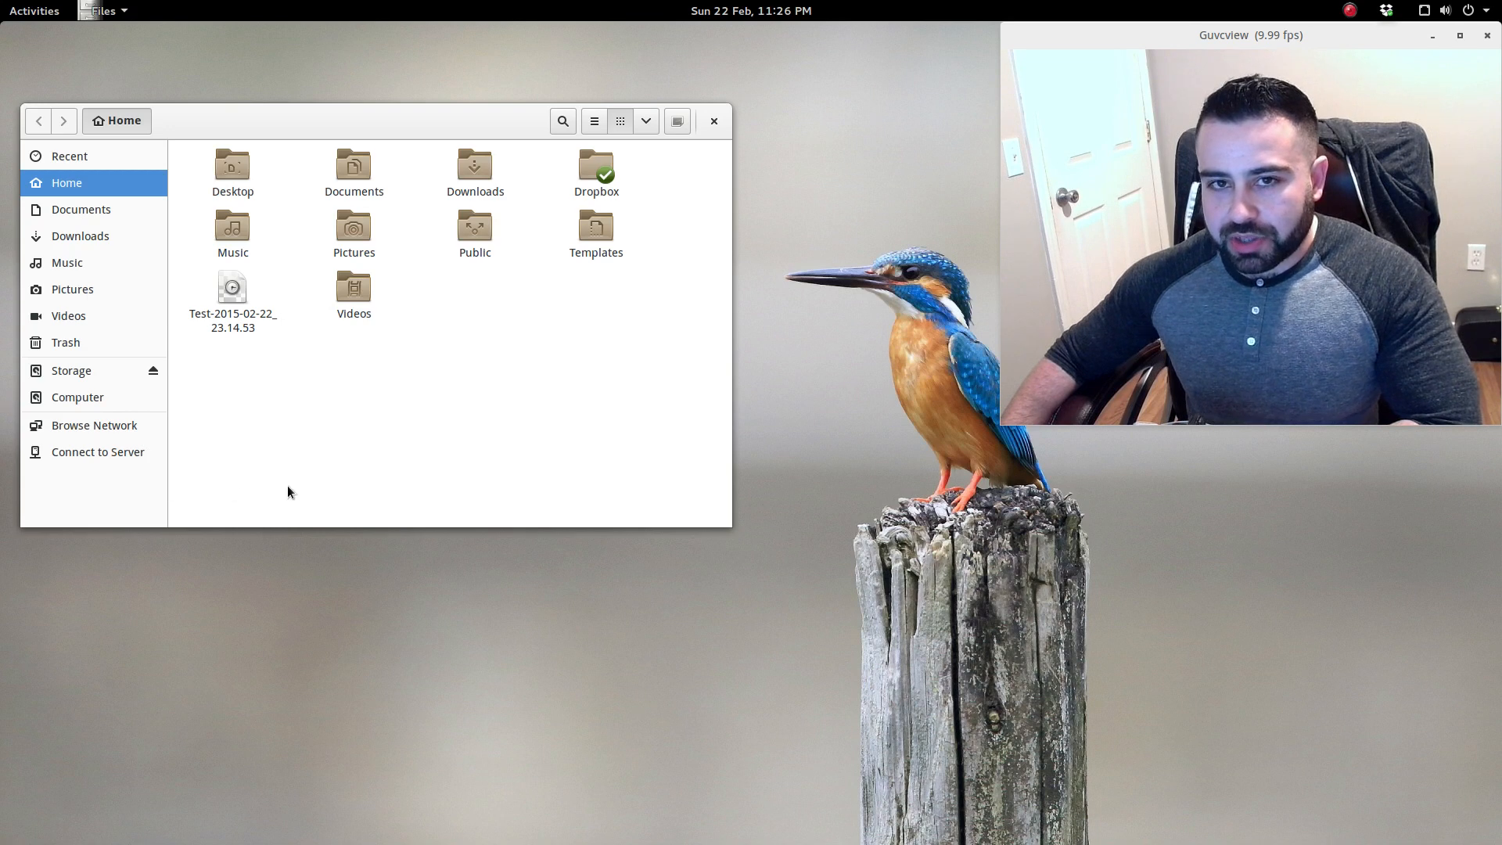
mouse_move(178, 408)
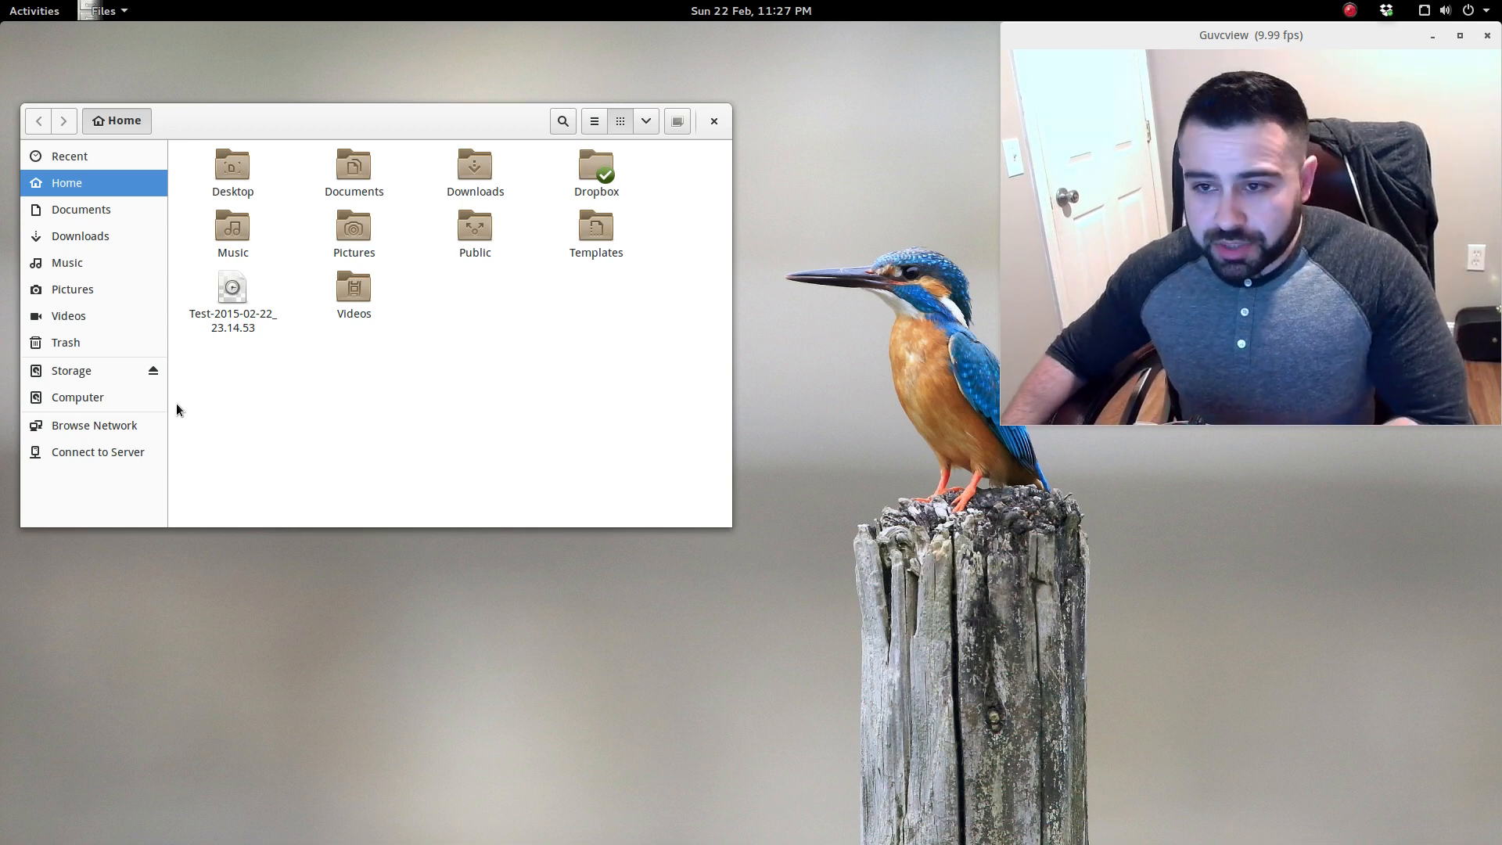
mouse_move(556, 282)
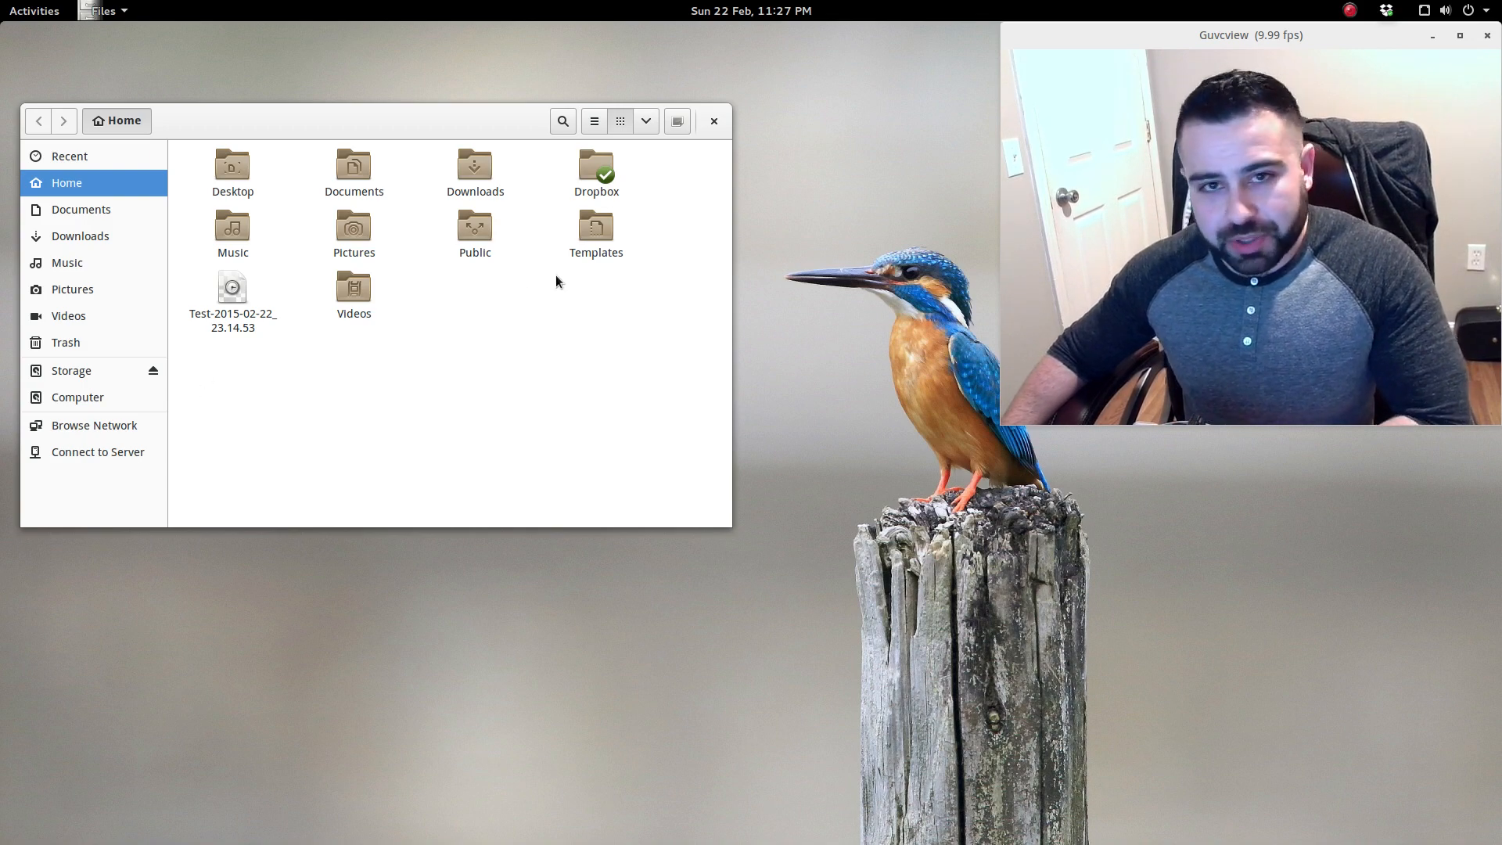
Close the Files home folder window with its header-bar X button.
click(713, 120)
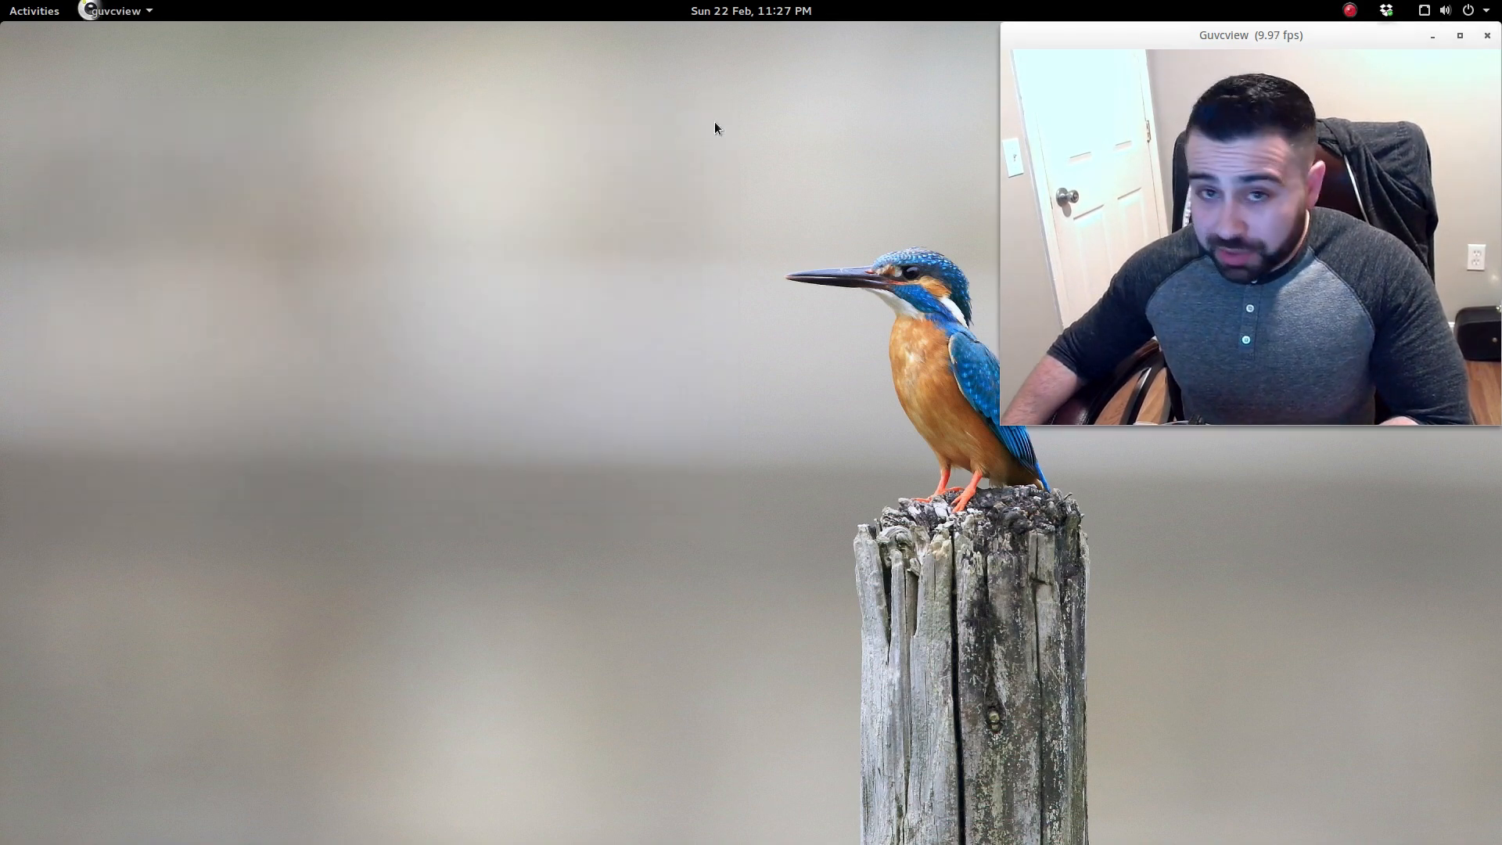
Search the Activities overview for 's' and launch the Settings result.
click(34, 11)
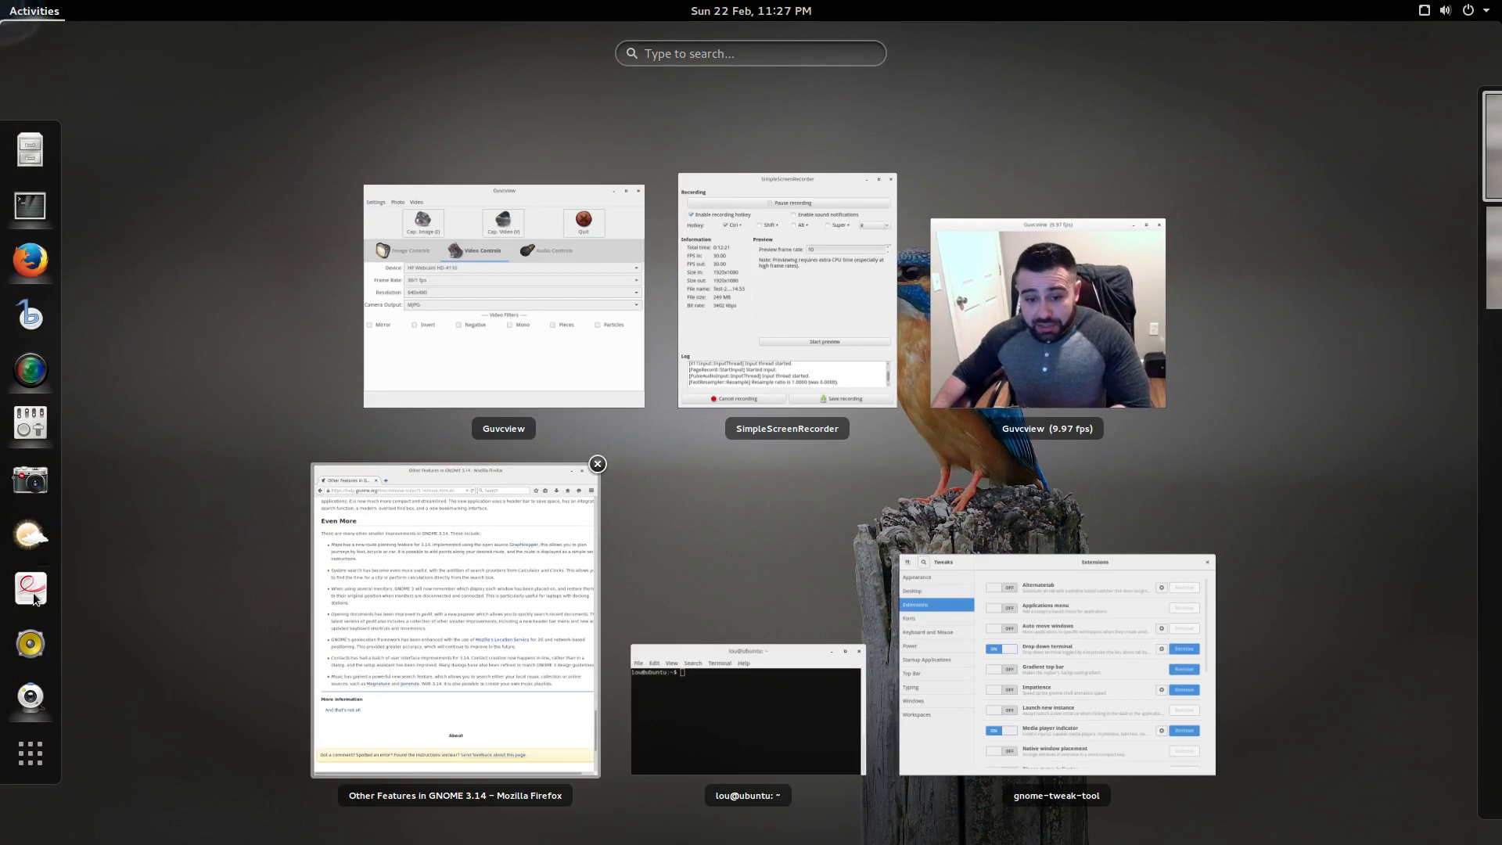
mouse_move(30, 150)
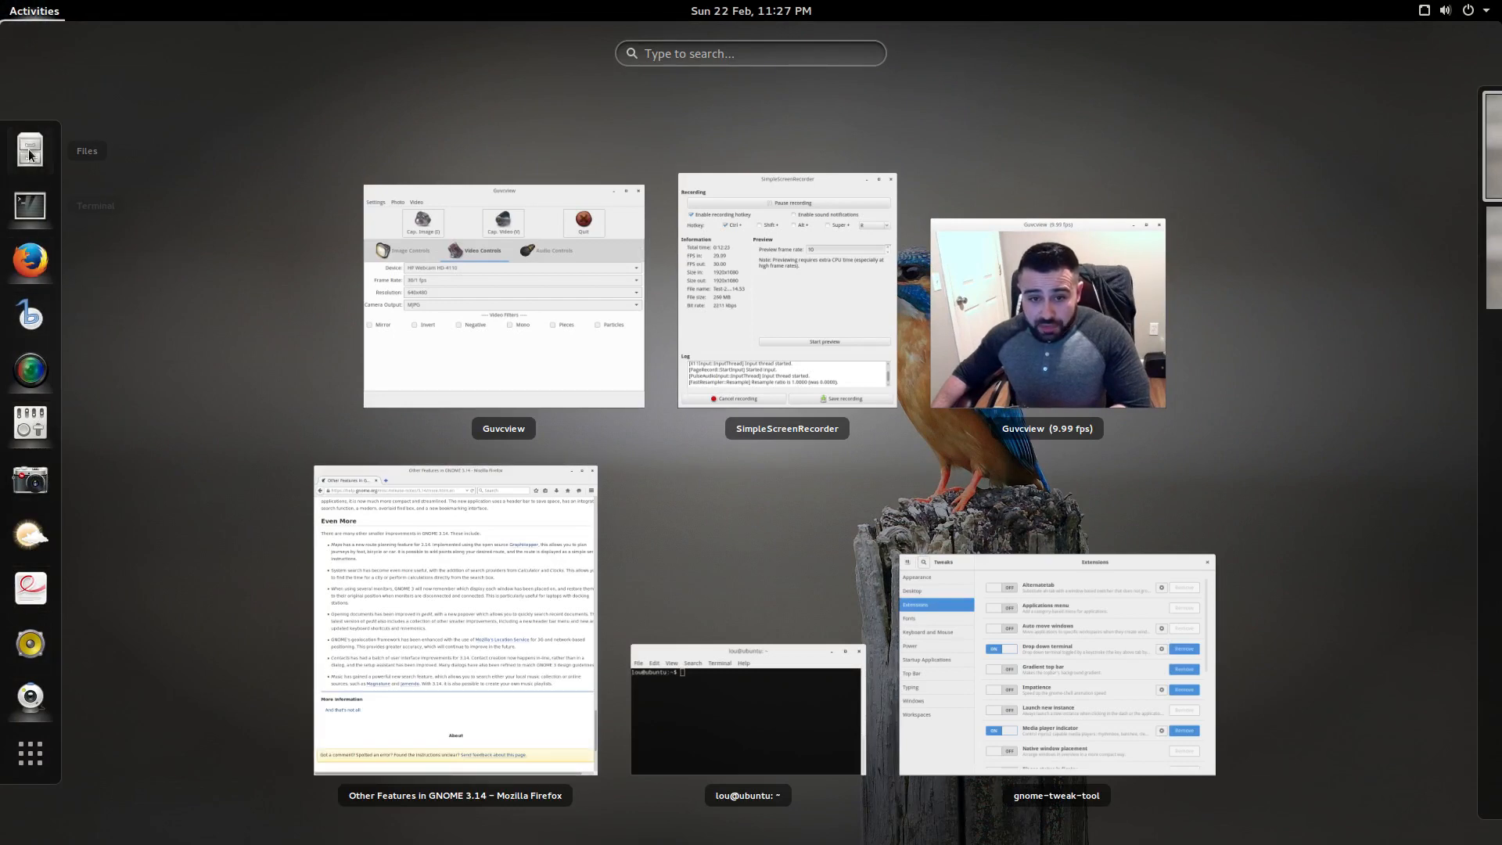
text(s)
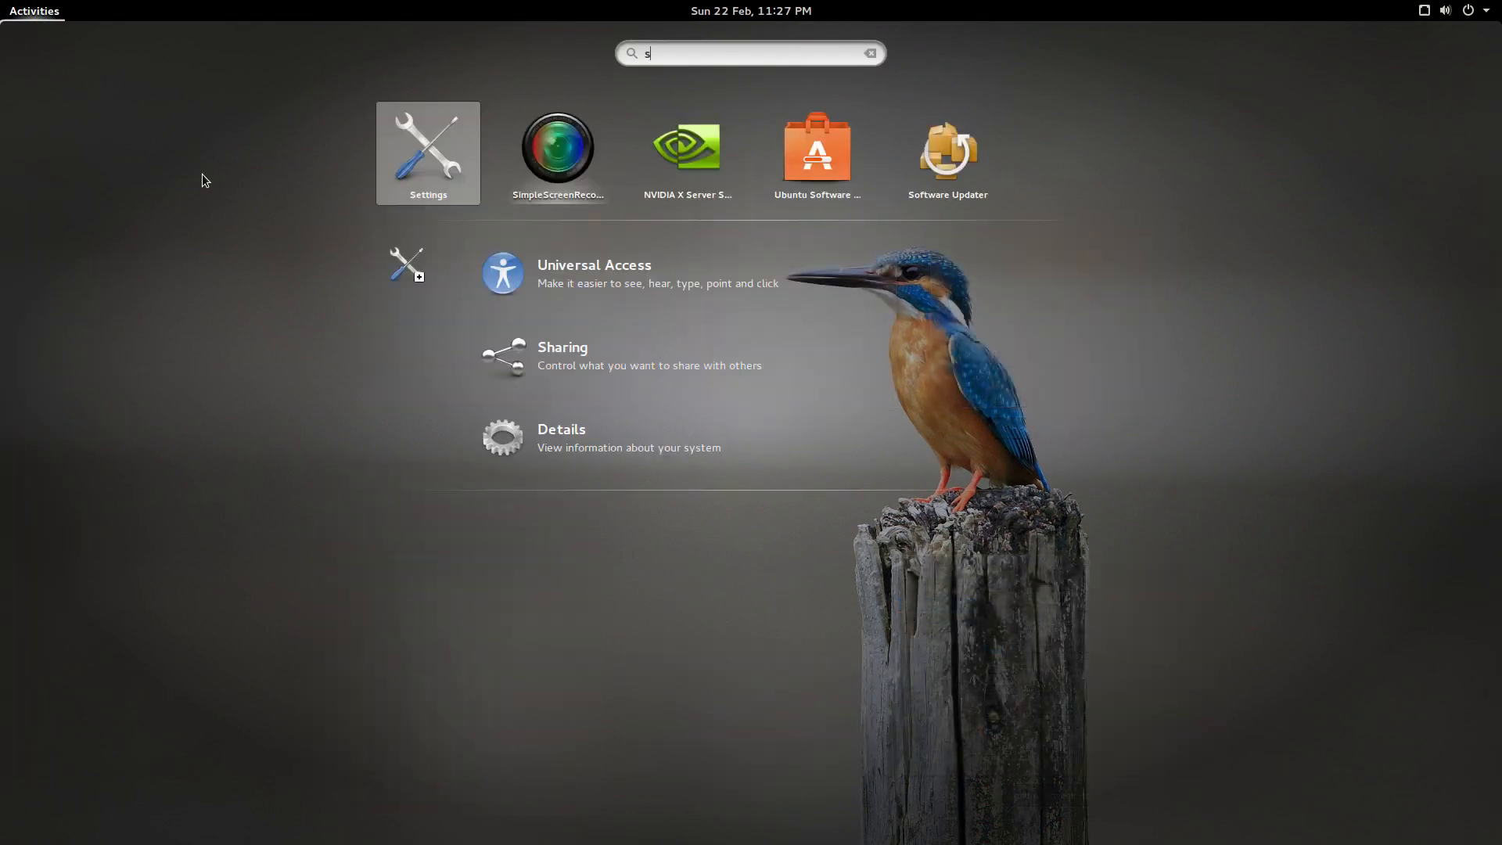
click(427, 154)
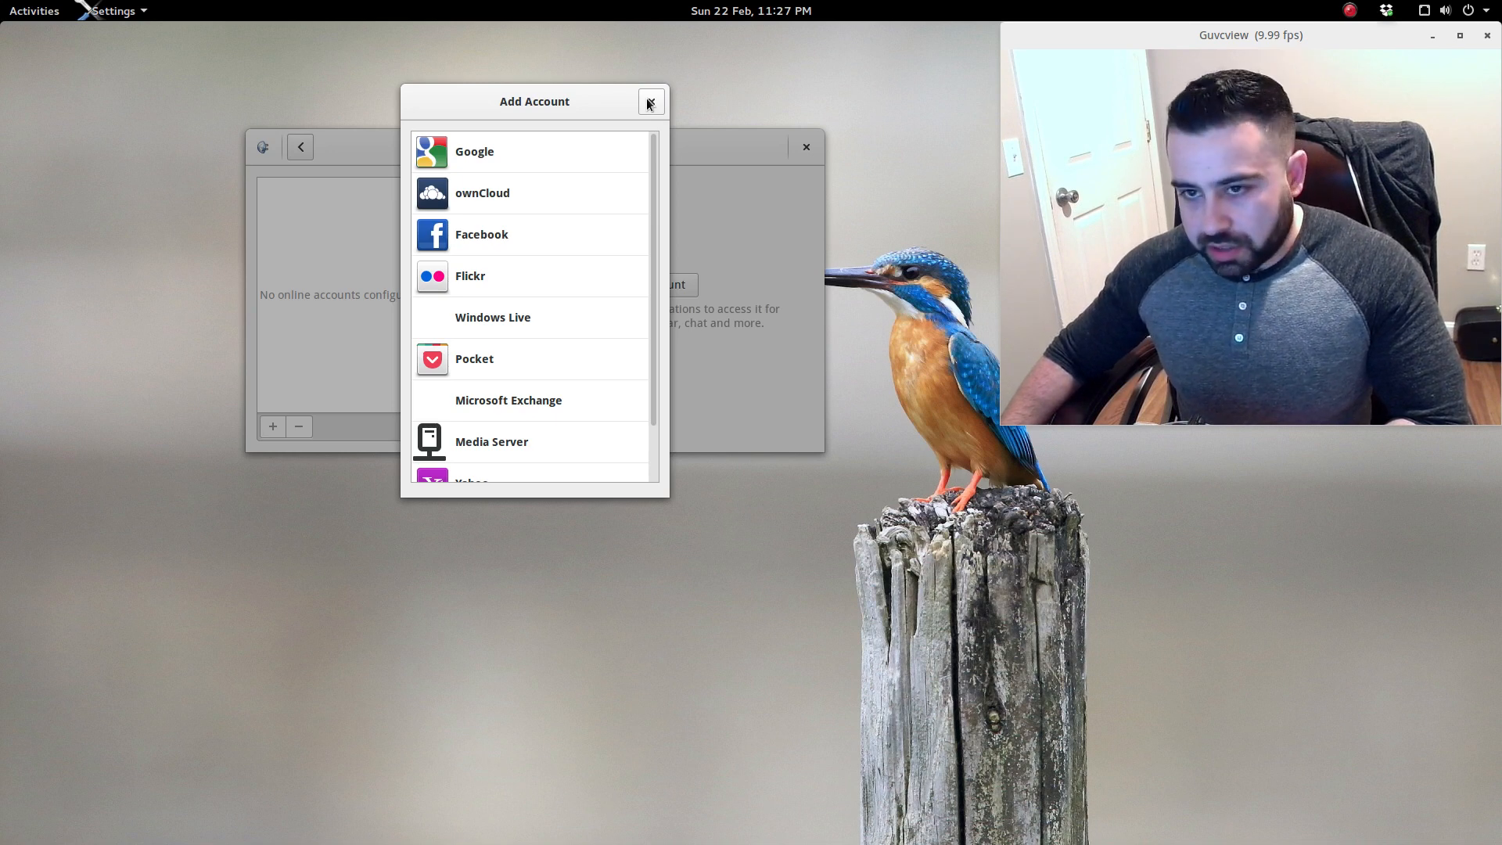
Close the Add Account dialog, then the Online Accounts Settings window.
click(649, 102)
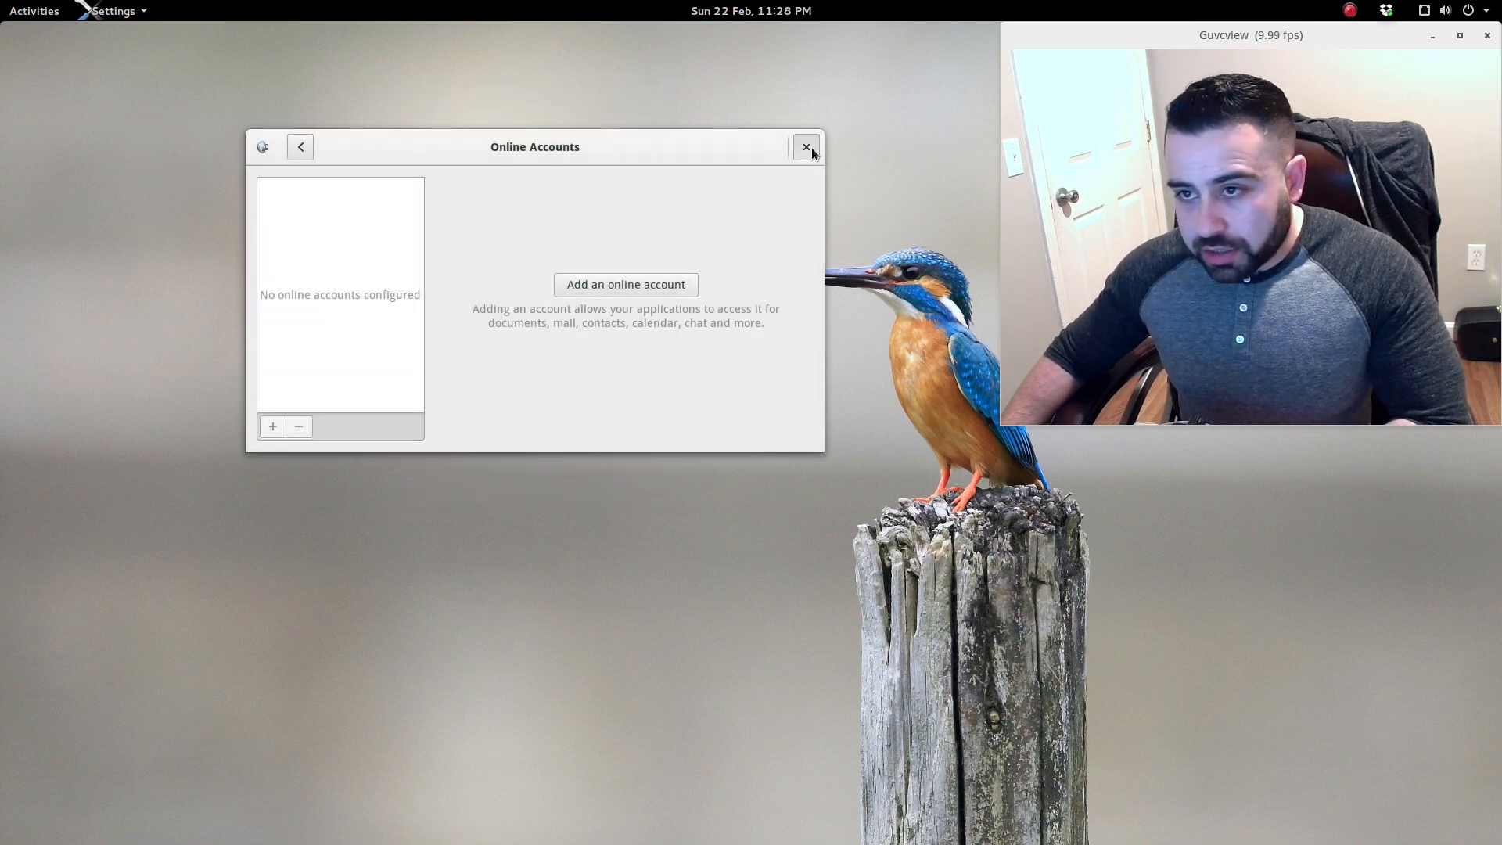
click(805, 146)
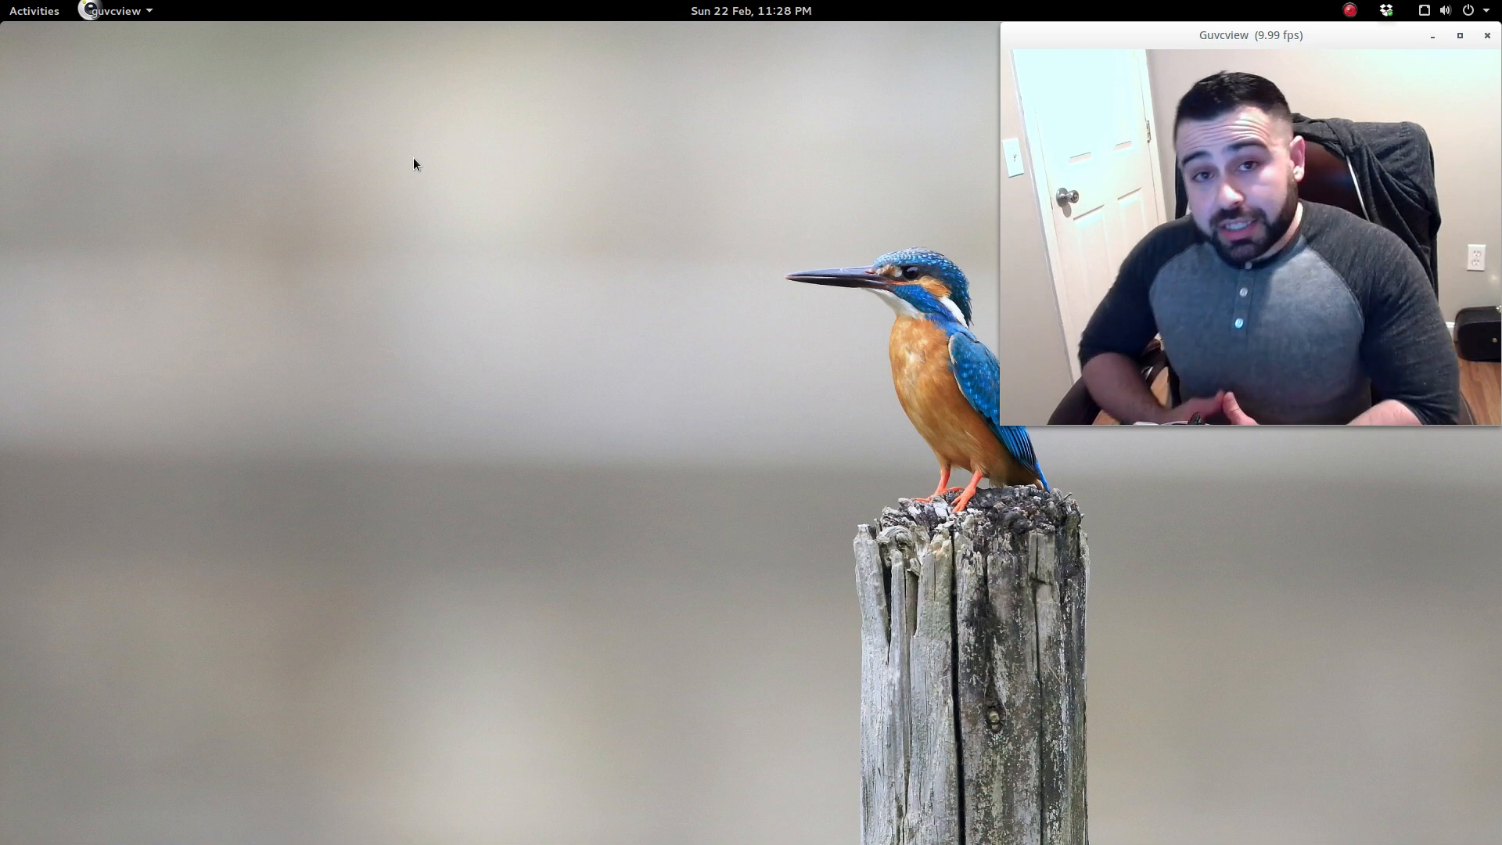